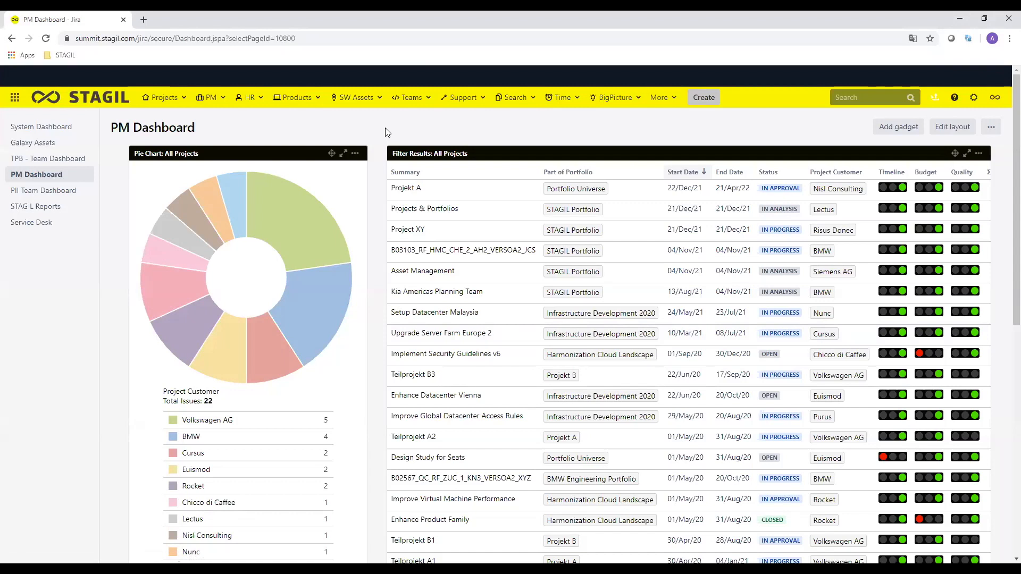
Step: Search for 'pm-1' and open the Infrastructure Development 2020 issue
{"action": "left_click", "coordinate": [872, 97]}
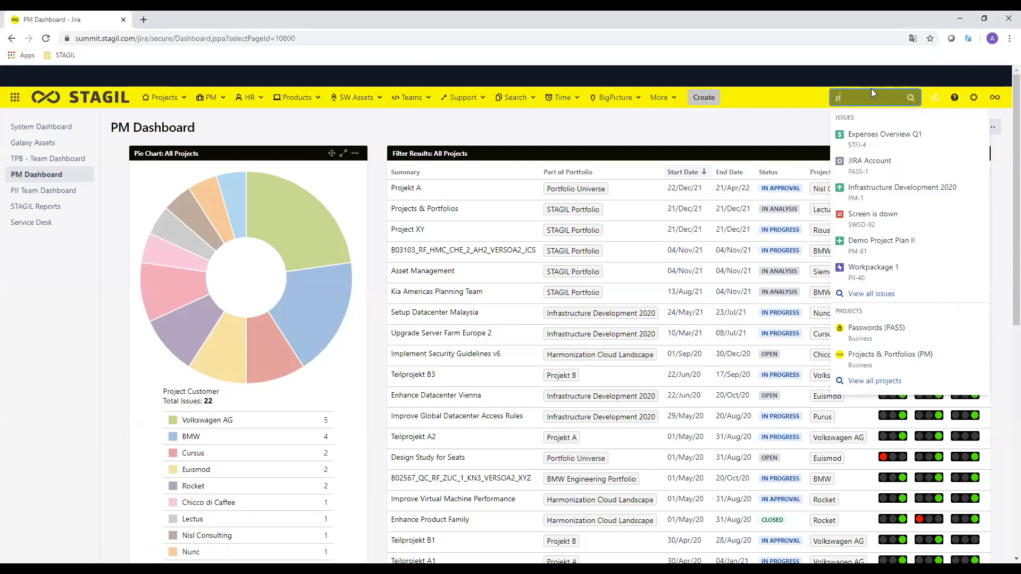
{"action": "type", "text": "pm-1"}
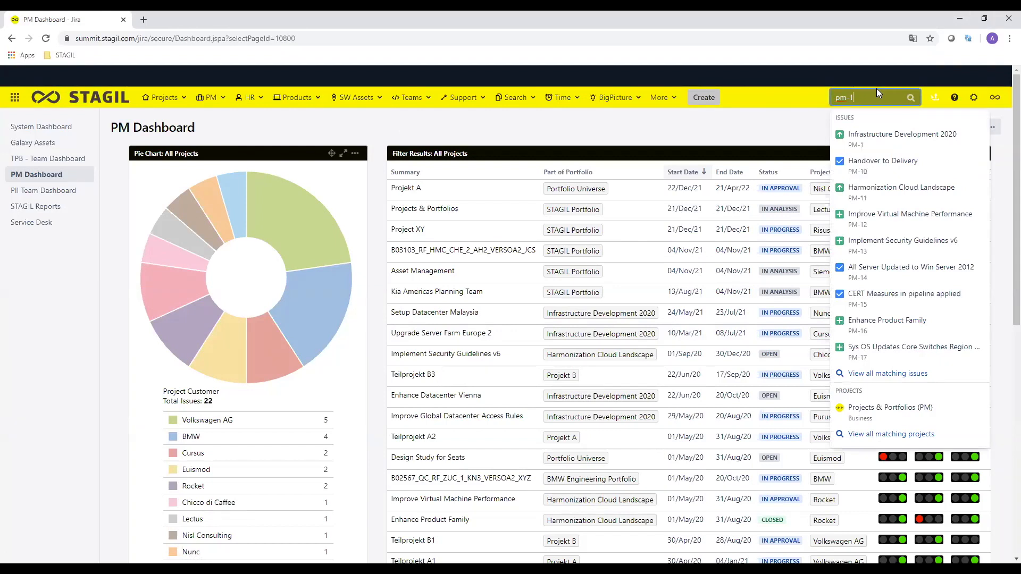
{"action": "left_click", "coordinate": [902, 138]}
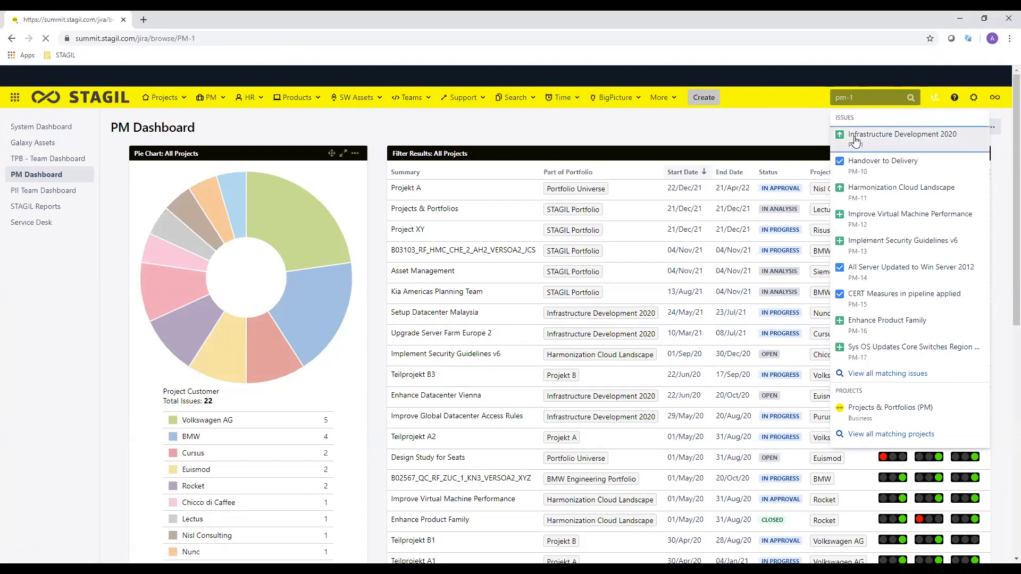
{"action": "left_click", "coordinate": [902, 134]}
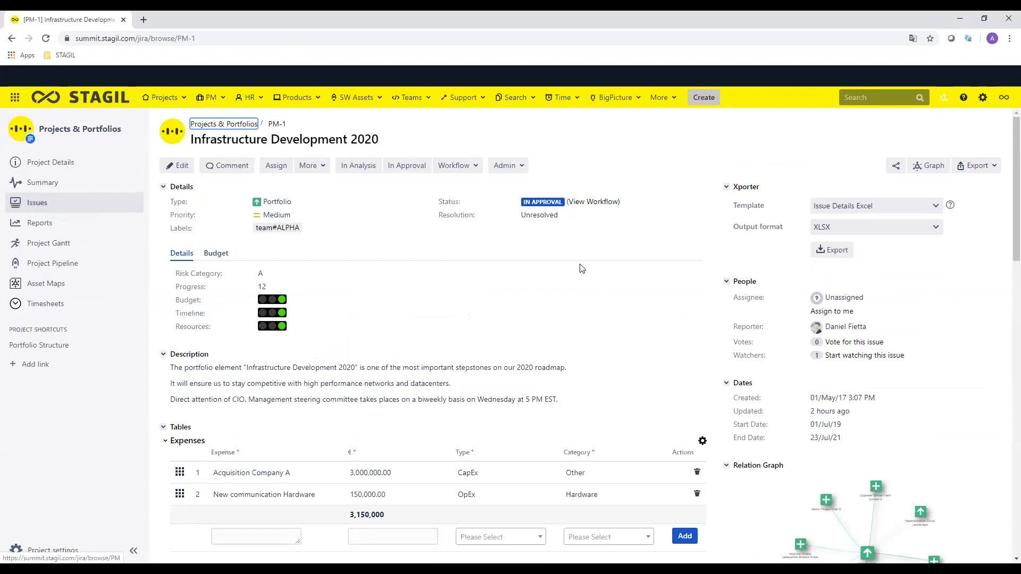
{"action": "scroll", "scroll_direction": "down", "scroll_amount": 3}
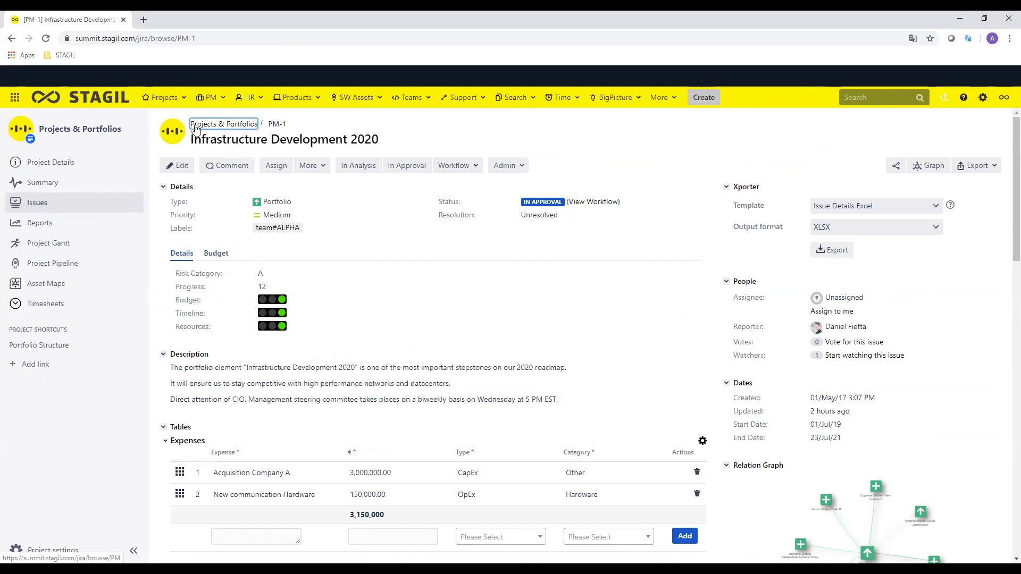
{"action": "mouse_move", "coordinate": [227, 131]}
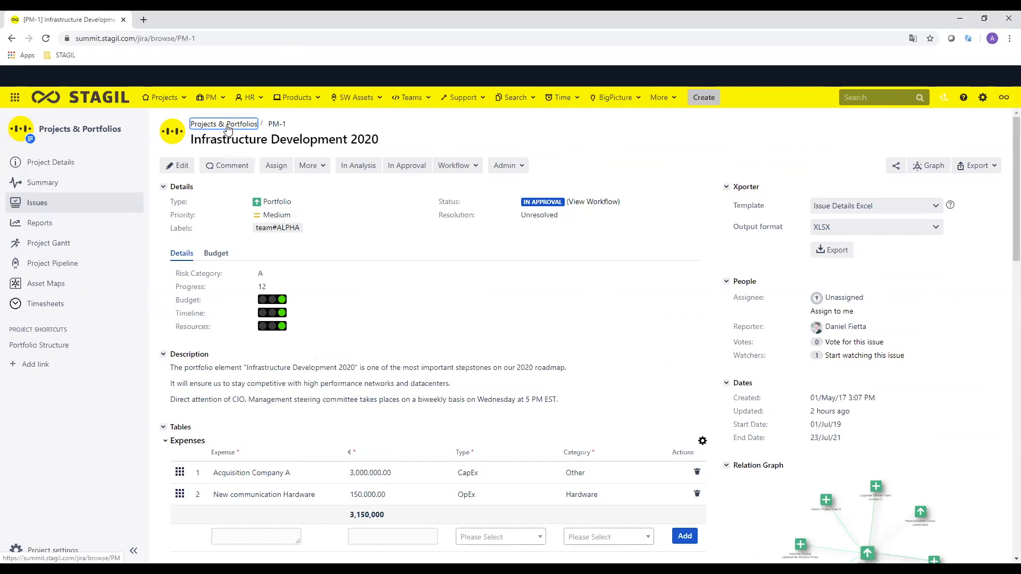
{"action": "mouse_move", "coordinate": [334, 209]}
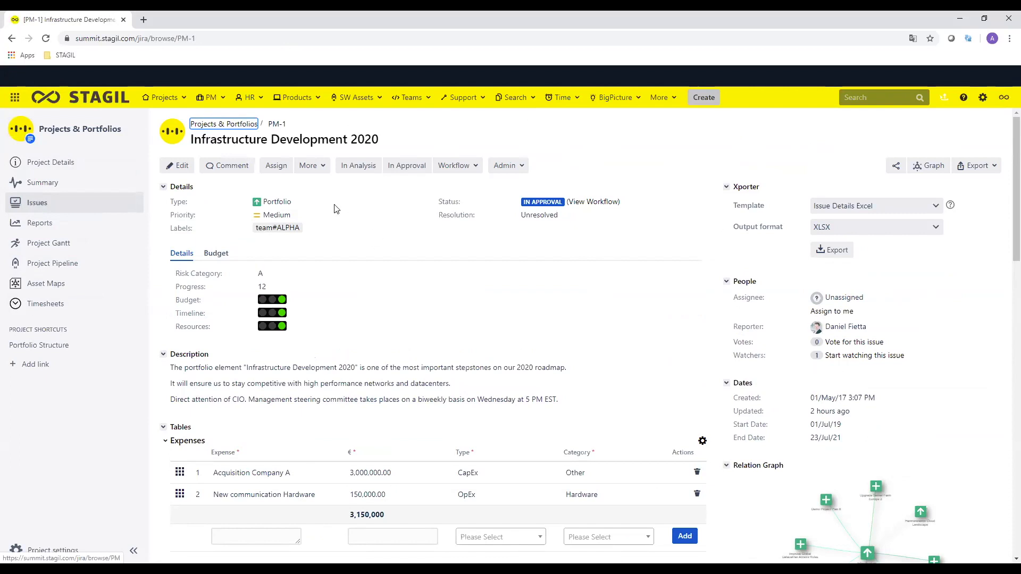
{"action": "double_click", "coordinate": [277, 201]}
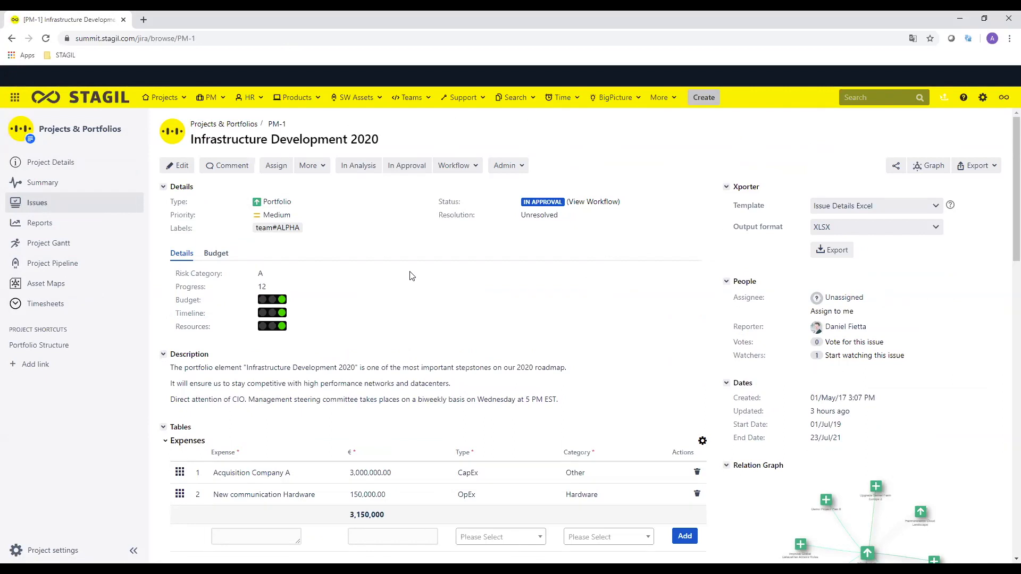
{"action": "mouse_move", "coordinate": [587, 293]}
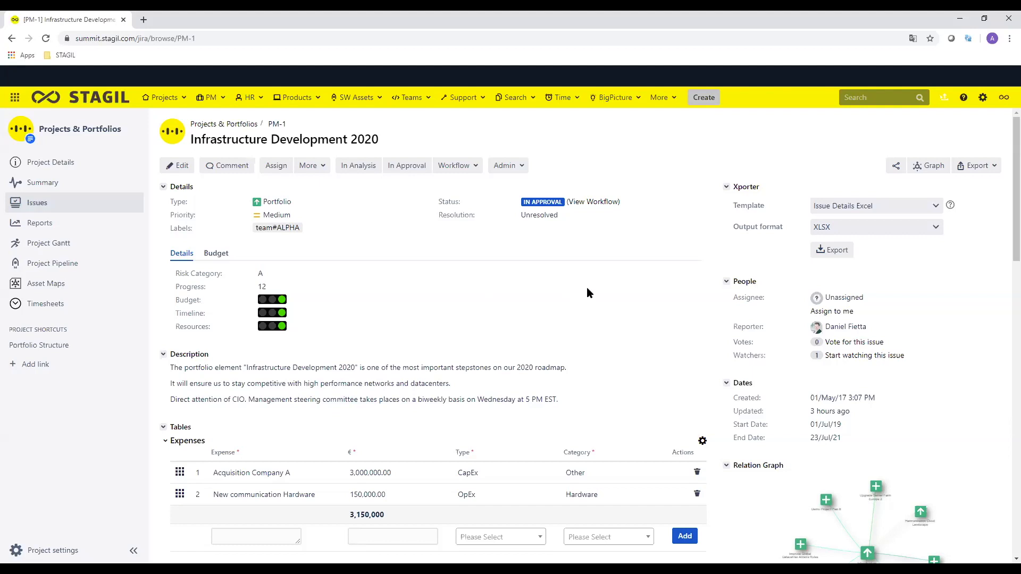
{"action": "mouse_move", "coordinate": [616, 297]}
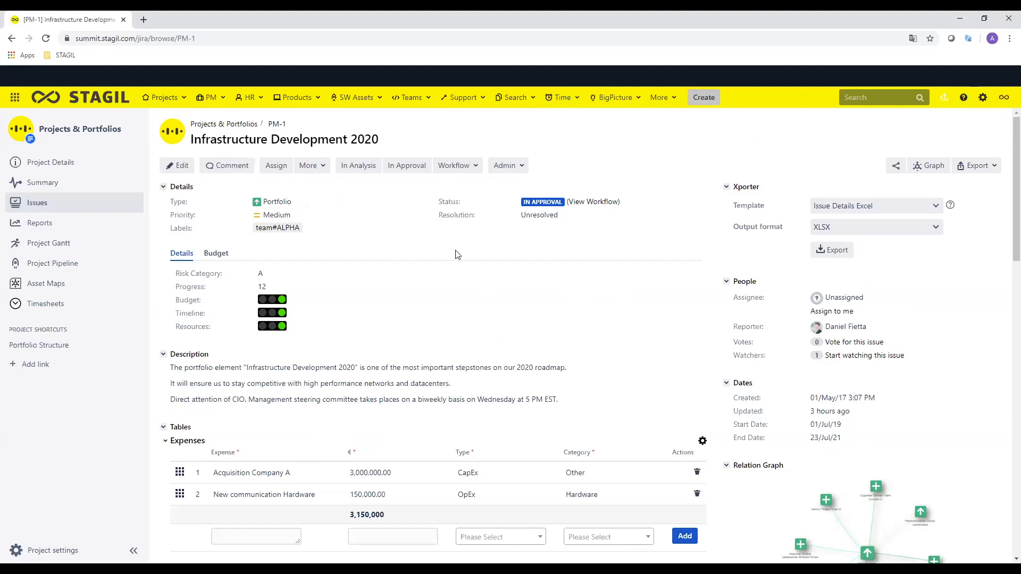
{"action": "scroll", "scroll_direction": "down", "scroll_amount": 3}
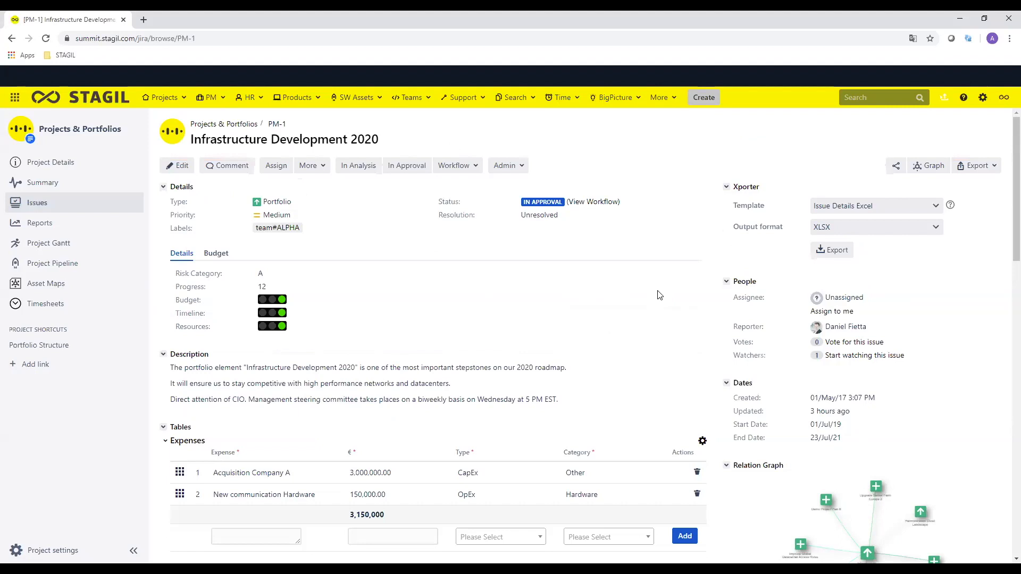
{"action": "mouse_move", "coordinate": [662, 280]}
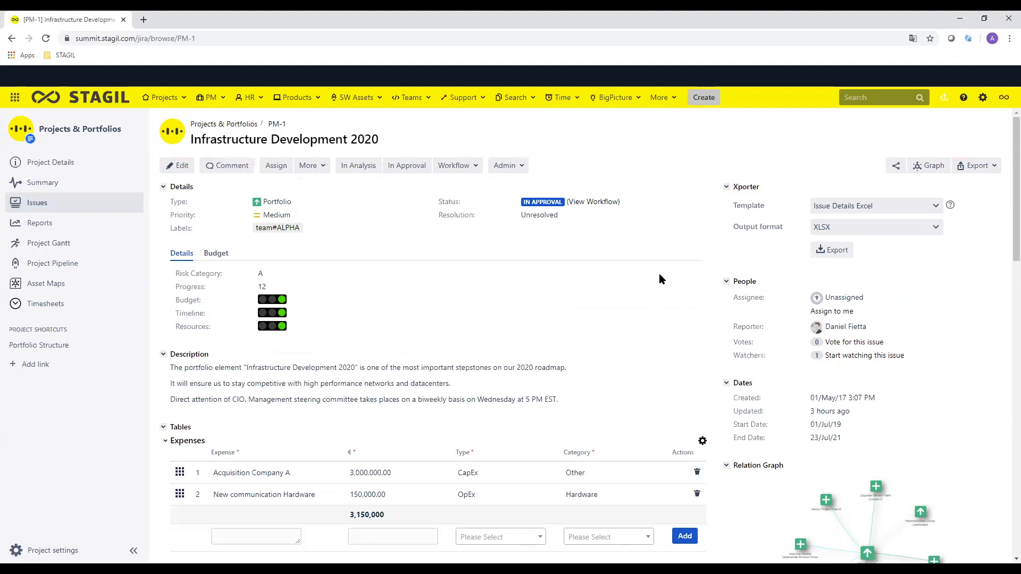
{"action": "scroll", "scroll_direction": "down", "scroll_amount": 3}
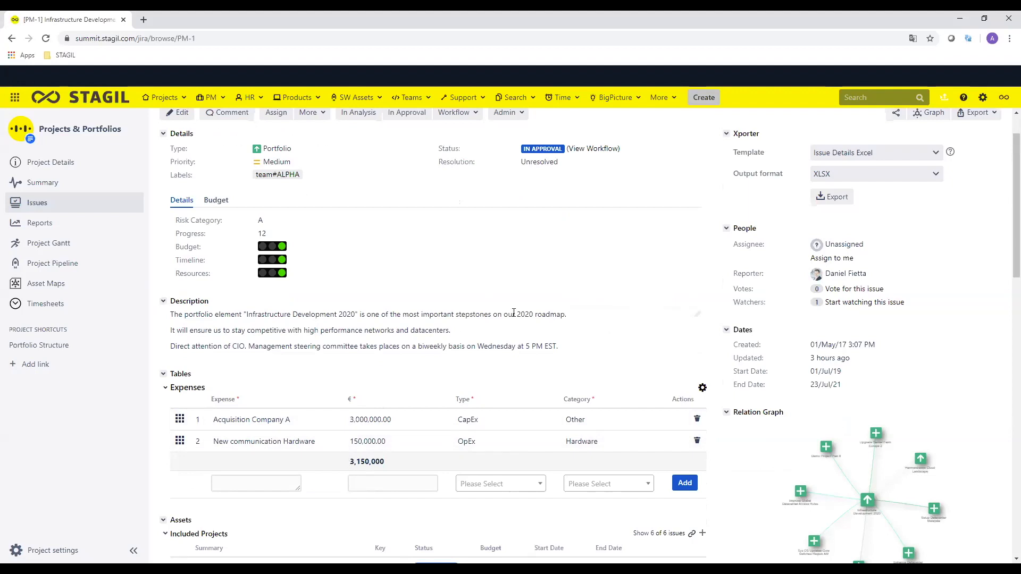
Step: Scroll to Assets and highlight the Included Projects section with its six projects
{"action": "scroll", "scroll_direction": "down", "scroll_amount": 3}
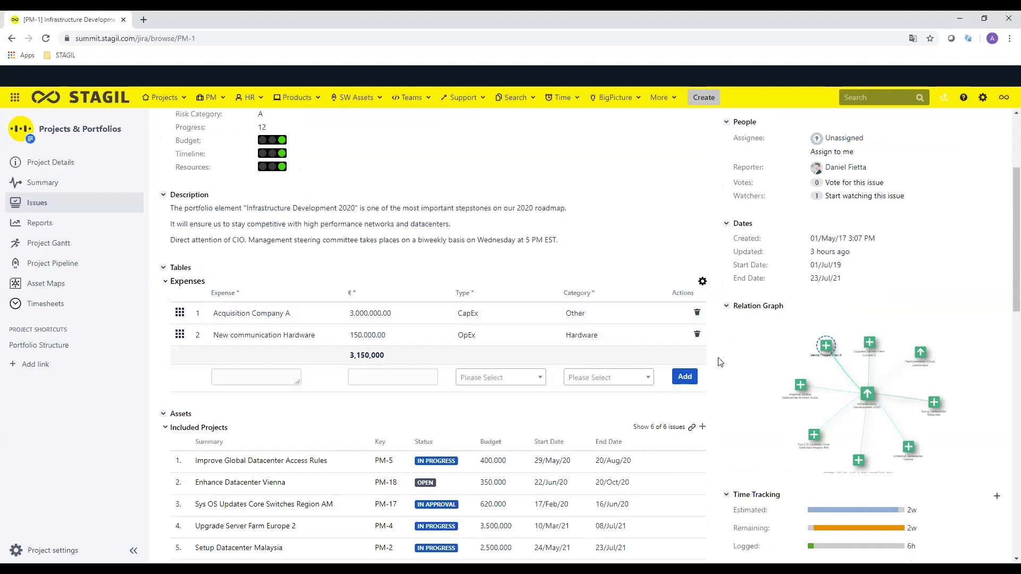
{"action": "scroll", "scroll_direction": "down", "scroll_amount": 3}
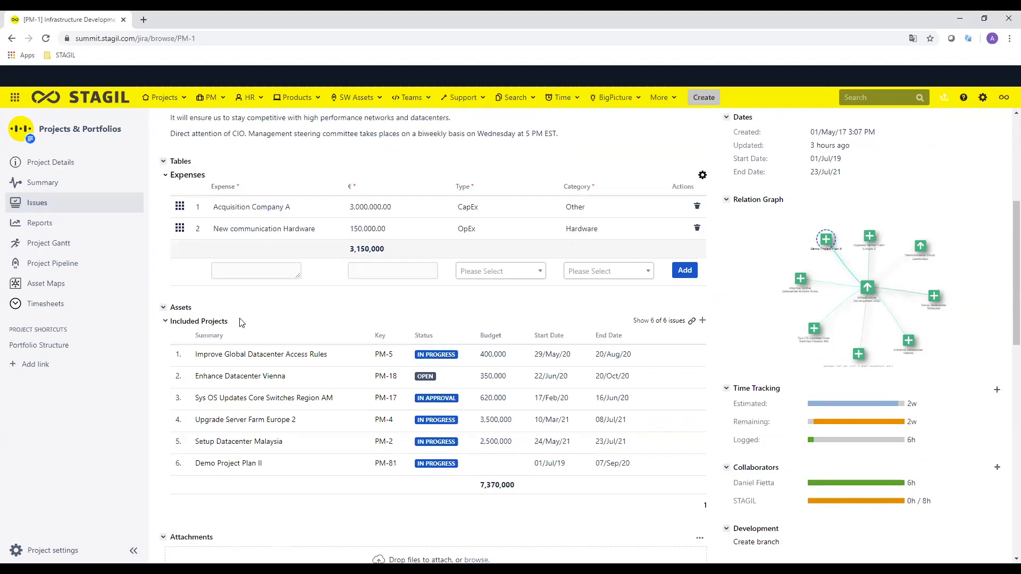
{"action": "double_click", "coordinate": [198, 321]}
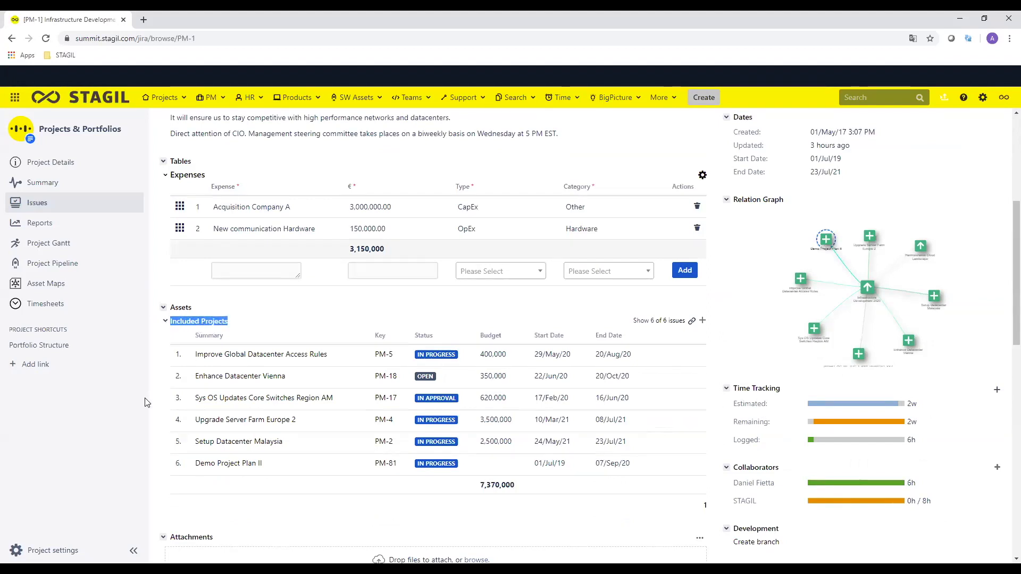
{"action": "scroll", "scroll_direction": "down", "scroll_amount": 3}
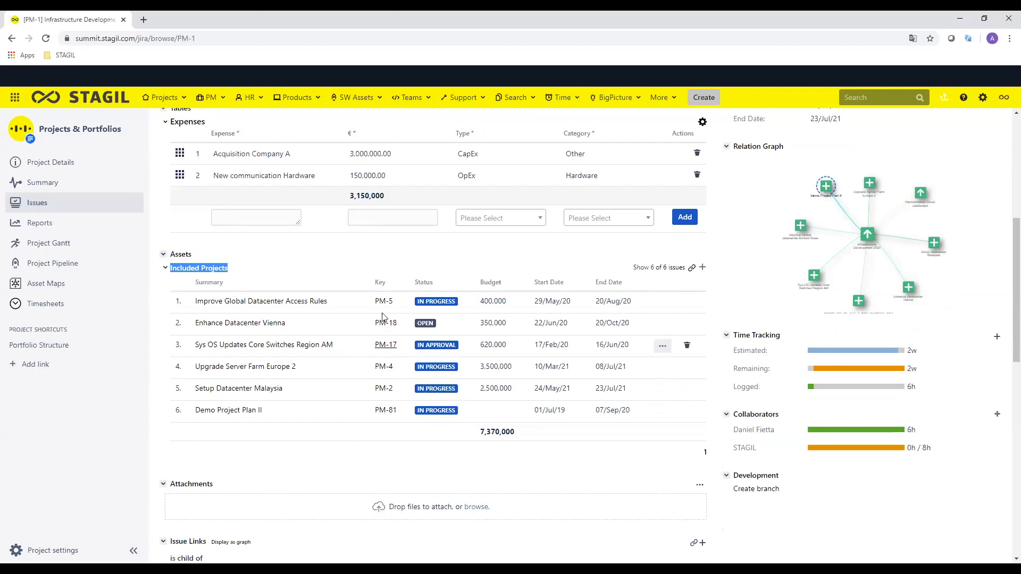
{"action": "mouse_move", "coordinate": [228, 410]}
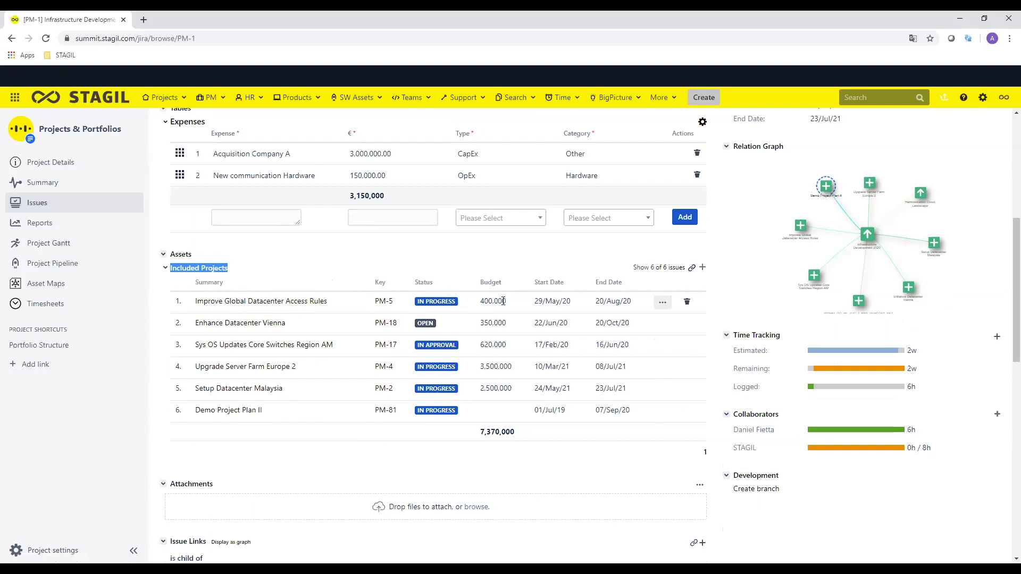
{"action": "mouse_move", "coordinate": [604, 315]}
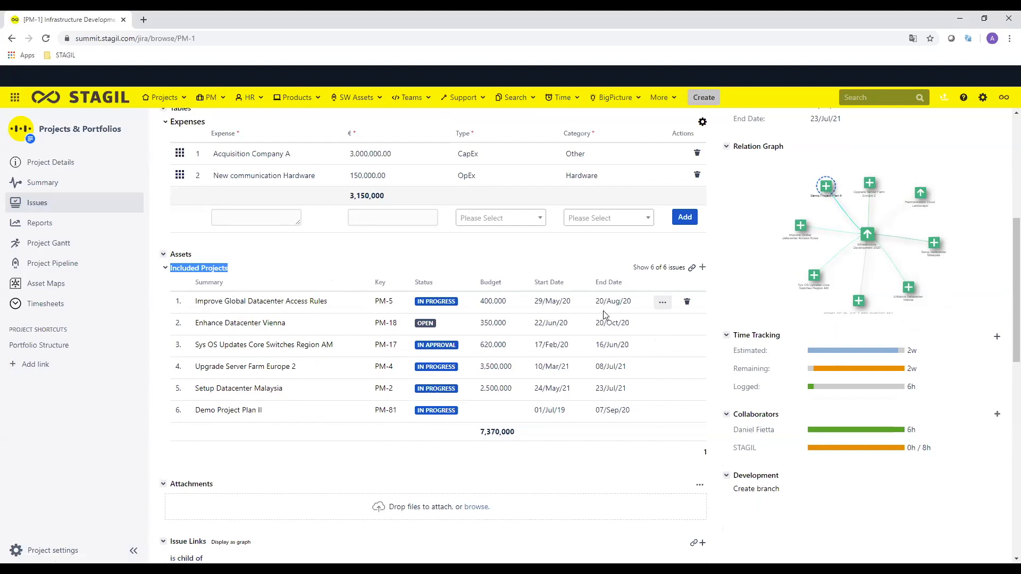
{"action": "scroll", "scroll_direction": "down", "scroll_amount": 3}
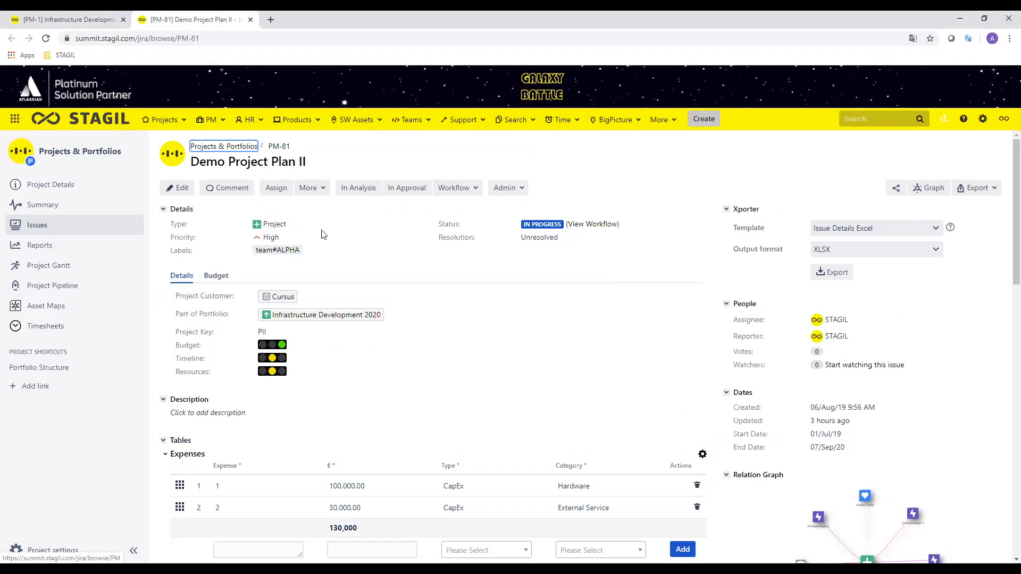
Step: Scroll Demo Project Plan II to its expenses, three staff members and three work packages
{"action": "scroll", "scroll_direction": "down", "scroll_amount": 3}
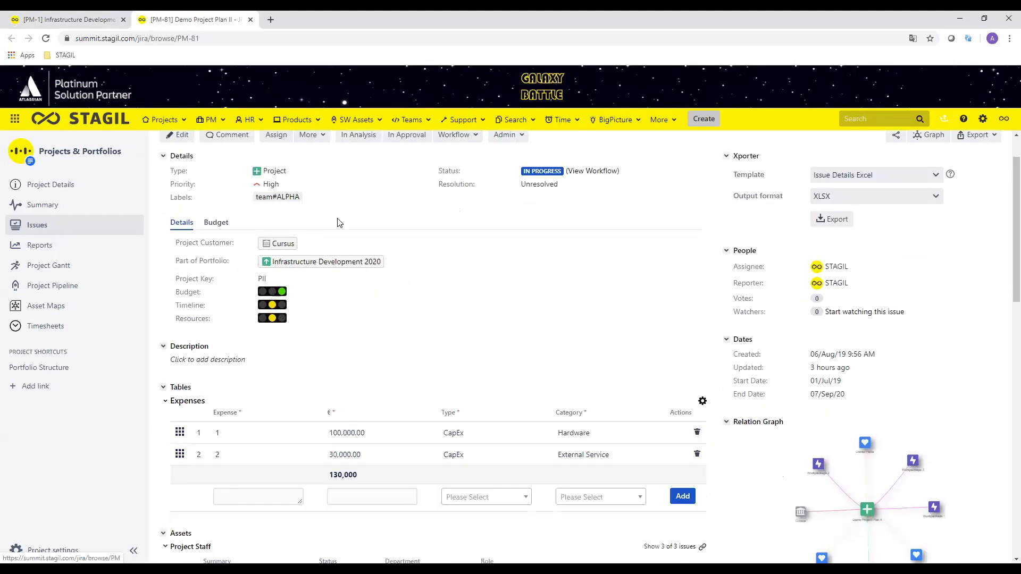
{"action": "scroll", "scroll_direction": "down", "scroll_amount": 3}
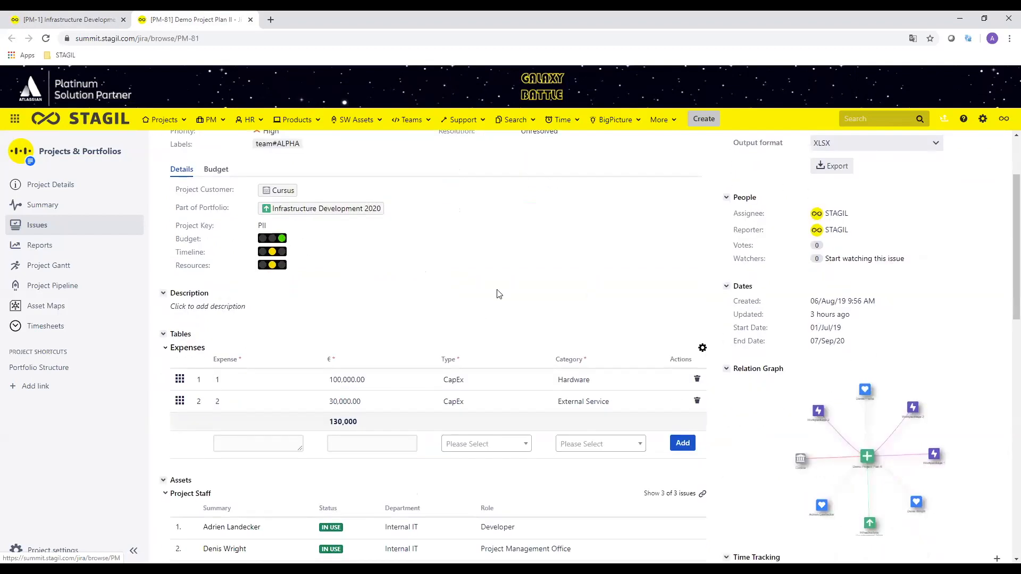
{"action": "scroll", "scroll_direction": "up", "scroll_amount": 3}
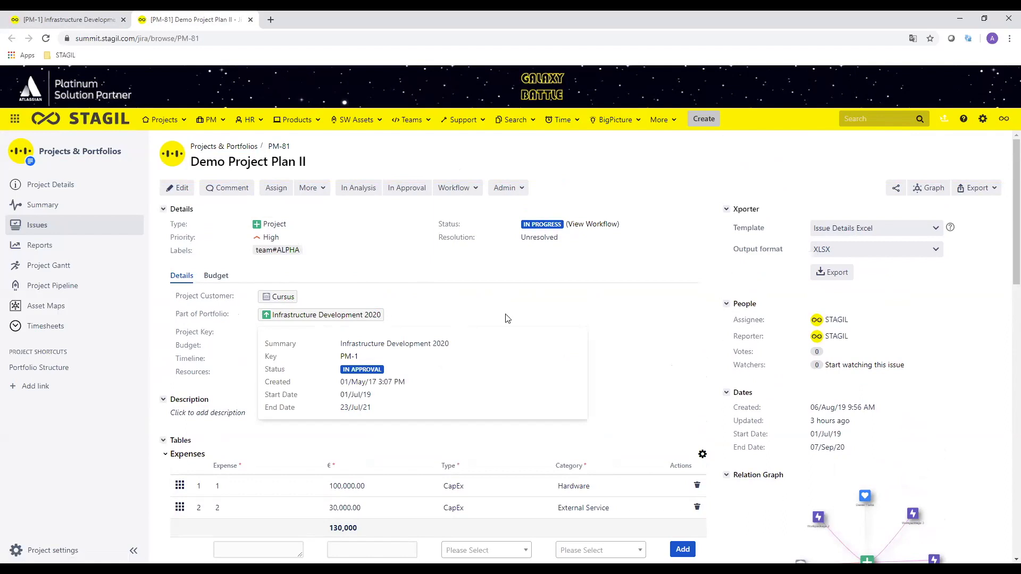
{"action": "scroll", "scroll_direction": "down", "scroll_amount": 3}
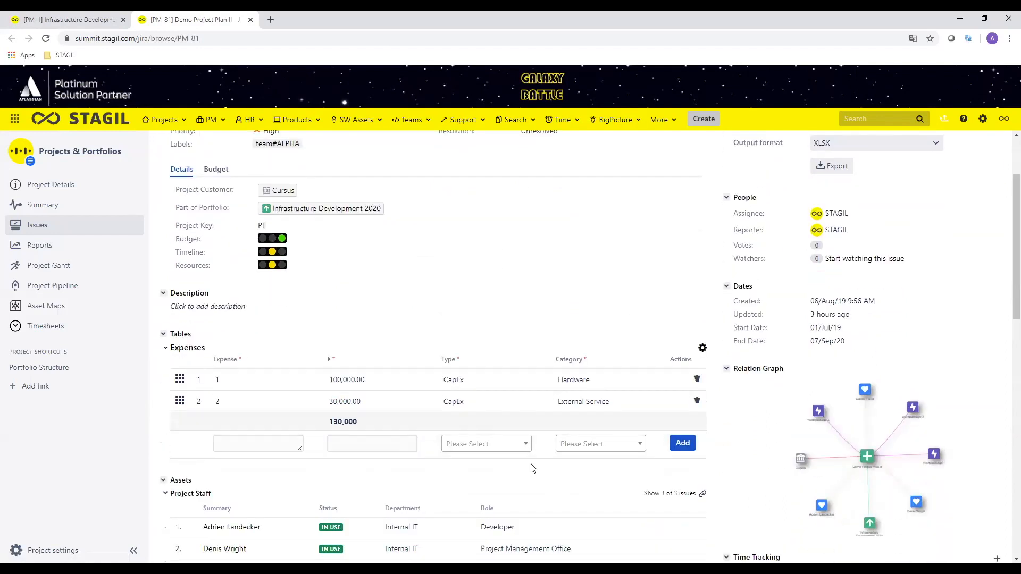
{"action": "scroll", "scroll_direction": "down", "scroll_amount": 3}
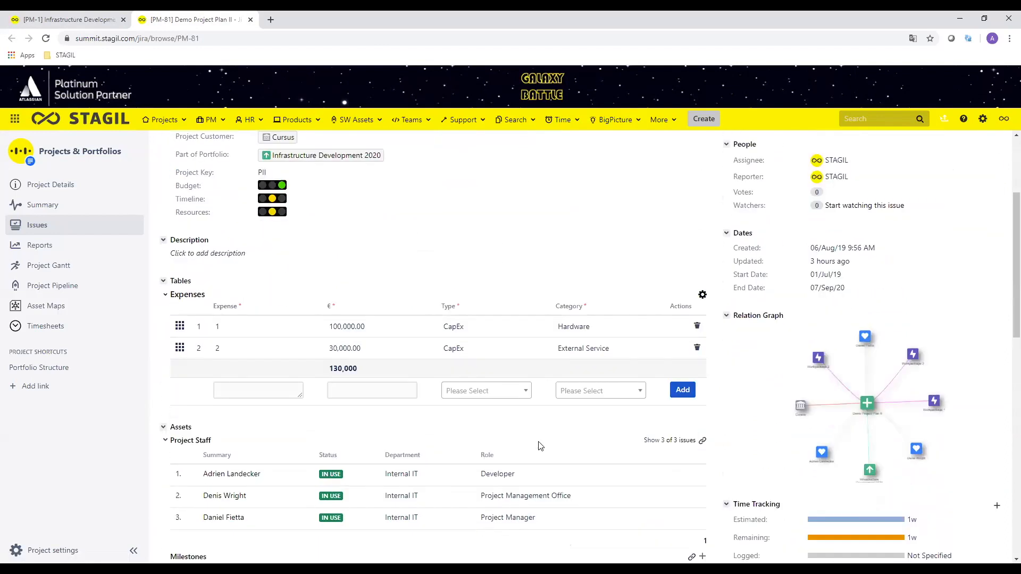
{"action": "scroll", "scroll_direction": "down", "scroll_amount": 3}
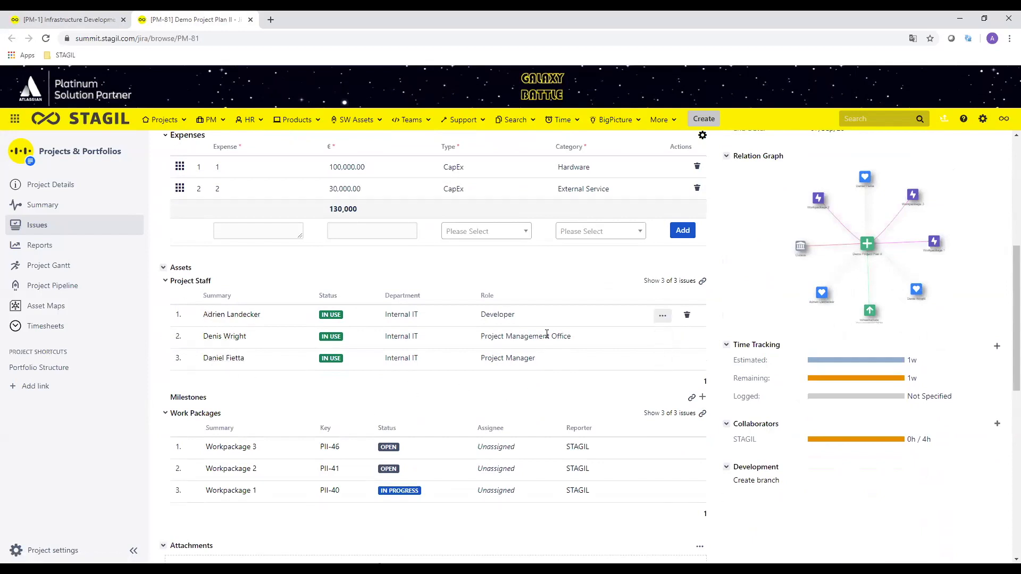
{"action": "mouse_move", "coordinate": [514, 319]}
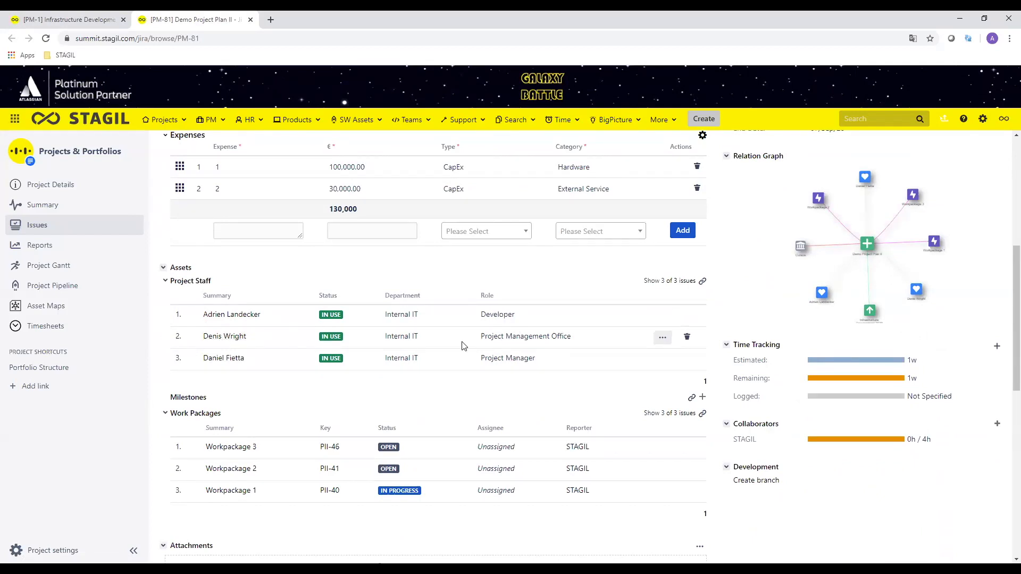
{"action": "mouse_move", "coordinate": [464, 386]}
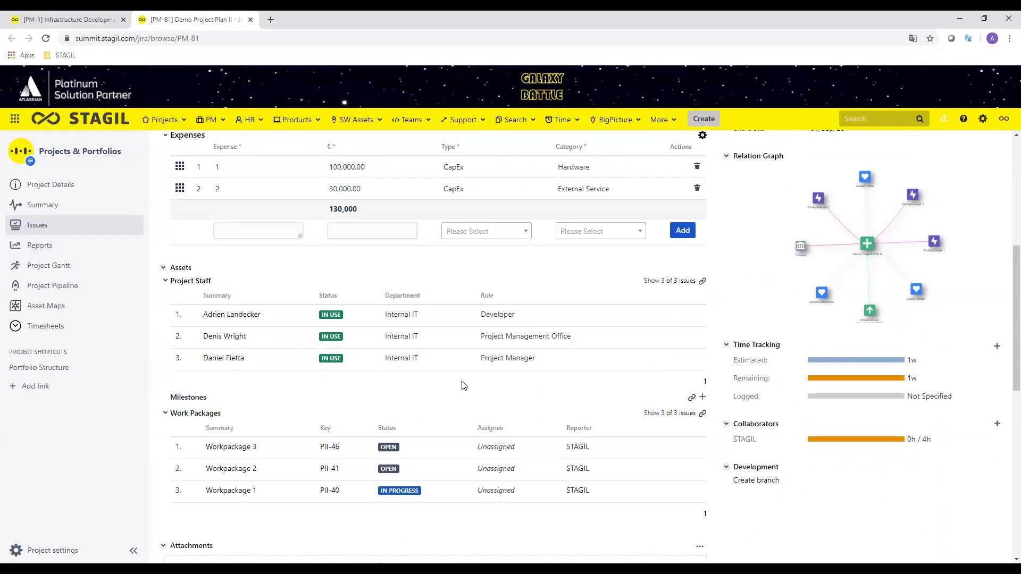
{"action": "mouse_move", "coordinate": [511, 388]}
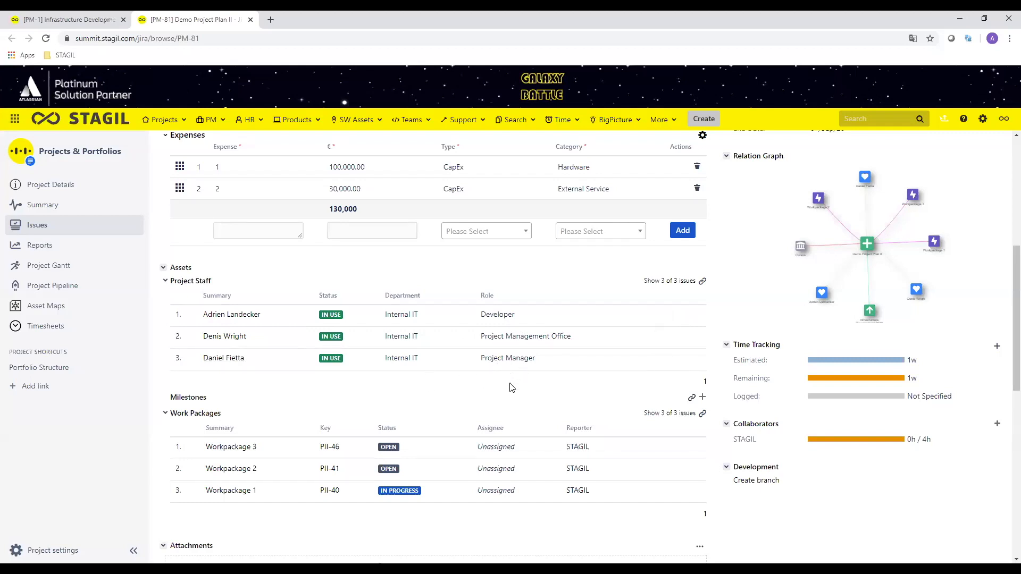
Step: Open Workpackage 1 (PII-40) from PM-81's Work Packages section
{"action": "scroll", "scroll_direction": "down", "scroll_amount": 3}
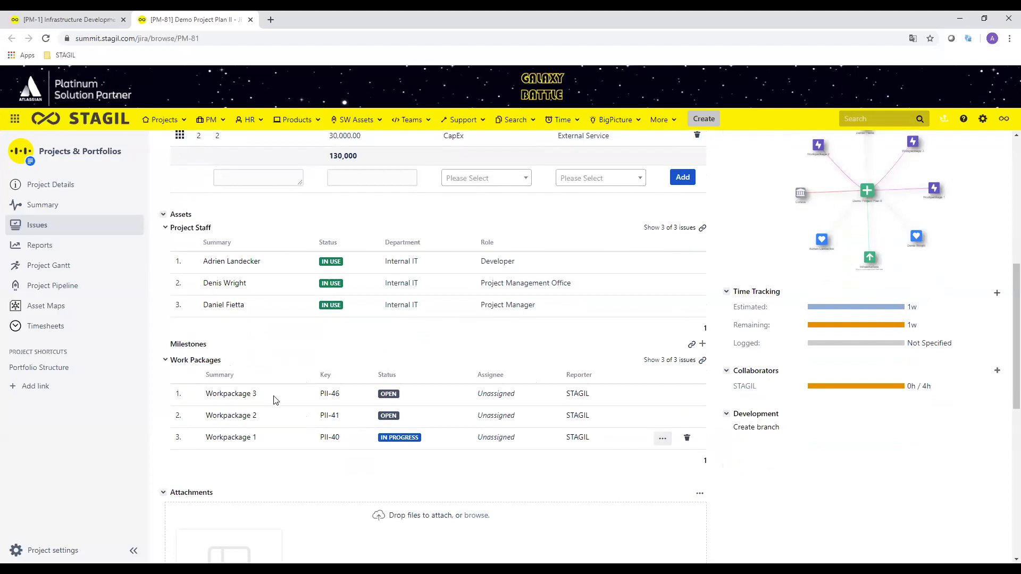
{"action": "mouse_move", "coordinate": [231, 415]}
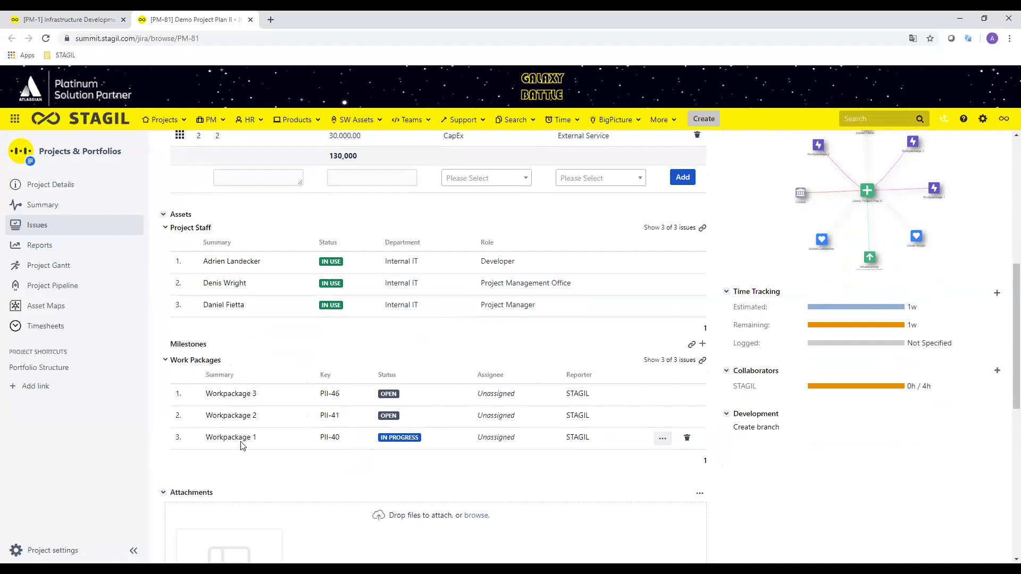
{"action": "left_click", "coordinate": [230, 437]}
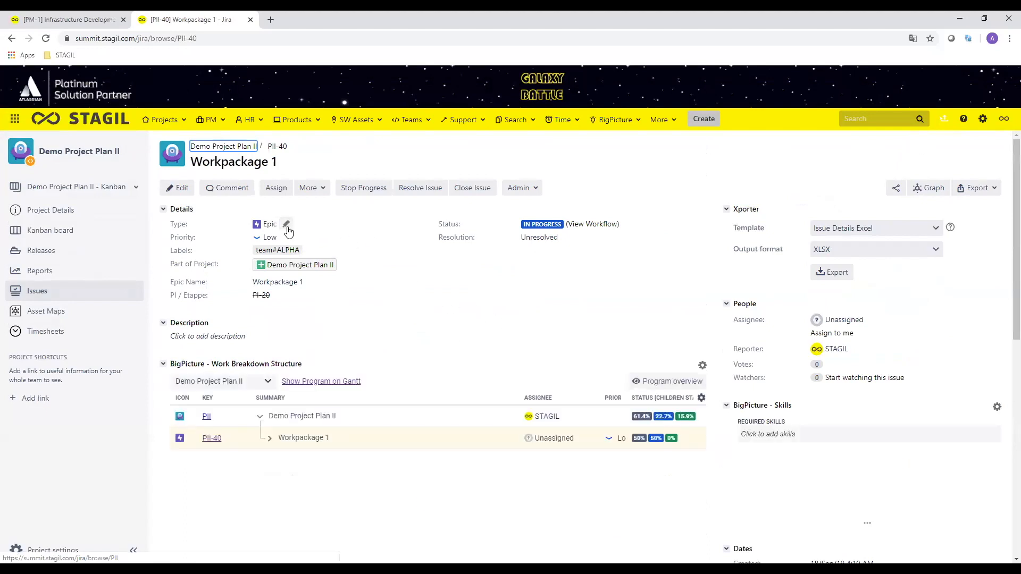
Step: Scroll through PII-40's Details, Work Breakdown Structure and Issues in Epic
{"action": "scroll", "scroll_direction": "down", "scroll_amount": 3}
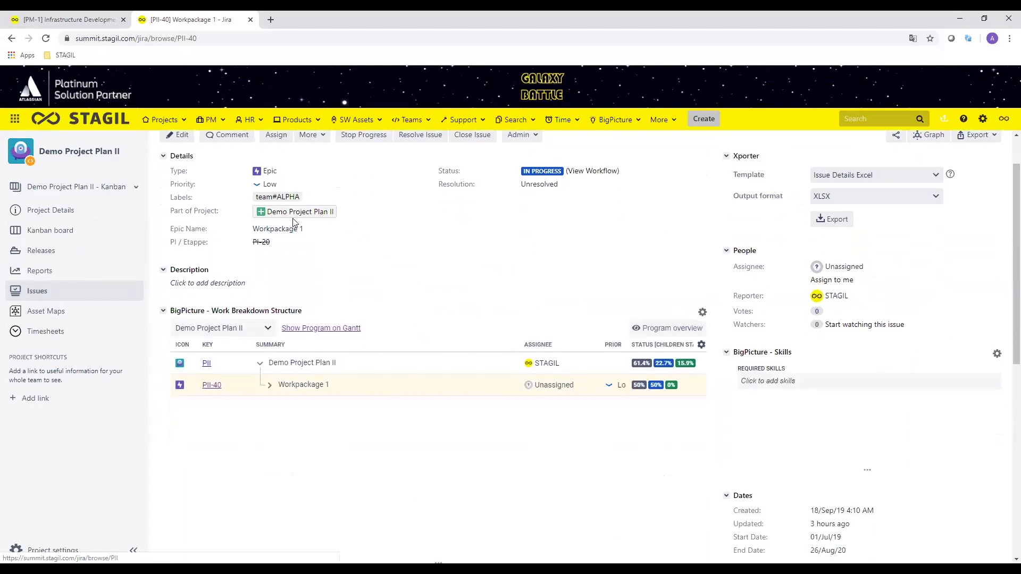
{"action": "scroll", "scroll_direction": "down", "scroll_amount": 3}
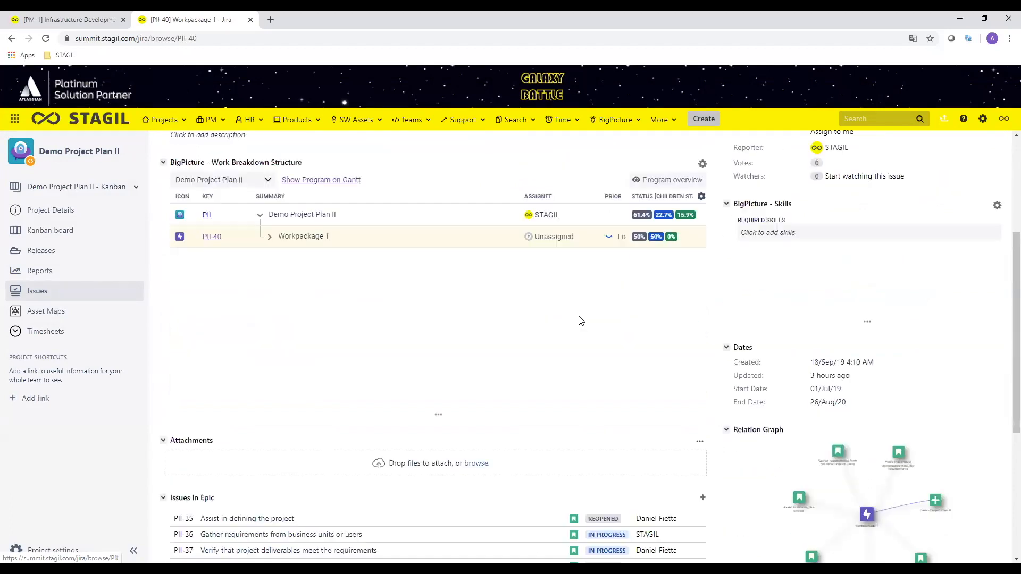
{"action": "scroll", "scroll_direction": "down", "scroll_amount": 3}
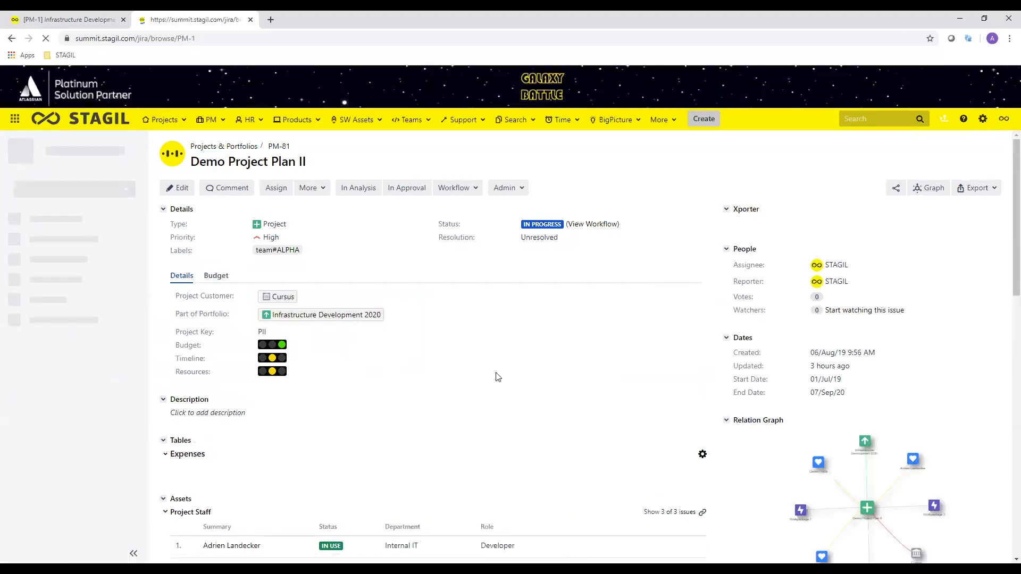
Step: Open portfolio PM-1 and show its Issue Link Graph of eight related projects
{"action": "left_click", "coordinate": [325, 314]}
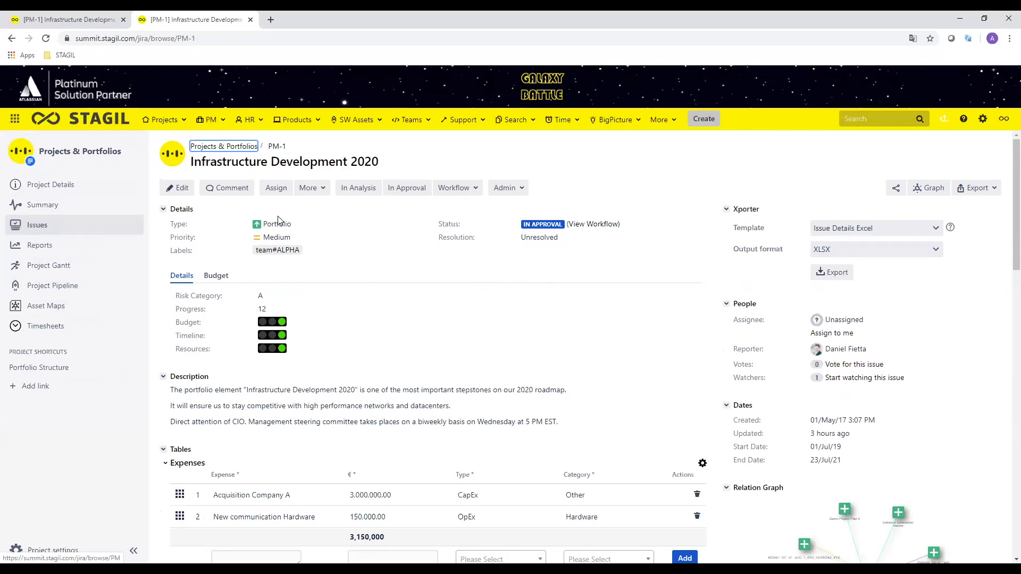
{"action": "mouse_move", "coordinate": [635, 330]}
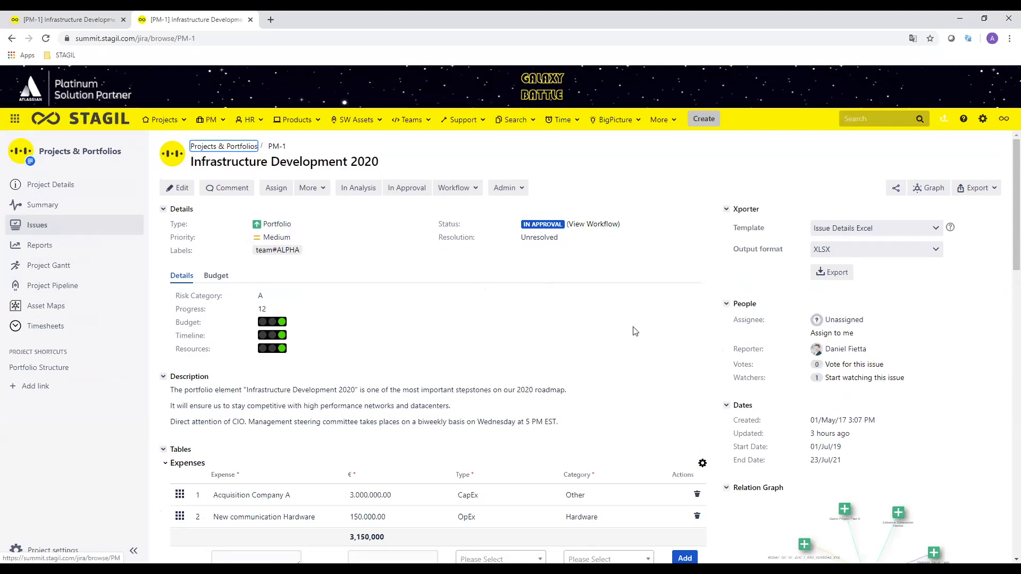
{"action": "left_click", "coordinate": [929, 189]}
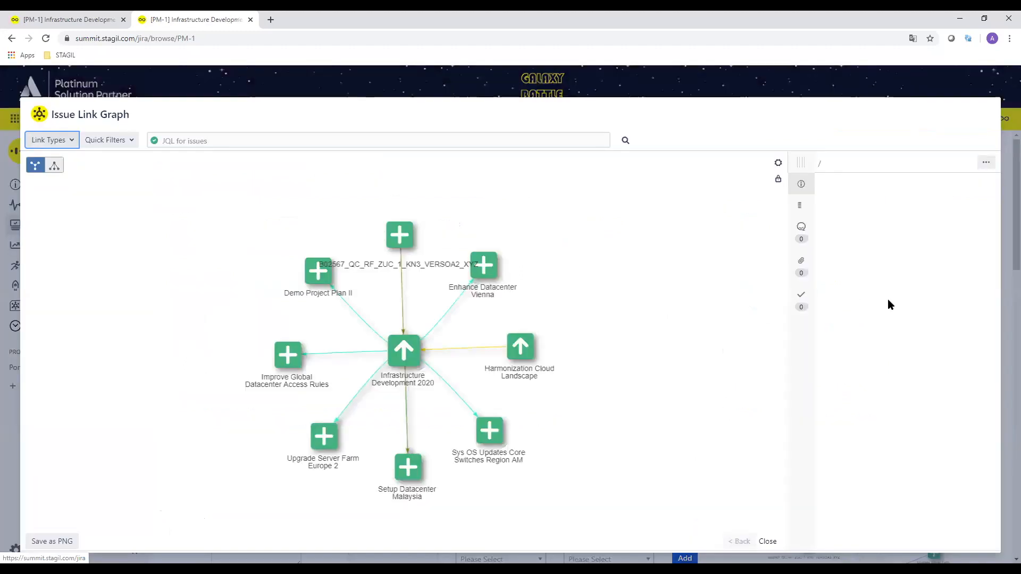
Step: Show Infrastructure Development 2020's details and switch the graph to hierarchical layout
{"action": "left_click", "coordinate": [403, 352]}
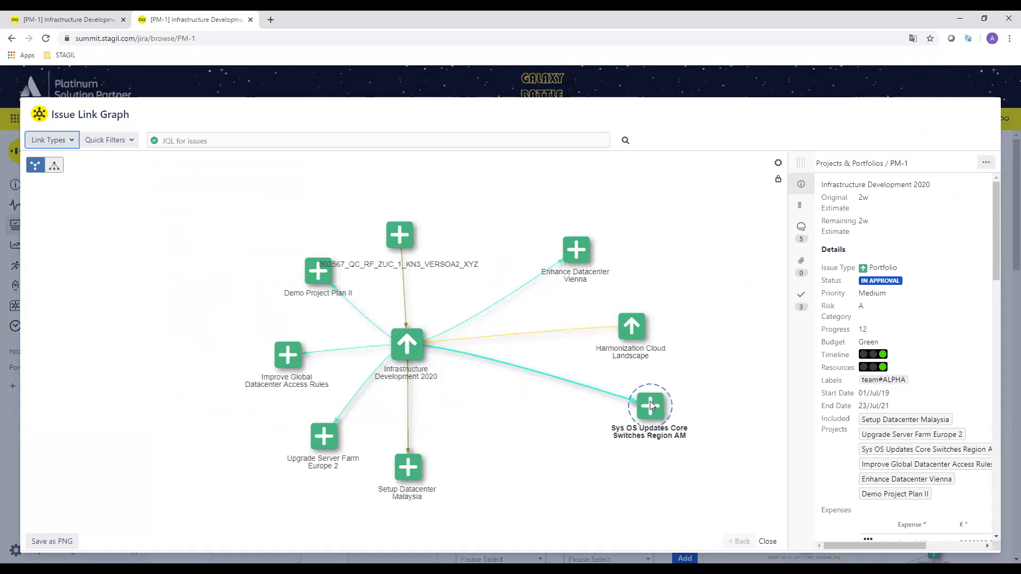
{"action": "left_click", "coordinate": [54, 165]}
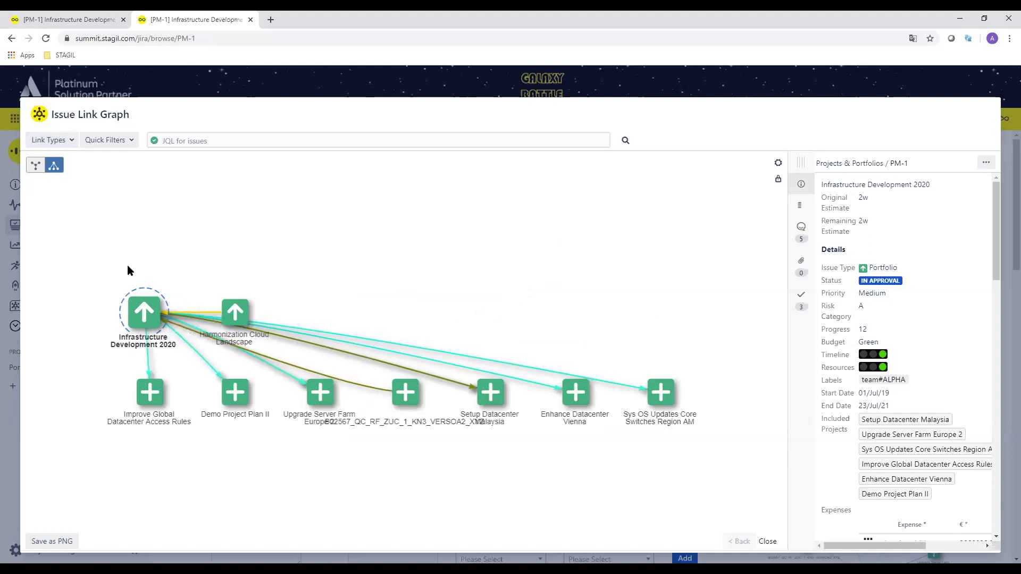
Step: Raise the graph's Level setting to reveal deeper linked issues, then close the graph
{"action": "left_click", "coordinate": [778, 163]}
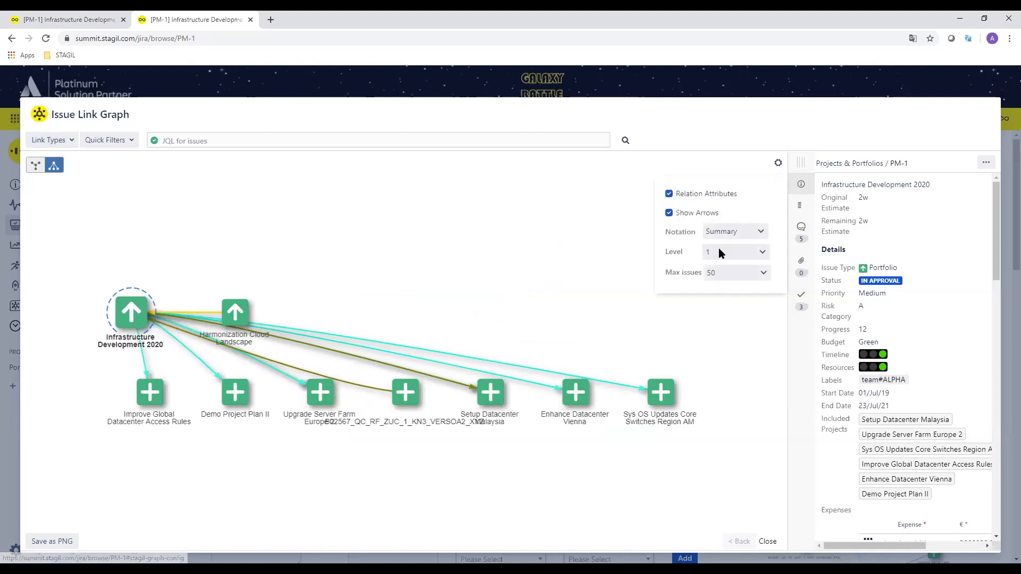
{"action": "left_click", "coordinate": [735, 252]}
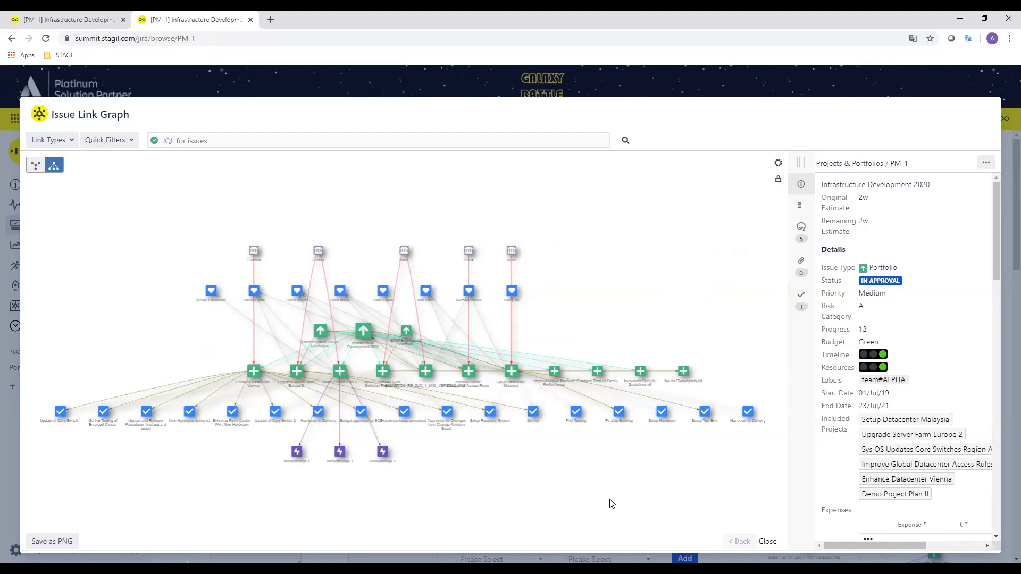
{"action": "mouse_move", "coordinate": [729, 494]}
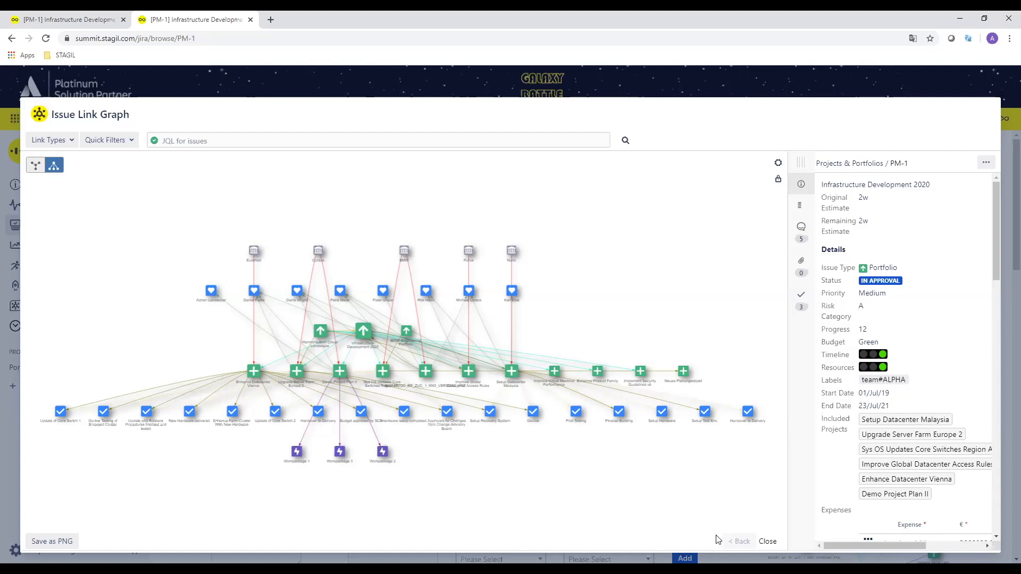
{"action": "mouse_move", "coordinate": [767, 541]}
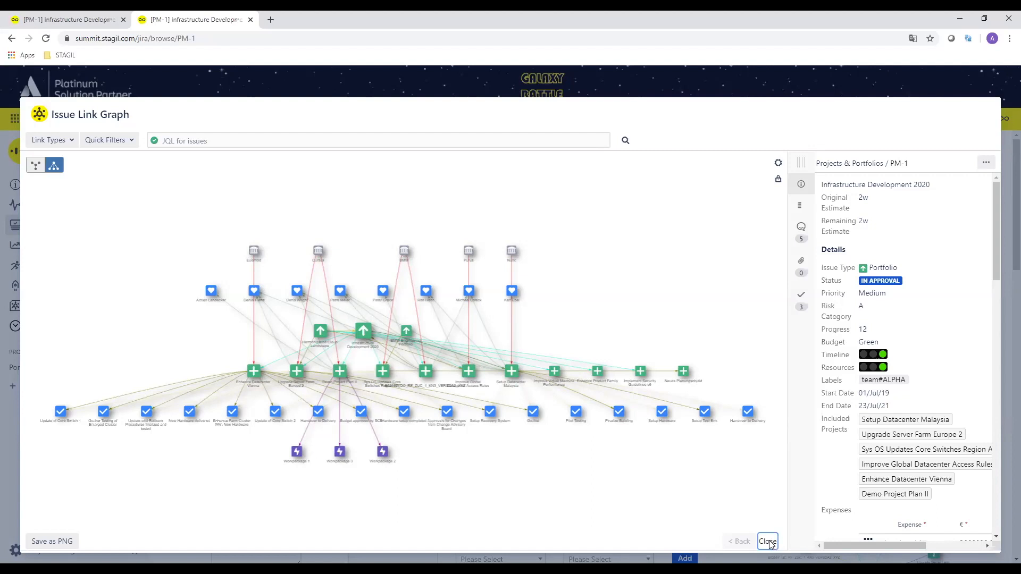
{"action": "left_click", "coordinate": [767, 542]}
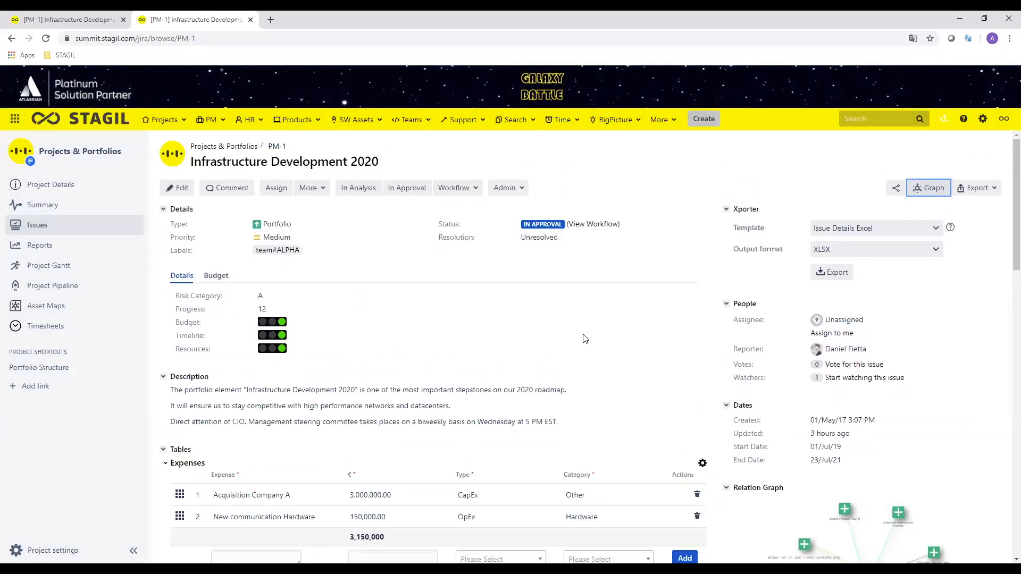
{"action": "scroll", "scroll_direction": "down", "scroll_amount": 3}
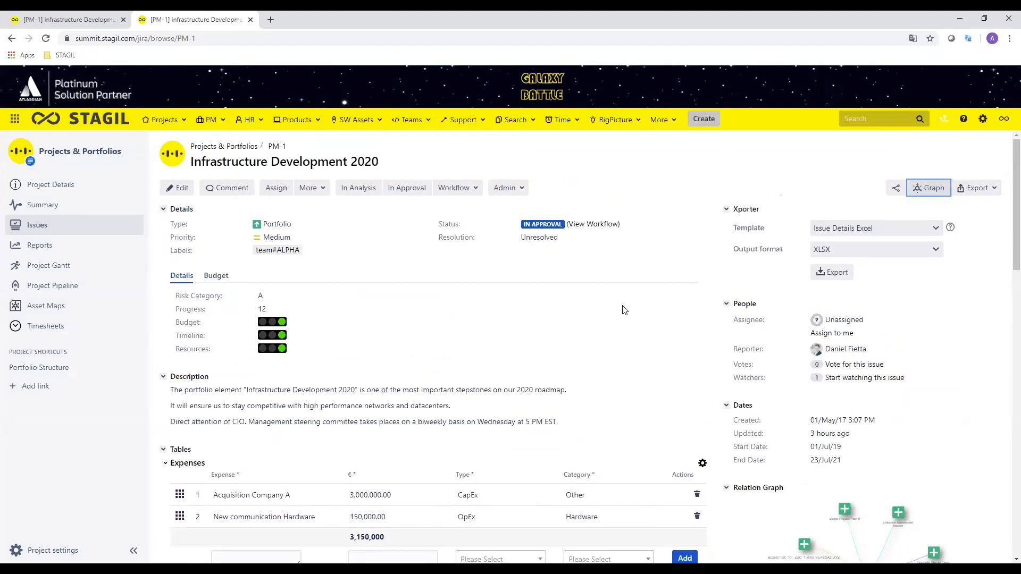
{"action": "mouse_move", "coordinate": [606, 334]}
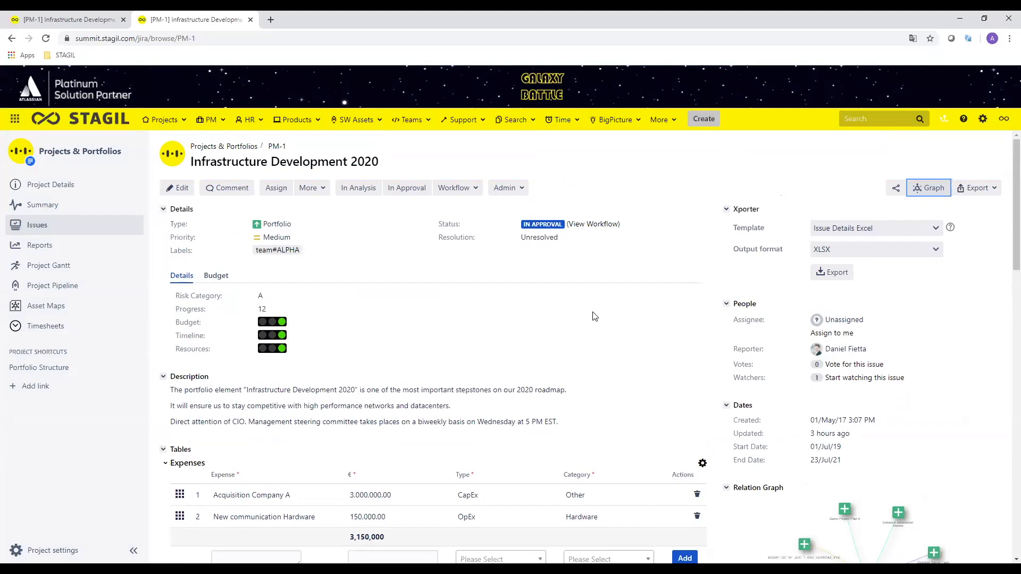
{"action": "mouse_move", "coordinate": [322, 191]}
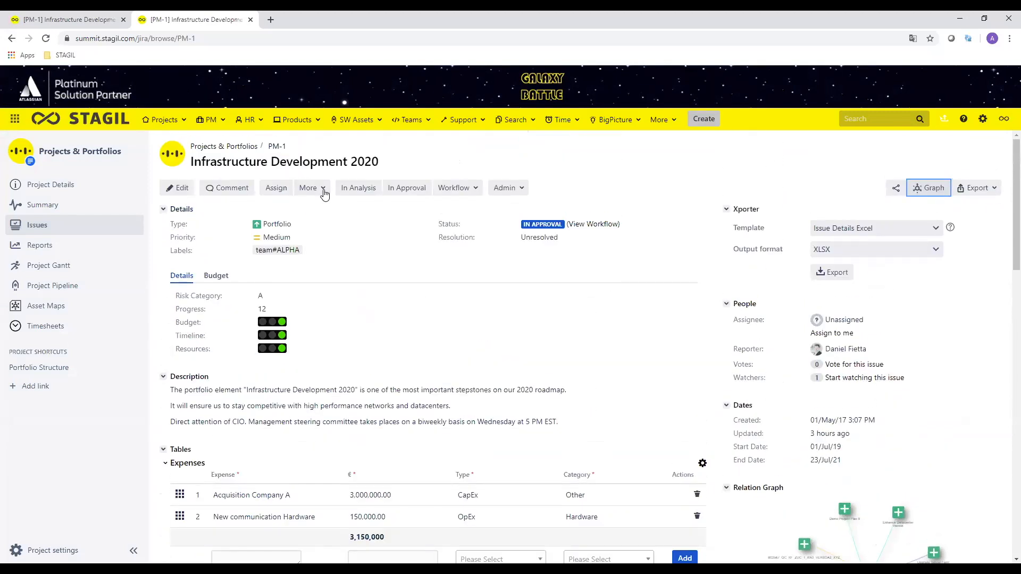
{"action": "left_click", "coordinate": [307, 188]}
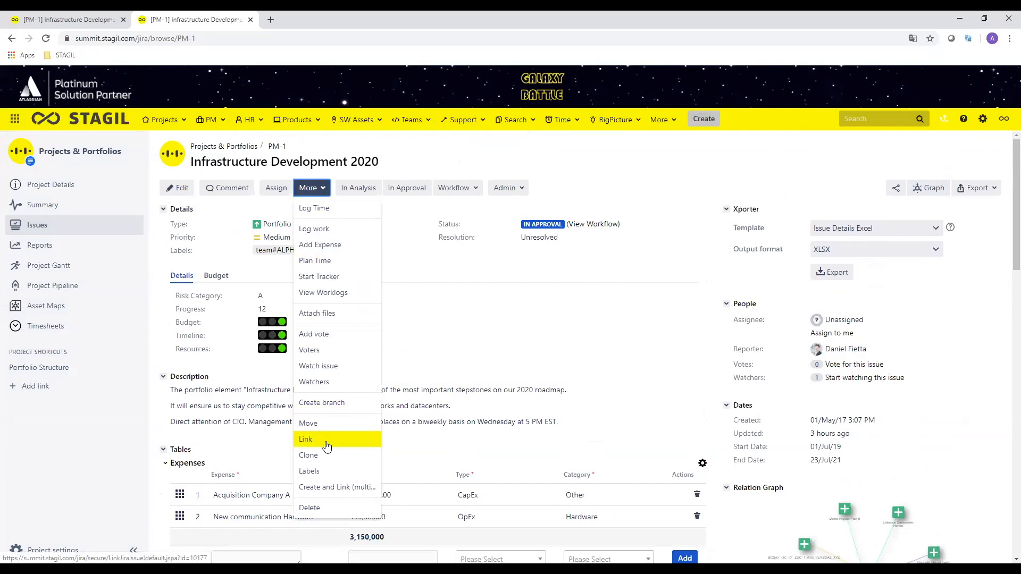
{"action": "left_click", "coordinate": [306, 439]}
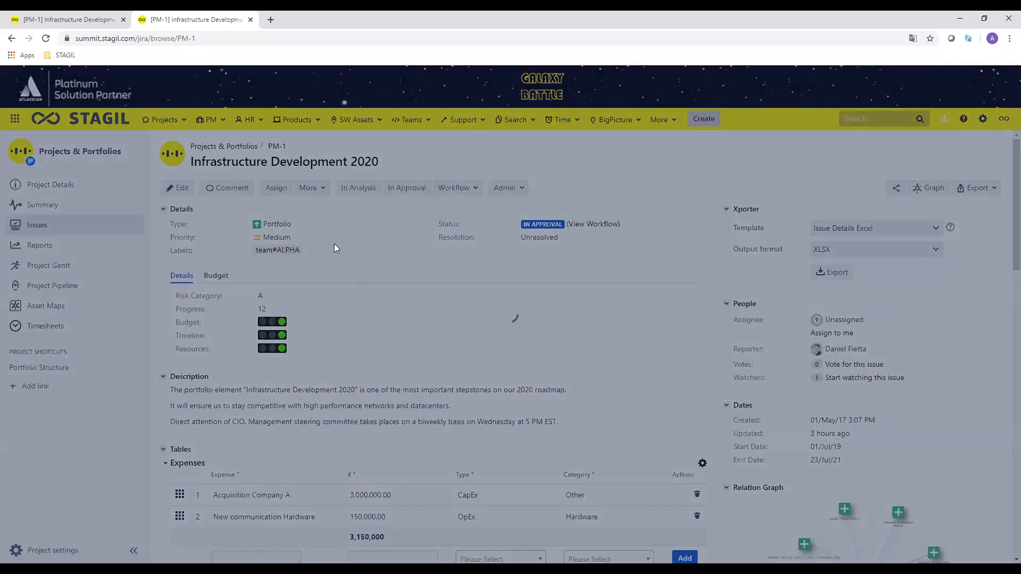
{"action": "left_click", "coordinate": [32, 386]}
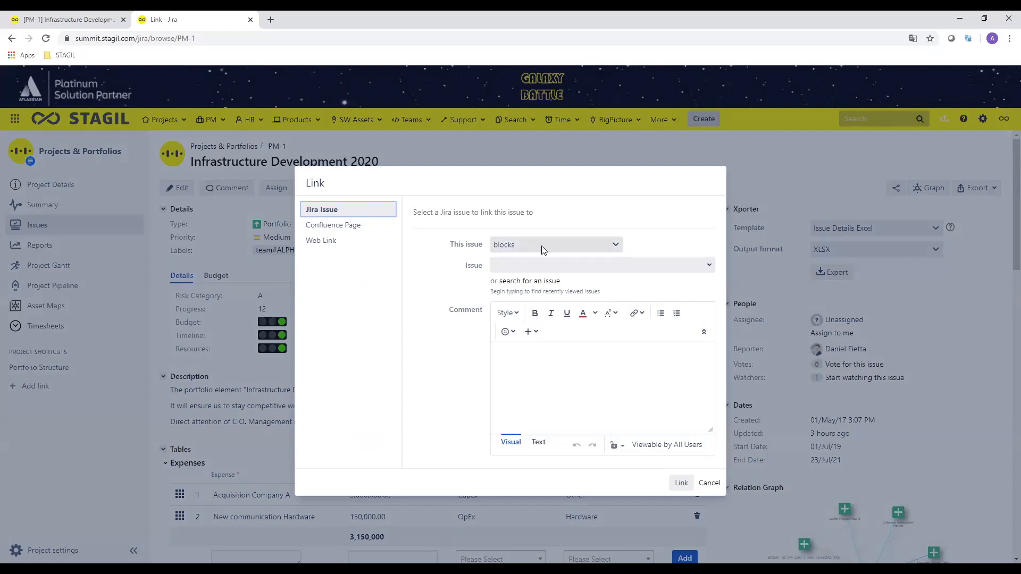
{"action": "left_click", "coordinate": [554, 245]}
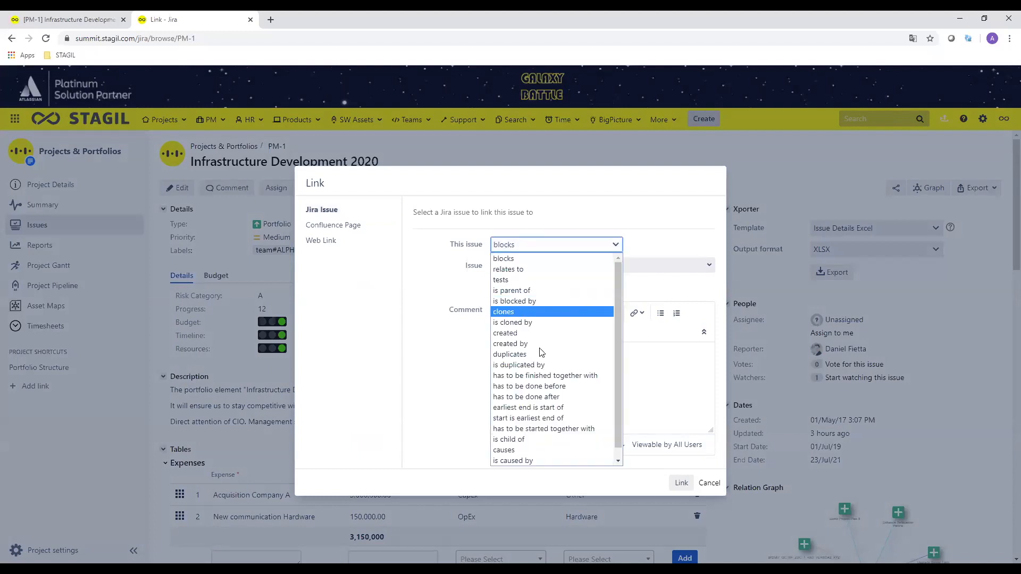
{"action": "left_click", "coordinate": [511, 344]}
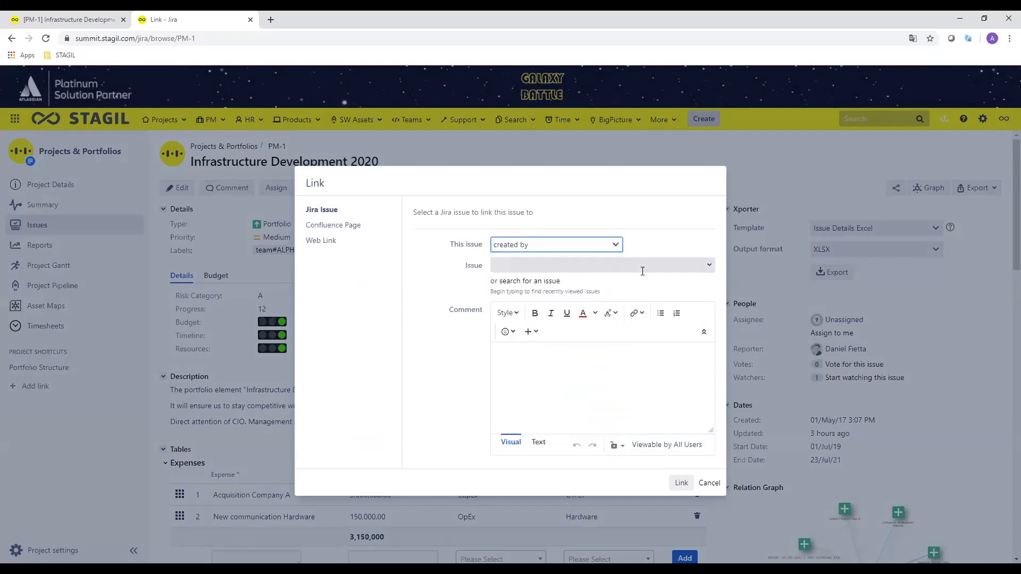
{"action": "left_click", "coordinate": [601, 265]}
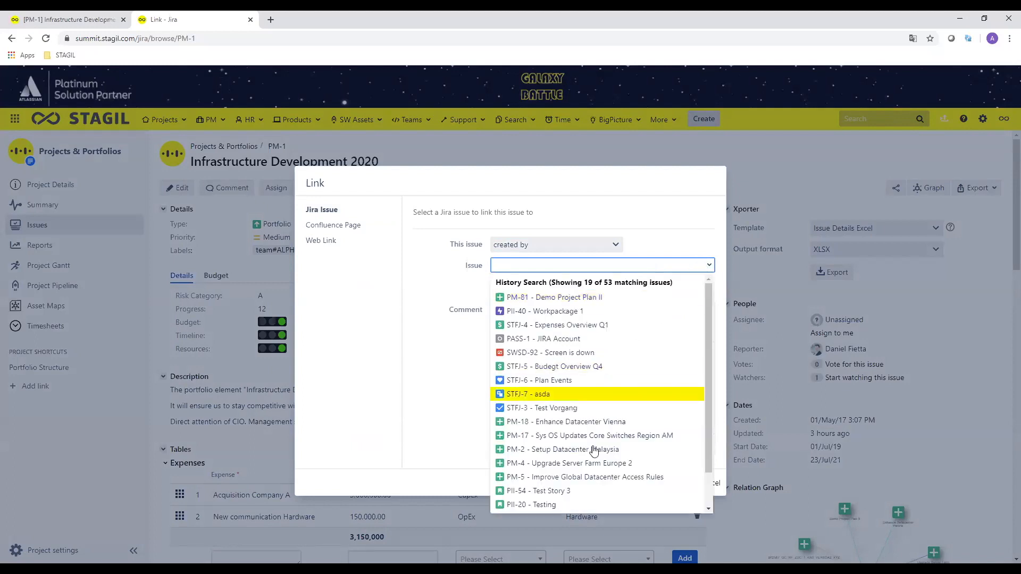
{"action": "scroll", "scroll_direction": "down", "scroll_amount": 3}
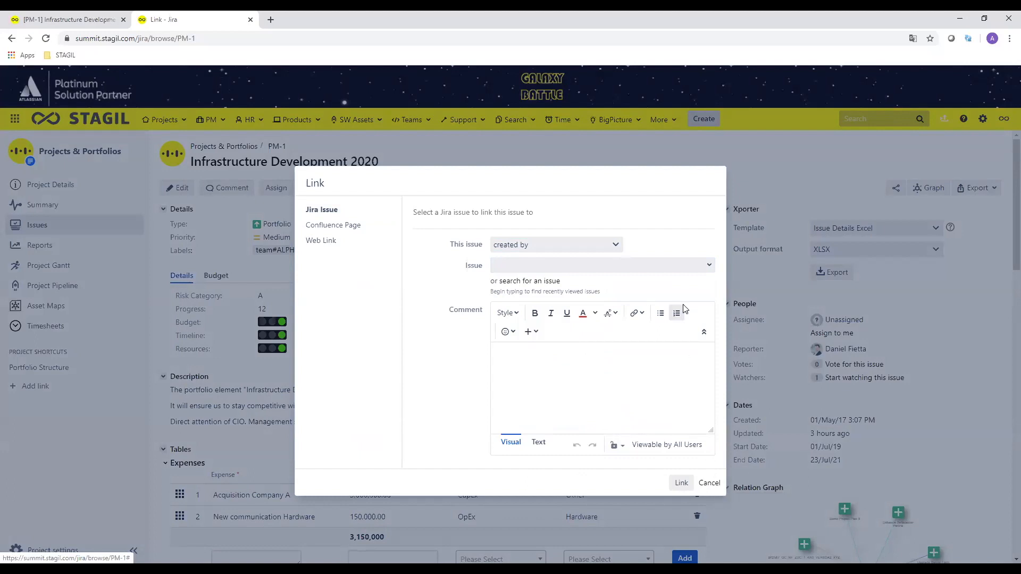
{"action": "left_click", "coordinate": [599, 265]}
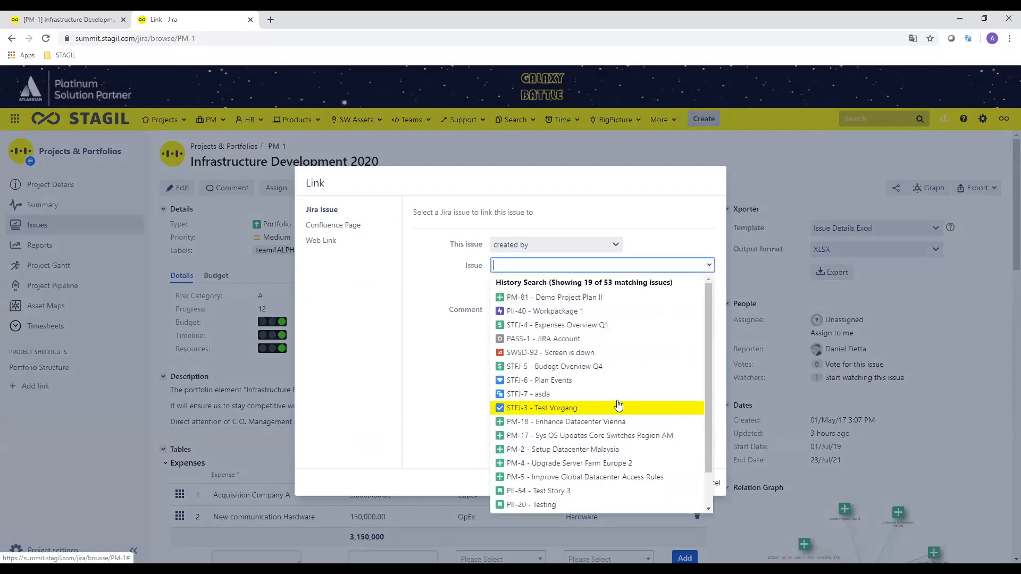
{"action": "scroll", "scroll_direction": "down", "scroll_amount": 3}
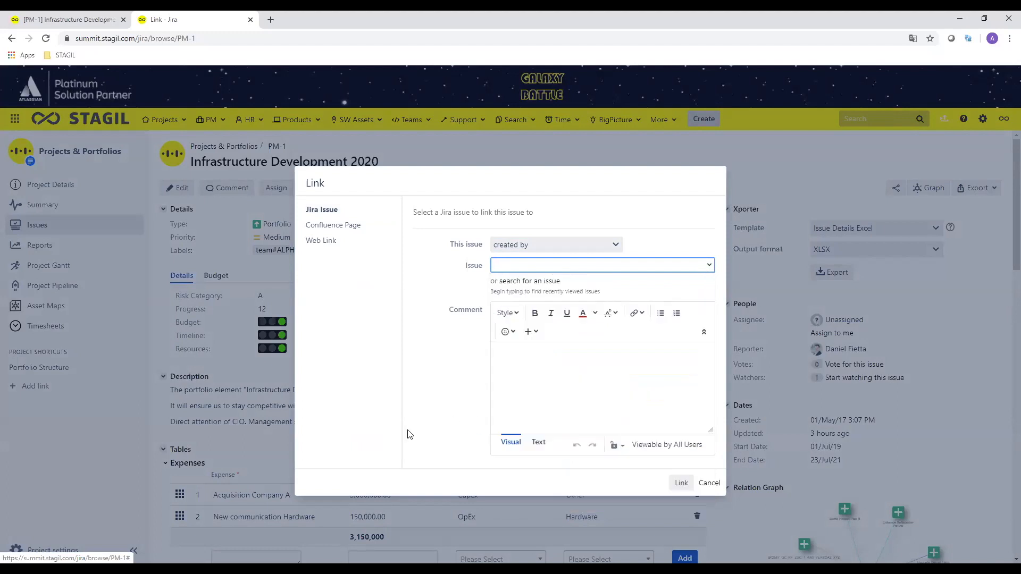
{"action": "left_click", "coordinate": [709, 482]}
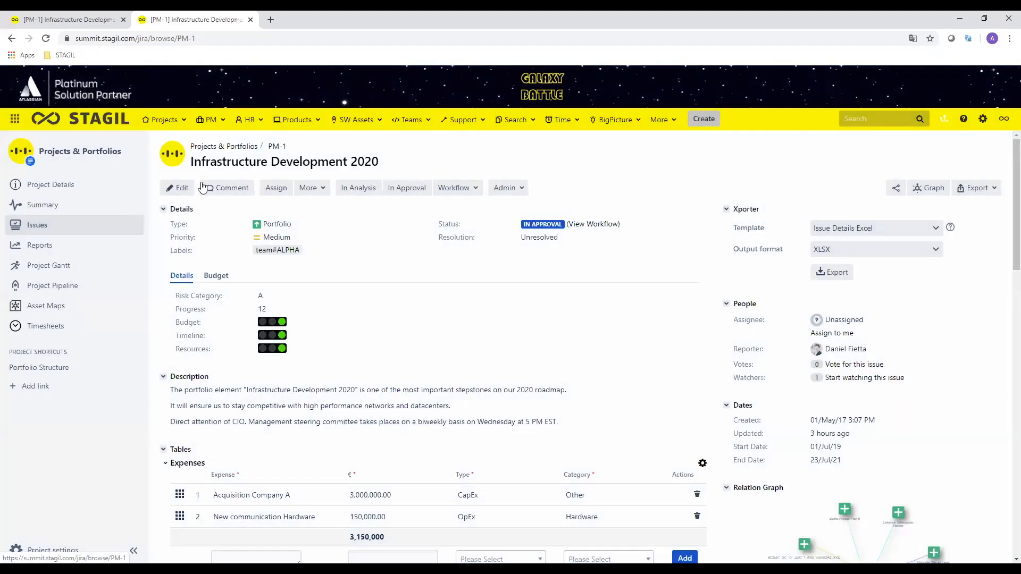
{"action": "left_click", "coordinate": [176, 188]}
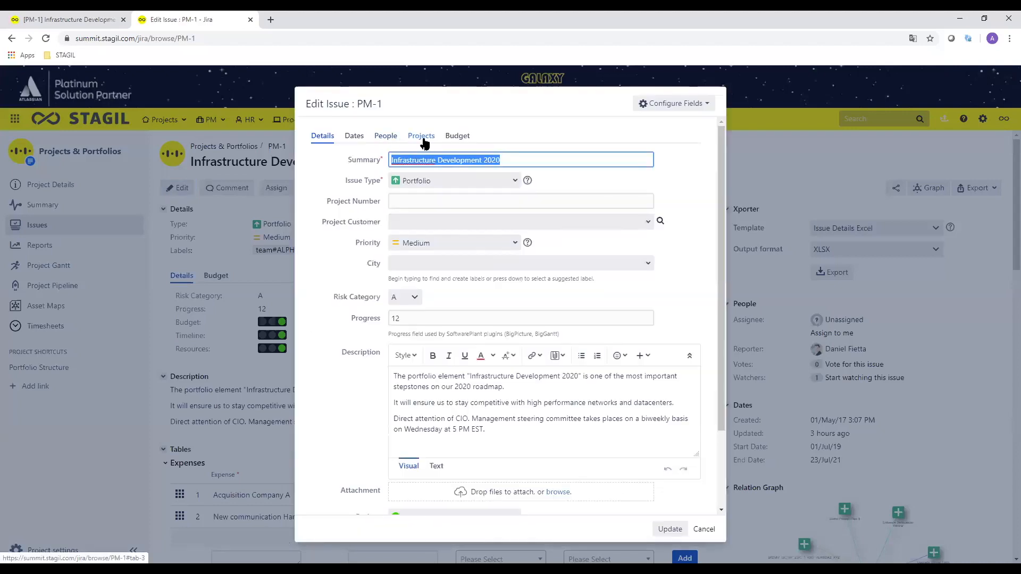
{"action": "left_click", "coordinate": [420, 135]}
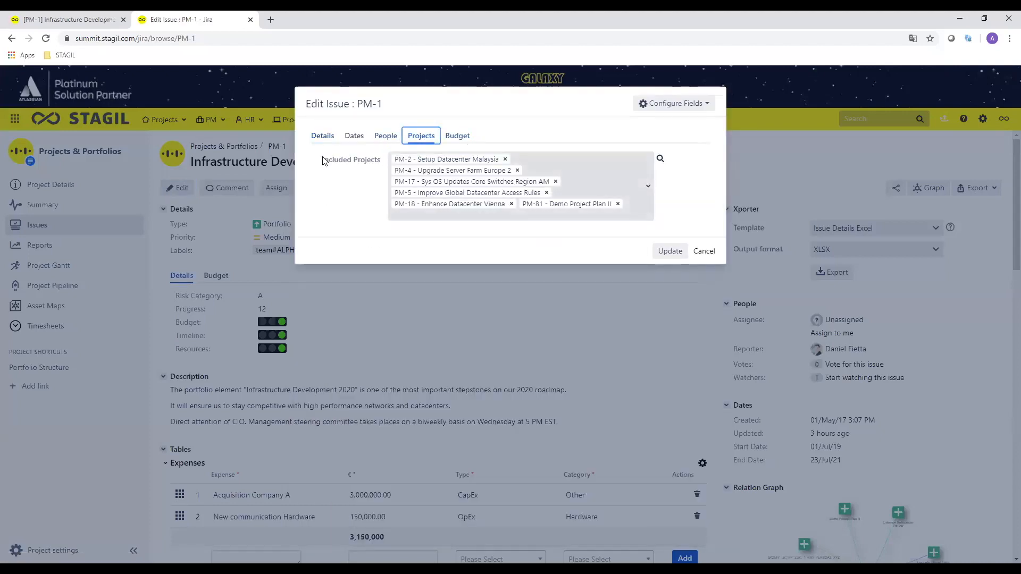
{"action": "double_click", "coordinate": [351, 159]}
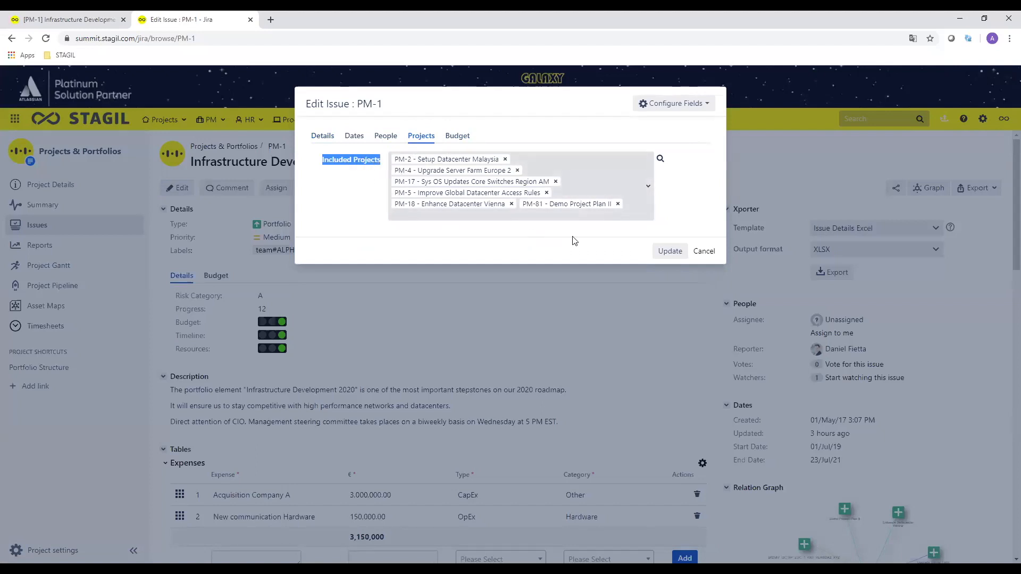
{"action": "left_click", "coordinate": [703, 251]}
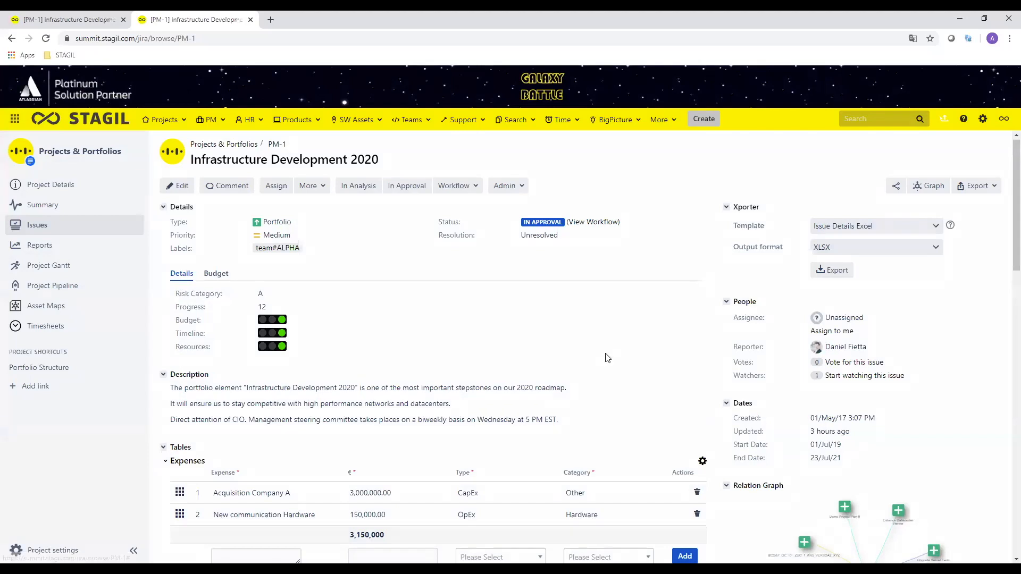
{"action": "scroll", "scroll_direction": "down", "scroll_amount": 3}
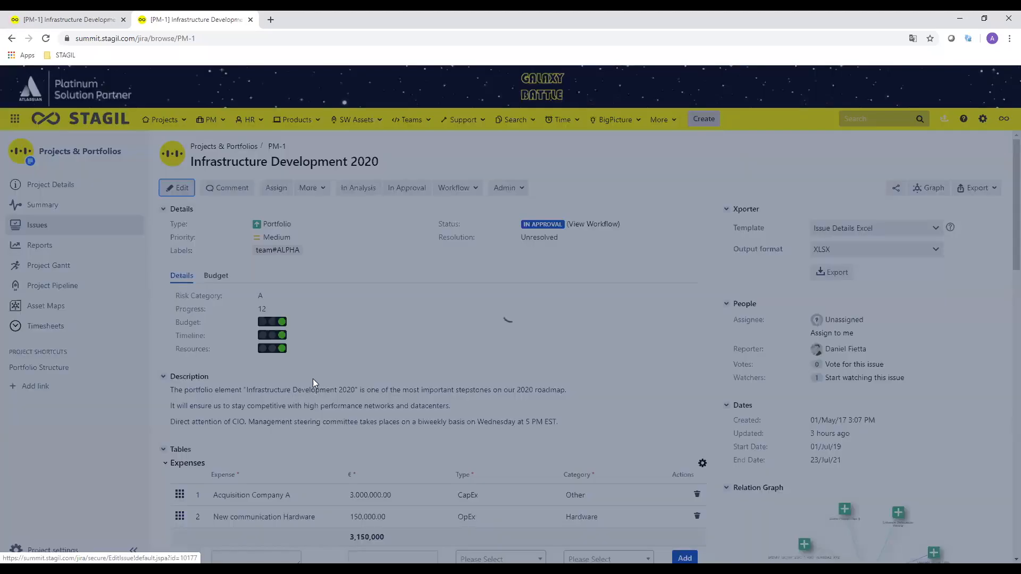
{"action": "left_click", "coordinate": [176, 187]}
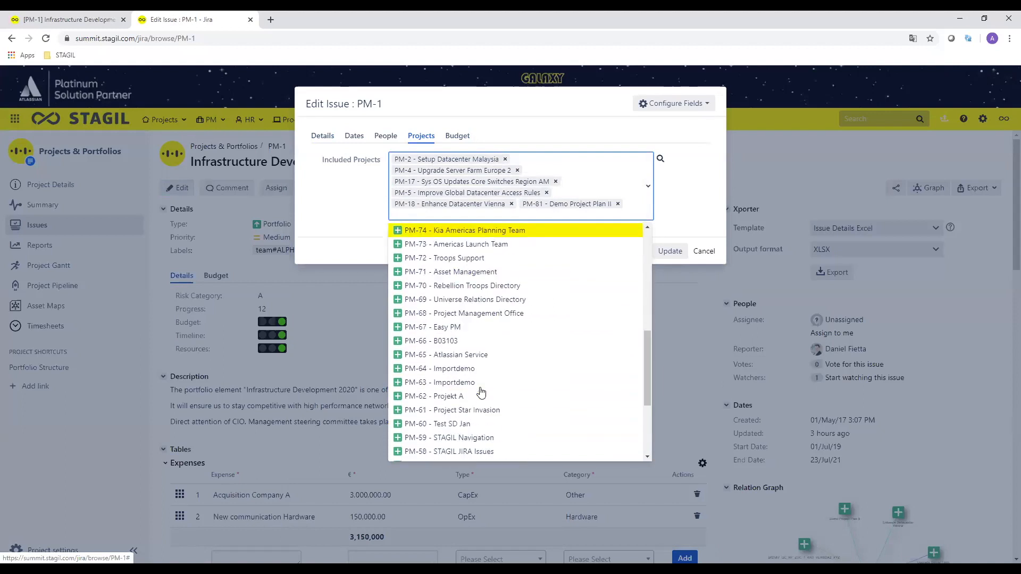
{"action": "scroll", "scroll_direction": "down", "scroll_amount": 3}
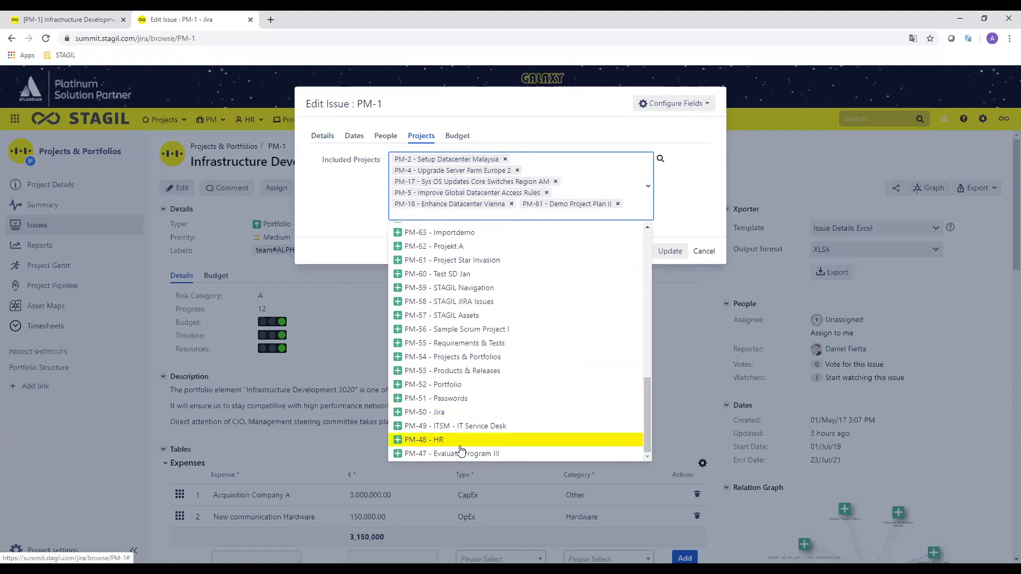
{"action": "mouse_move", "coordinate": [456, 453]}
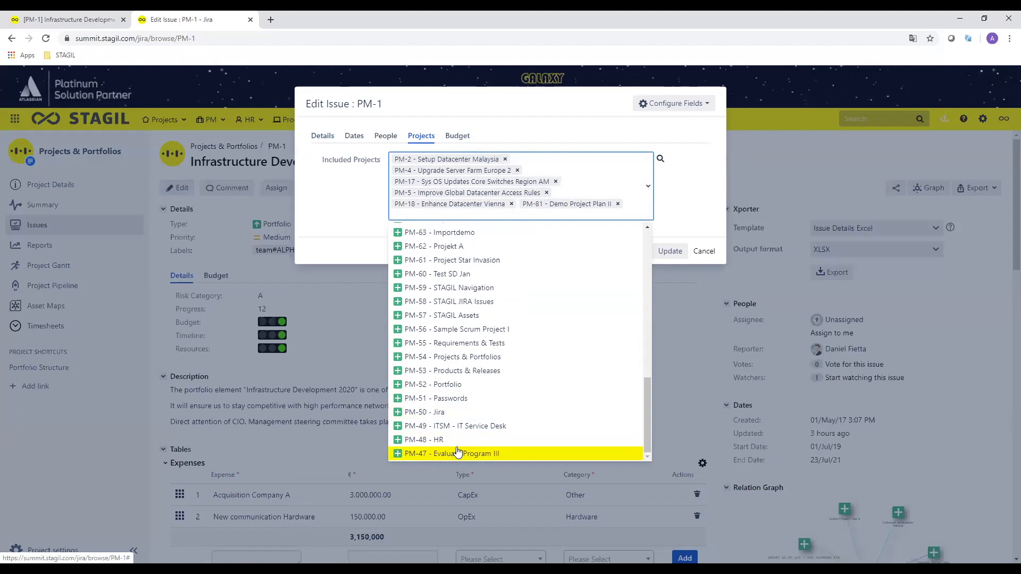
{"action": "mouse_move", "coordinate": [456, 426]}
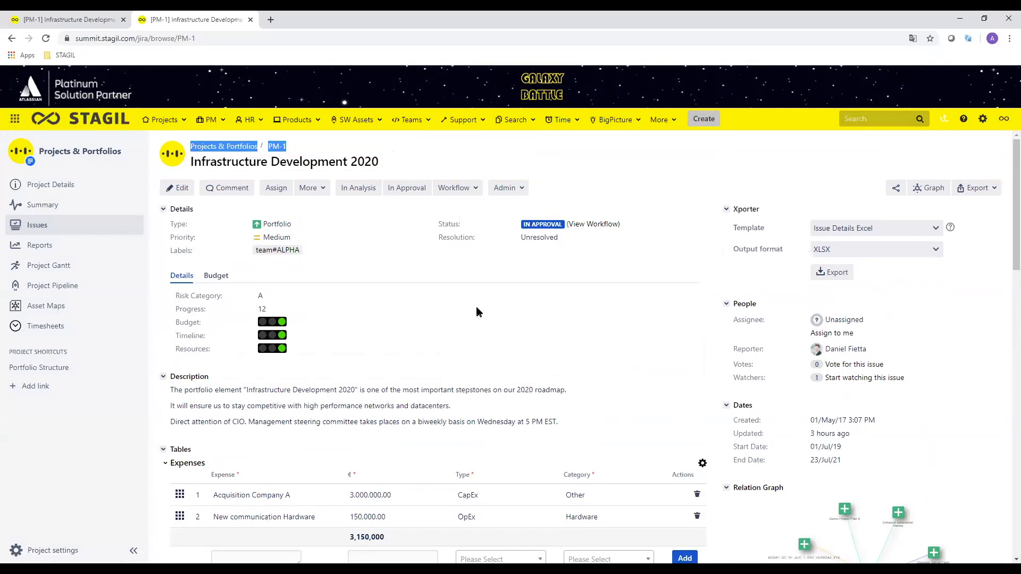
{"action": "mouse_move", "coordinate": [588, 328]}
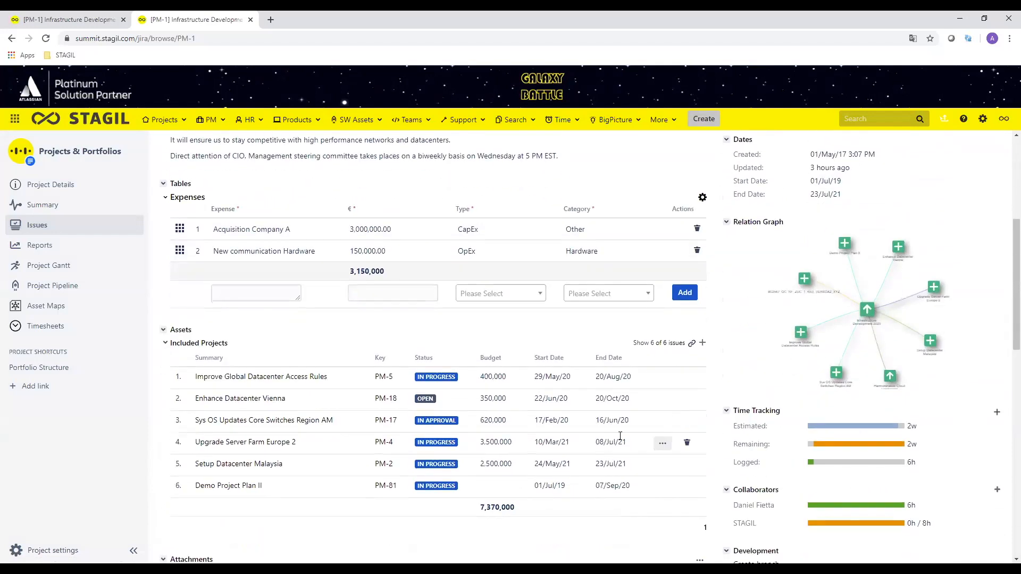
{"action": "mouse_move", "coordinate": [622, 464]}
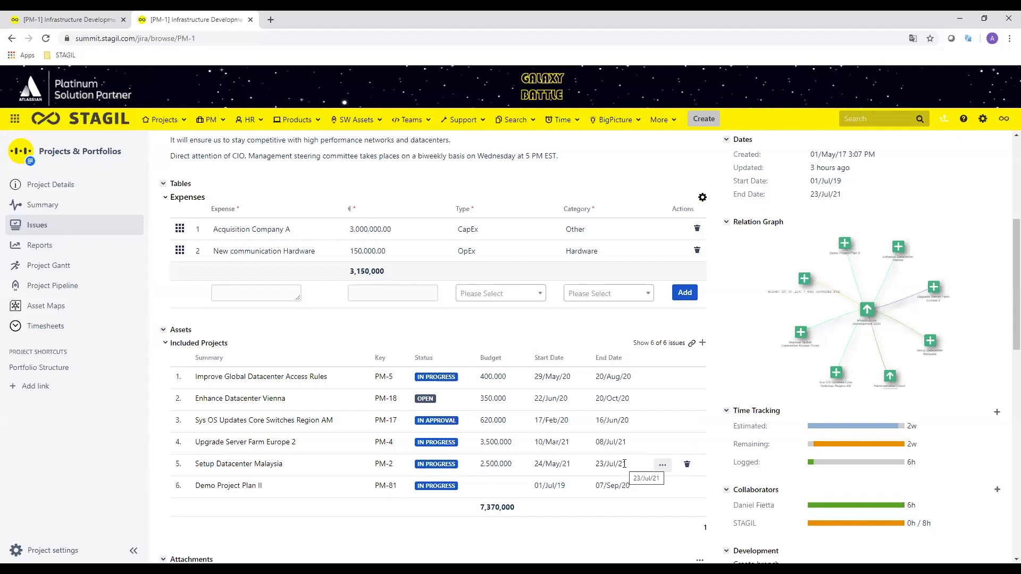
{"action": "scroll", "scroll_direction": "down", "scroll_amount": 3}
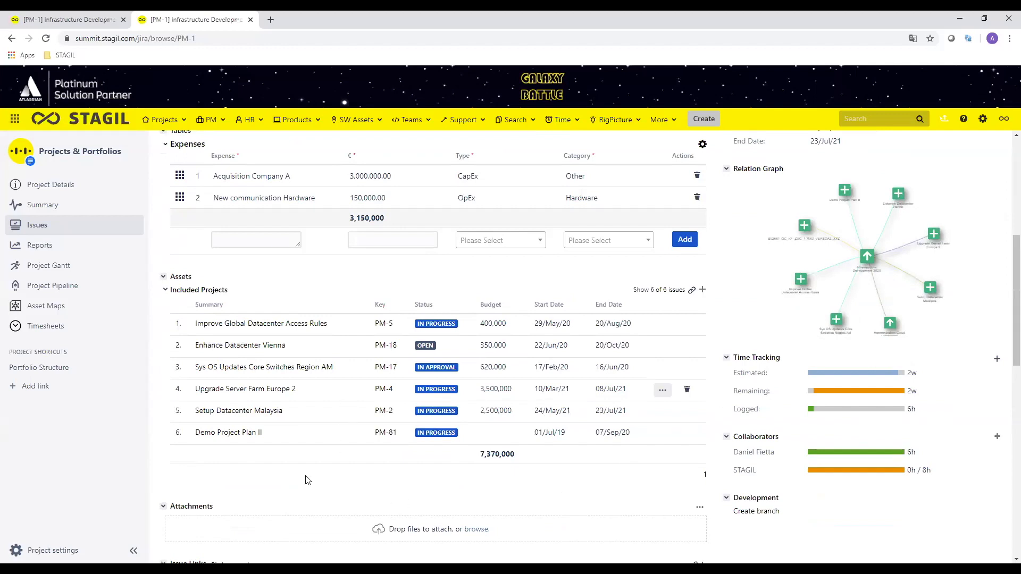
{"action": "mouse_move", "coordinate": [587, 441]}
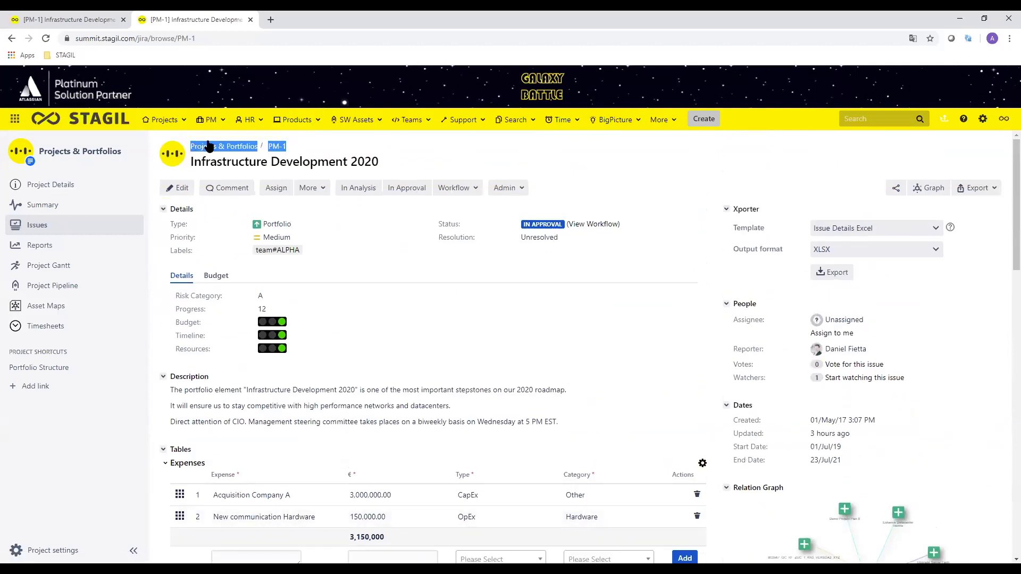
Step: Go via the PM menu to the BigPicture overview and open STAGIL Portfolio (PROG-41)
{"action": "left_click", "coordinate": [209, 119]}
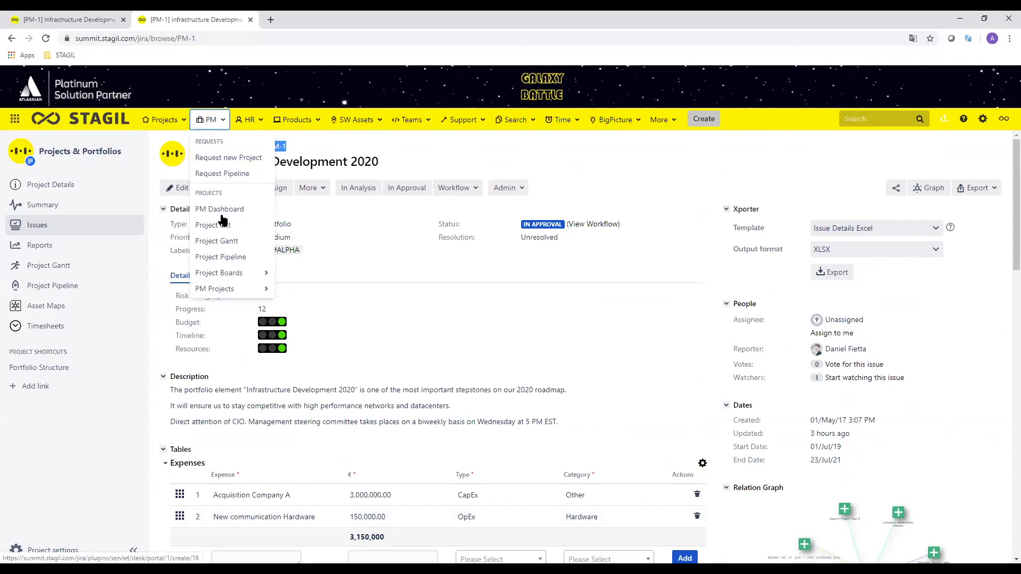
{"action": "left_click", "coordinate": [216, 241]}
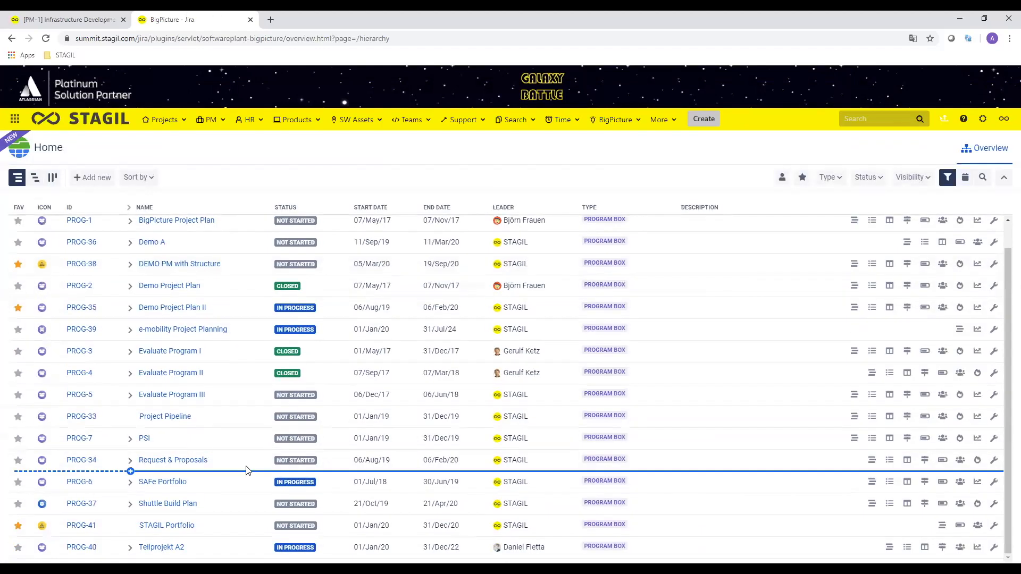
{"action": "left_click", "coordinate": [166, 526]}
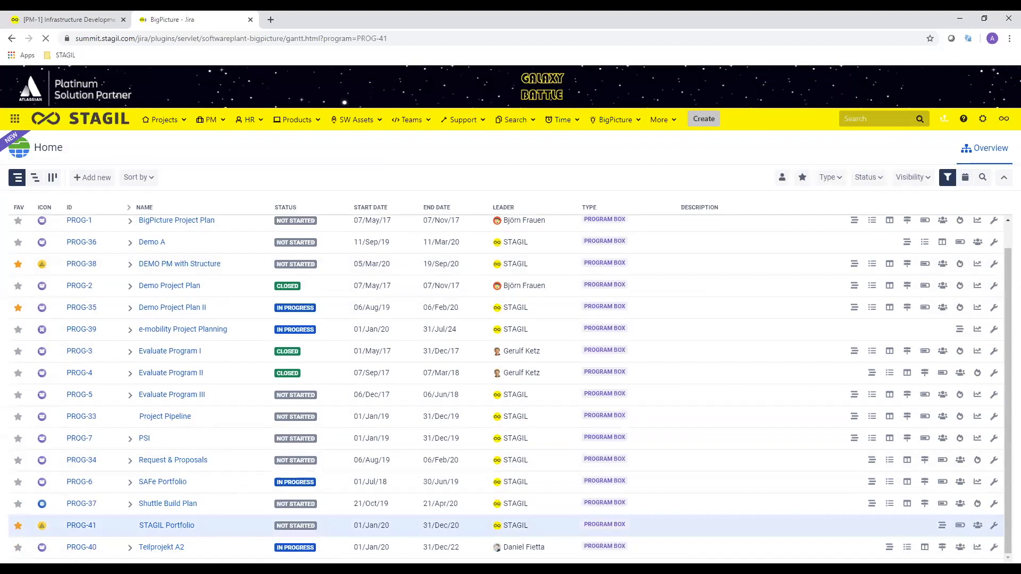
Step: View the PM-1 issue, then expand its Gantt row into six included projects
{"action": "left_click", "coordinate": [166, 526]}
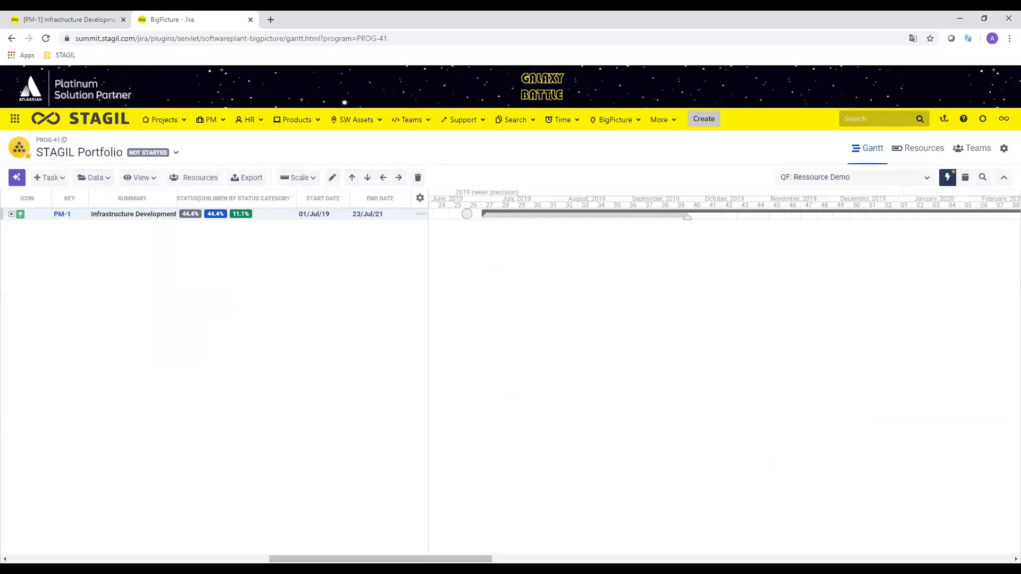
{"action": "mouse_move", "coordinate": [319, 456]}
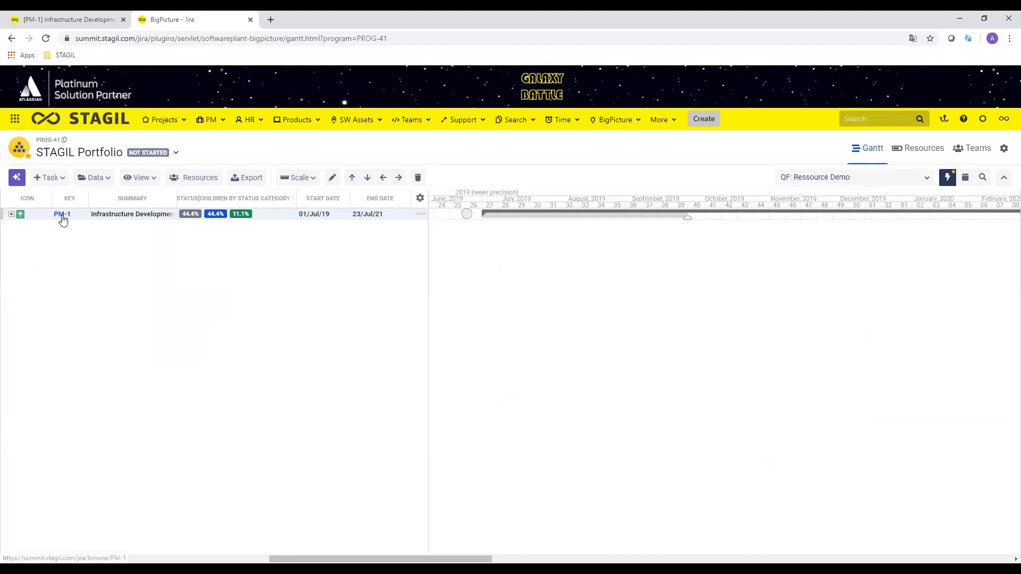
{"action": "left_click", "coordinate": [62, 214]}
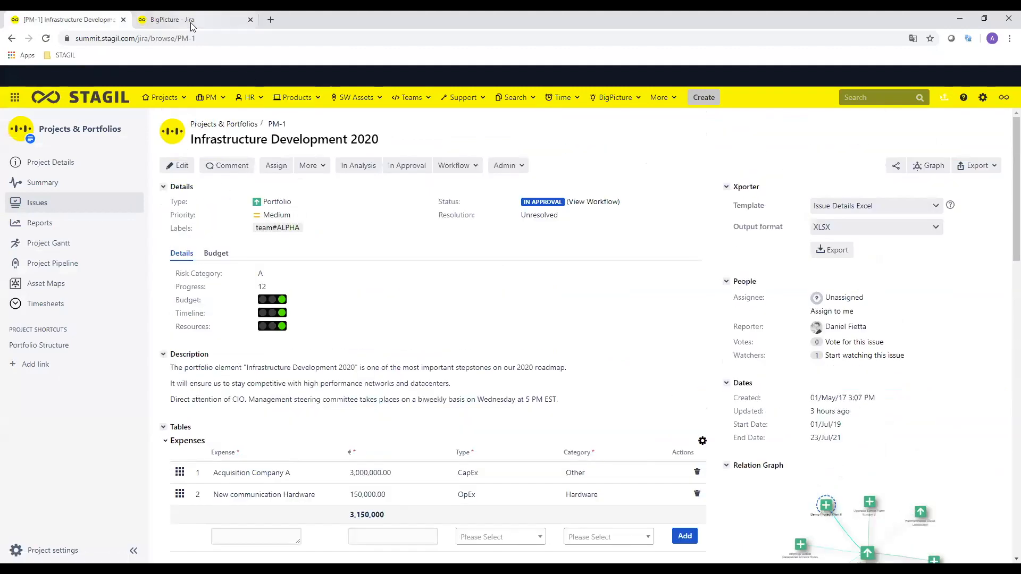
{"action": "left_click", "coordinate": [174, 19]}
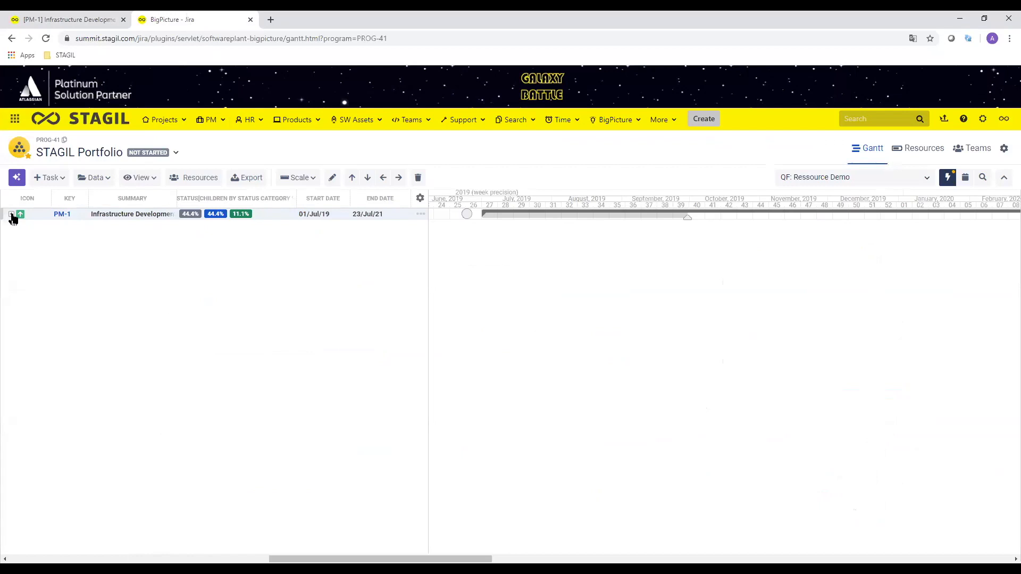
{"action": "left_click", "coordinate": [12, 214]}
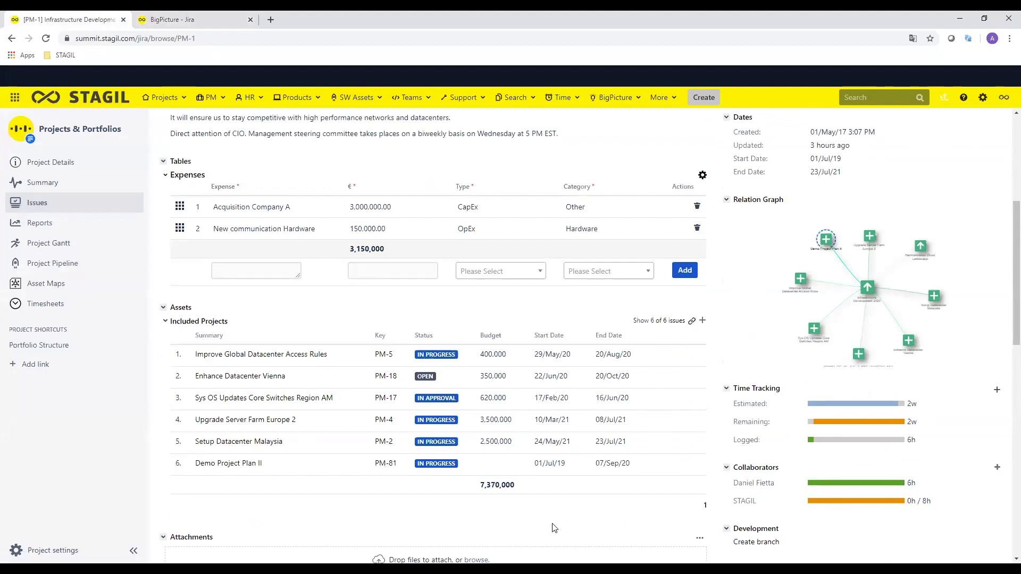
{"action": "left_click", "coordinate": [192, 19]}
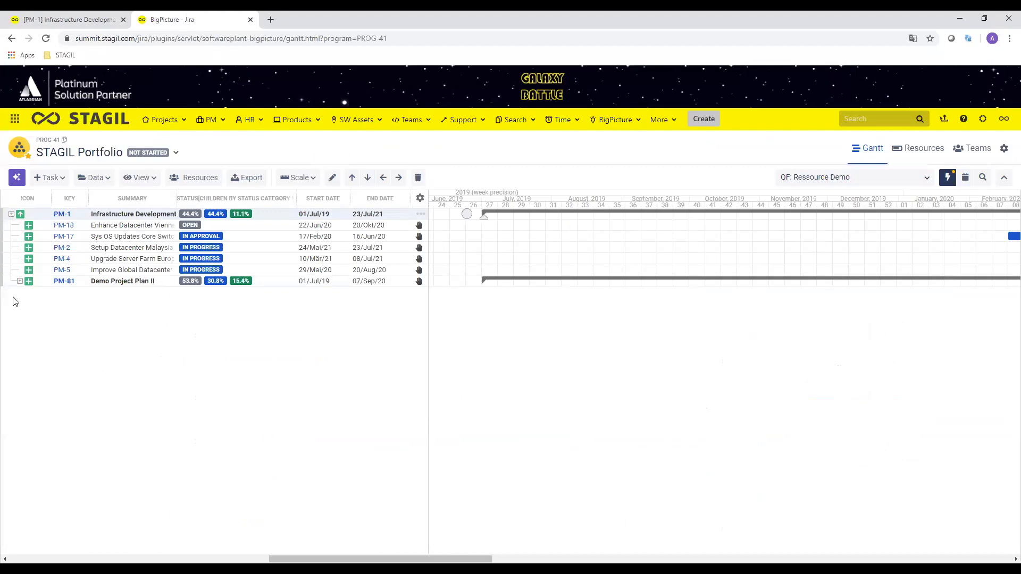
Step: Expand PM-81 Demo Project Plan II, then Workpackages 3, 2 and 1 to reveal their stories
{"action": "left_click", "coordinate": [20, 281]}
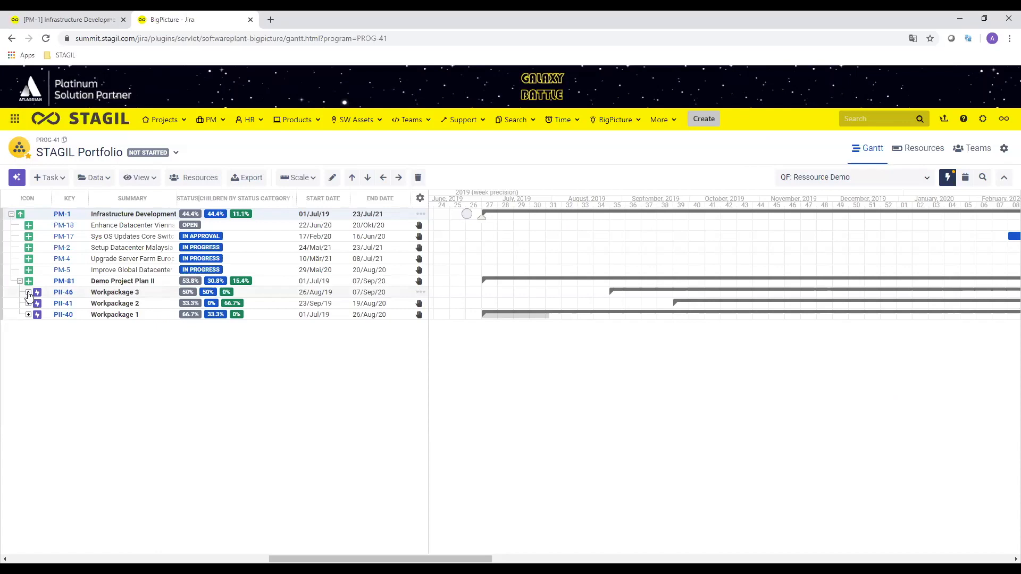
{"action": "left_click", "coordinate": [28, 292]}
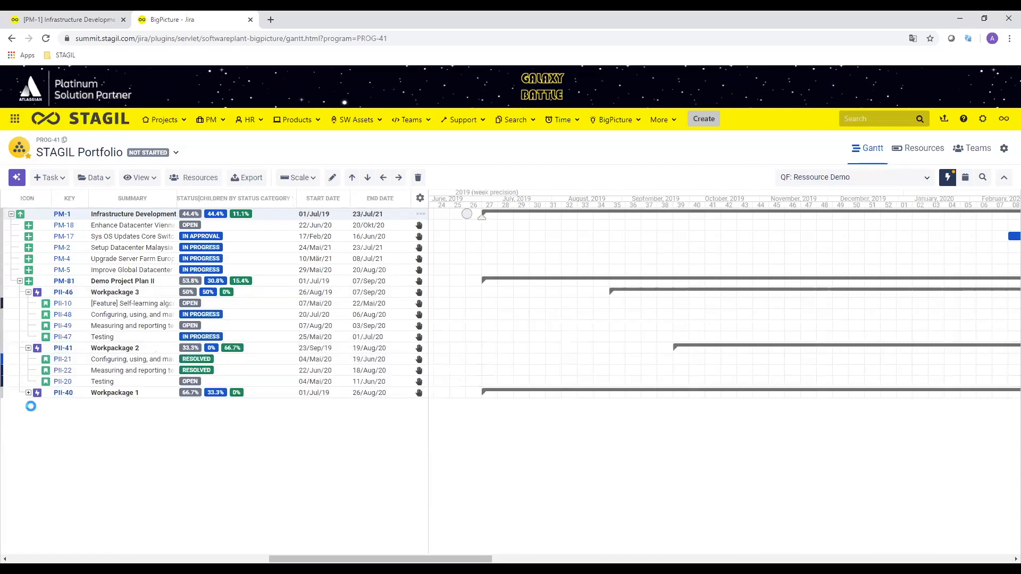
{"action": "left_click", "coordinate": [28, 392]}
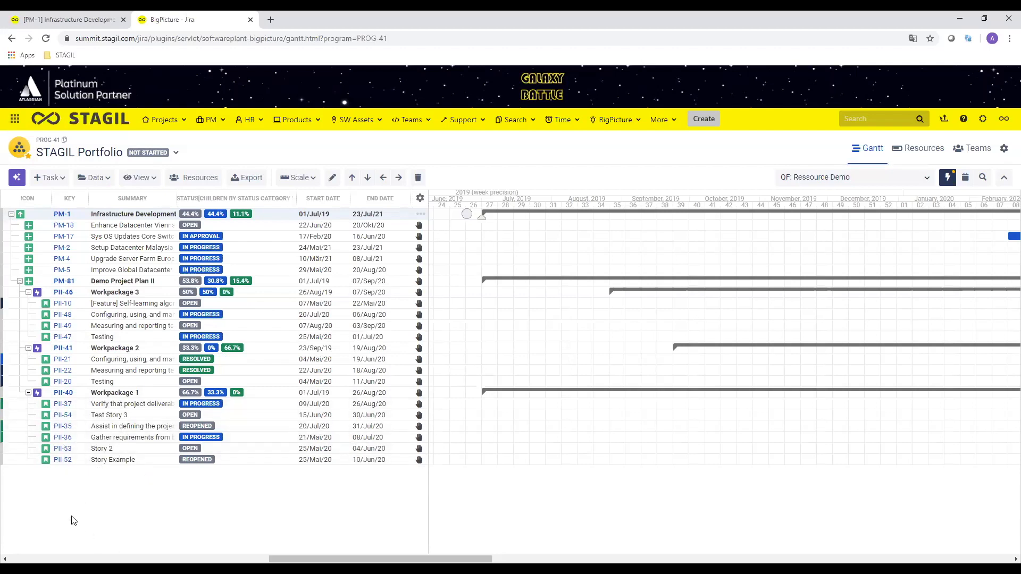
{"action": "mouse_move", "coordinate": [85, 493]}
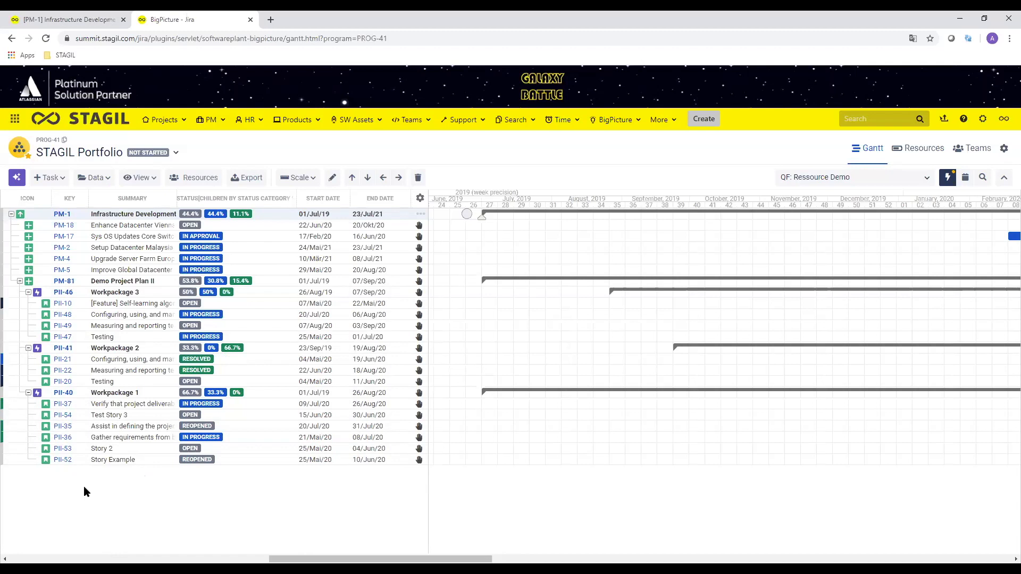
{"action": "mouse_move", "coordinate": [52, 426]}
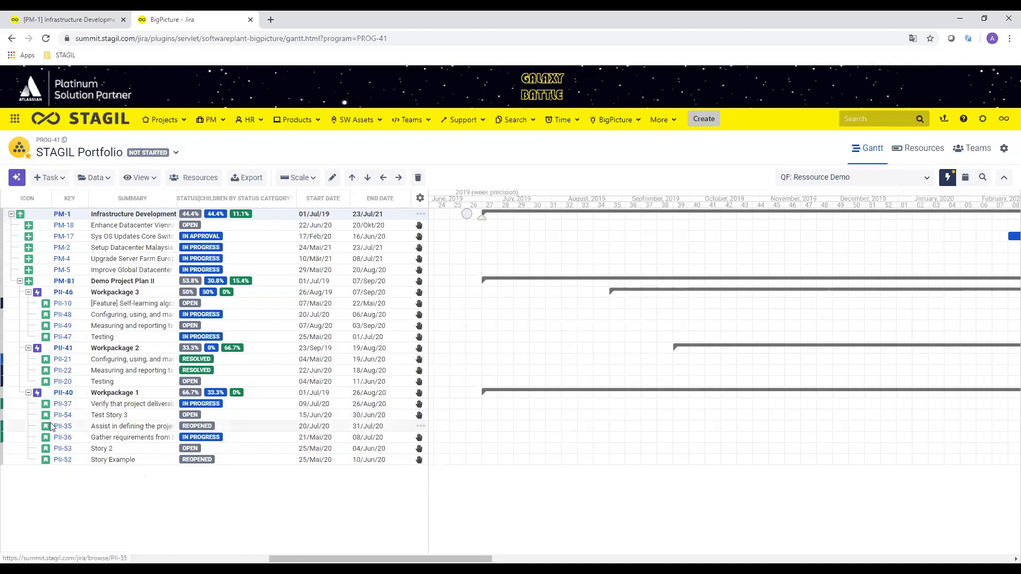
{"action": "mouse_move", "coordinate": [76, 499]}
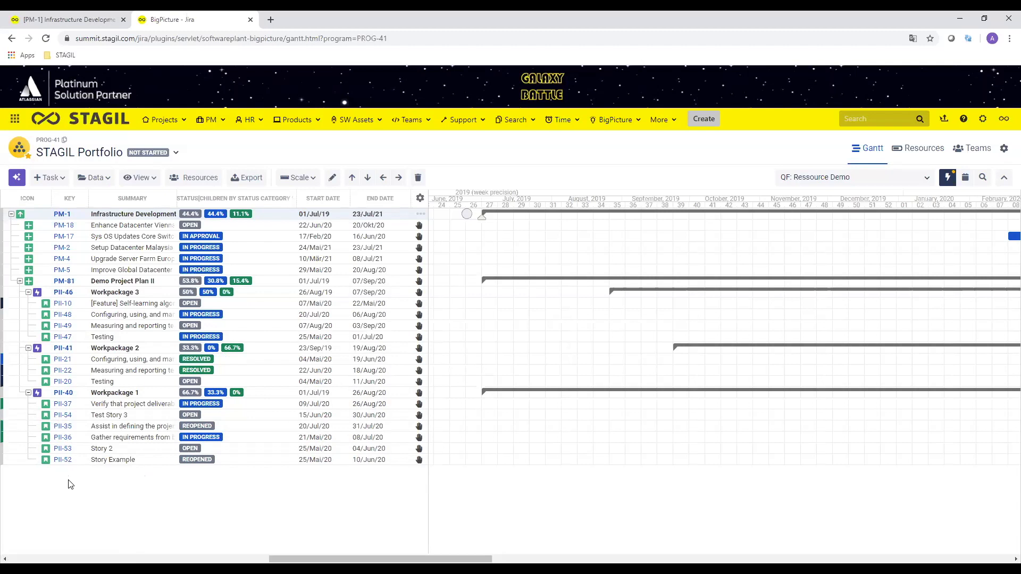
{"action": "mouse_move", "coordinate": [120, 526]}
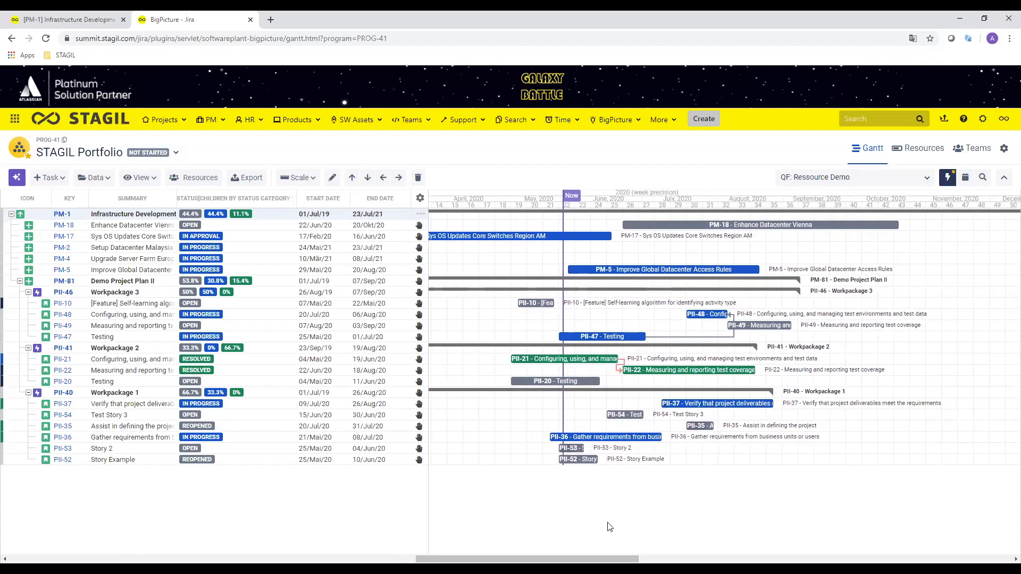
{"action": "mouse_move", "coordinate": [569, 432]}
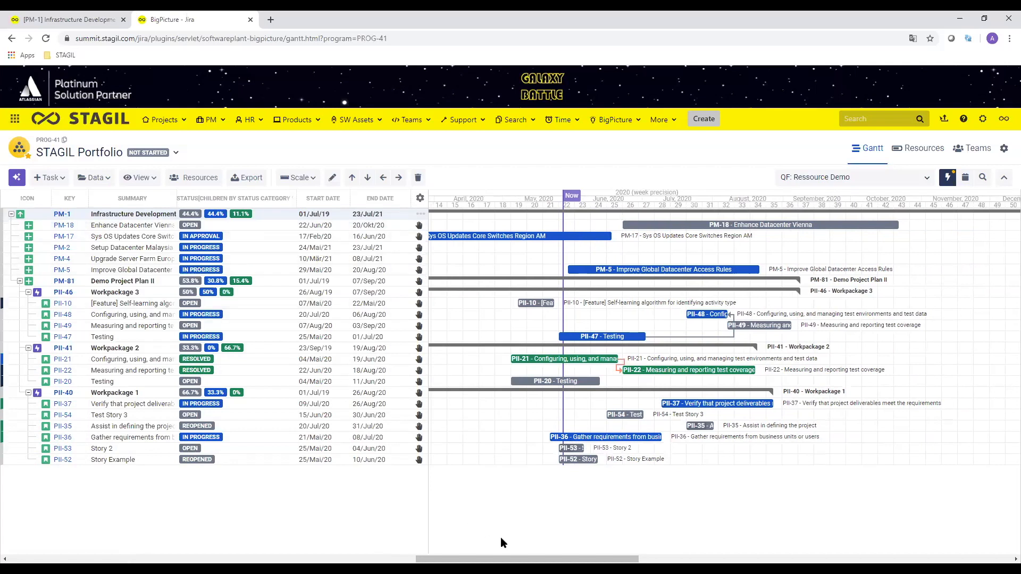
{"action": "mouse_move", "coordinate": [517, 543]}
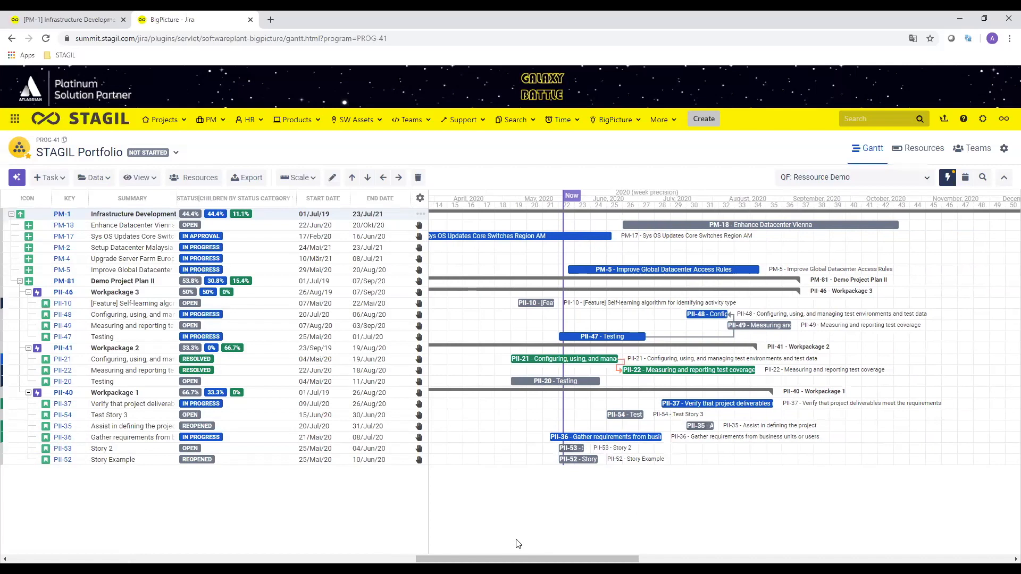
{"action": "mouse_move", "coordinate": [469, 488]}
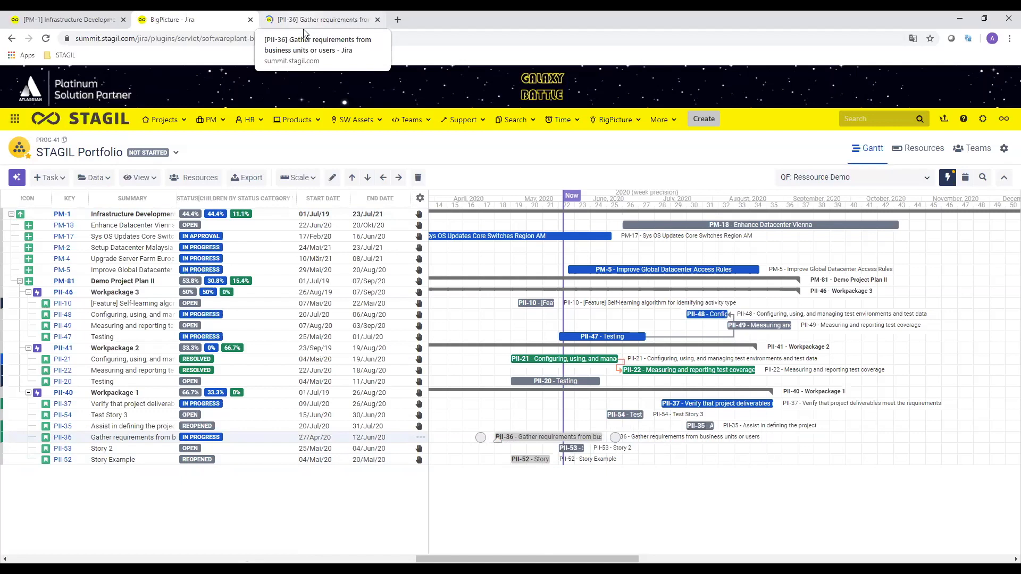
Step: Confirm PII-36's new dates 27/Apr/20–12/Jun/20 on its issue page, then return to the Gantt
{"action": "left_click", "coordinate": [319, 20]}
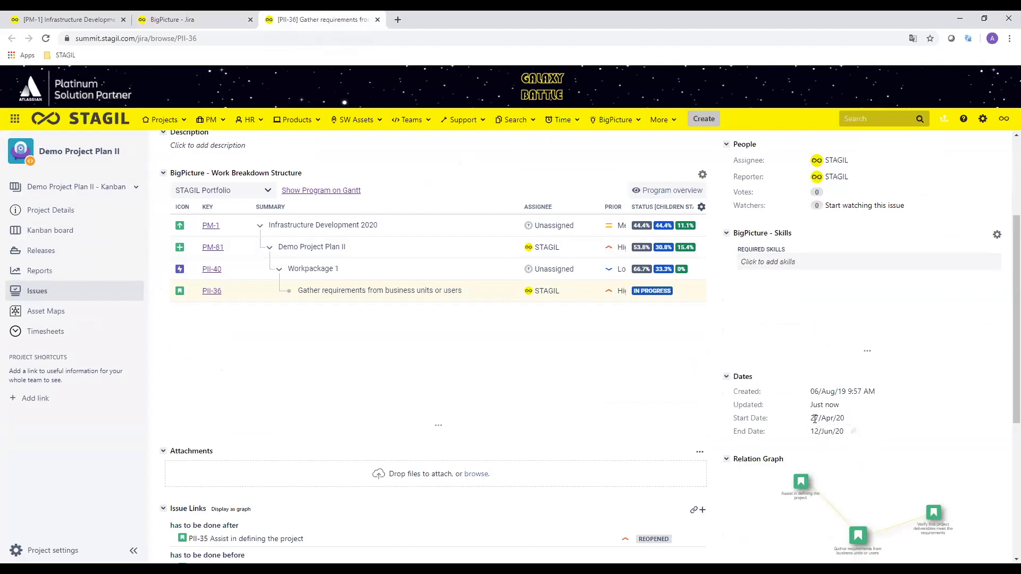
{"action": "left_click", "coordinate": [828, 417]}
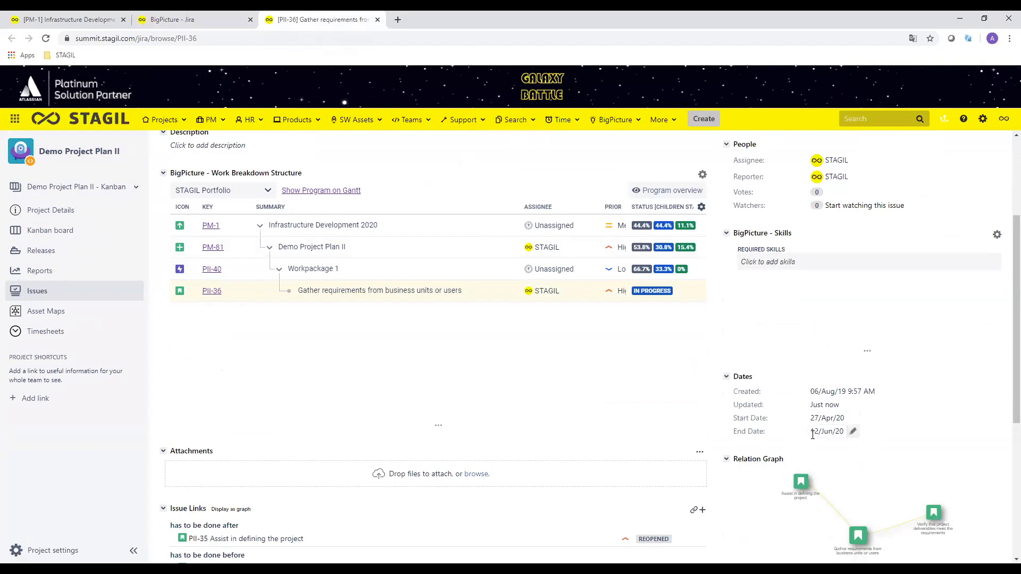
{"action": "left_click", "coordinate": [827, 432]}
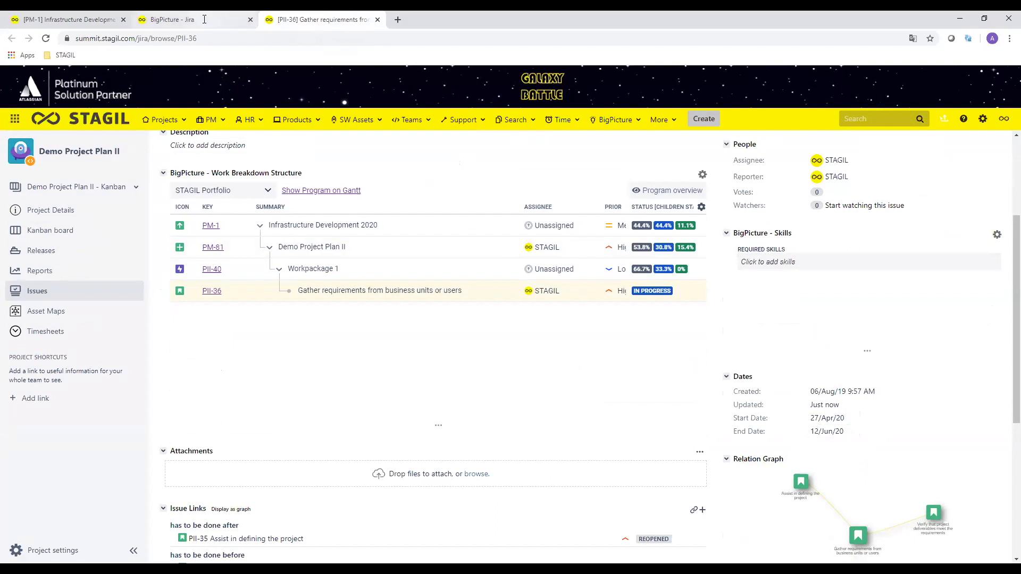
{"action": "left_click", "coordinate": [320, 191]}
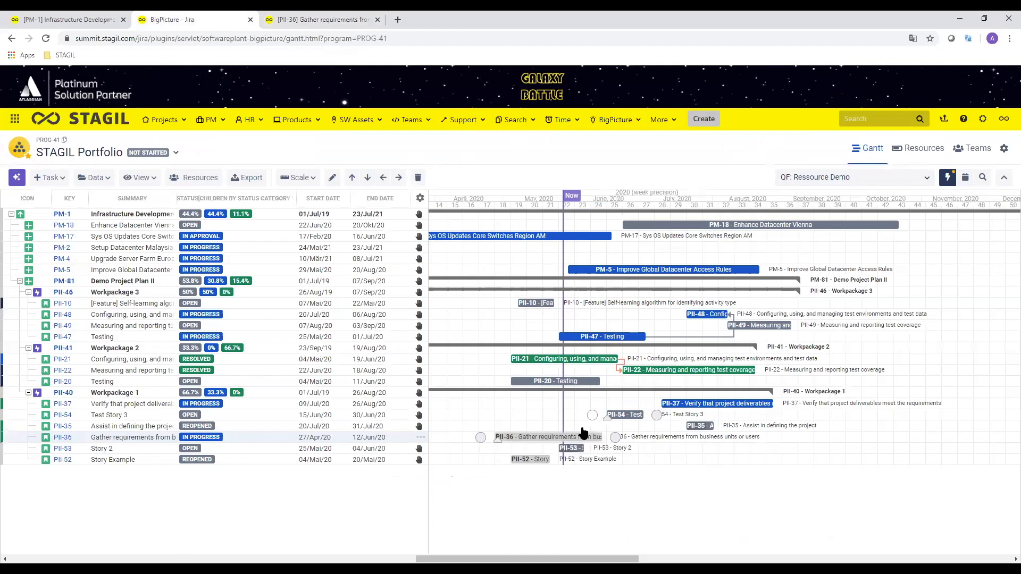
Step: Change the Gantt scale from Half year to Month so individual days appear
{"action": "left_click", "coordinate": [298, 177]}
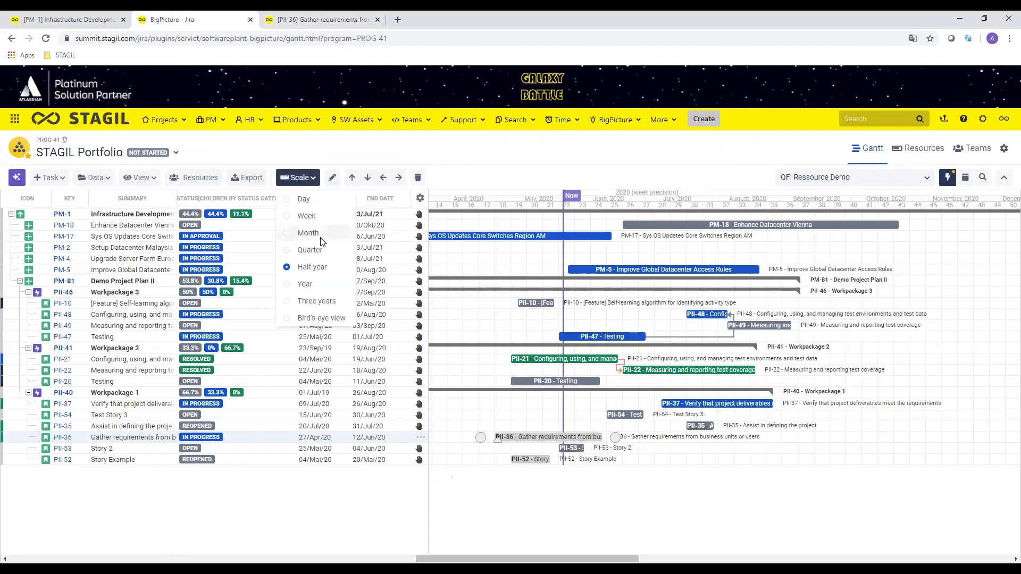
{"action": "left_click", "coordinate": [310, 250]}
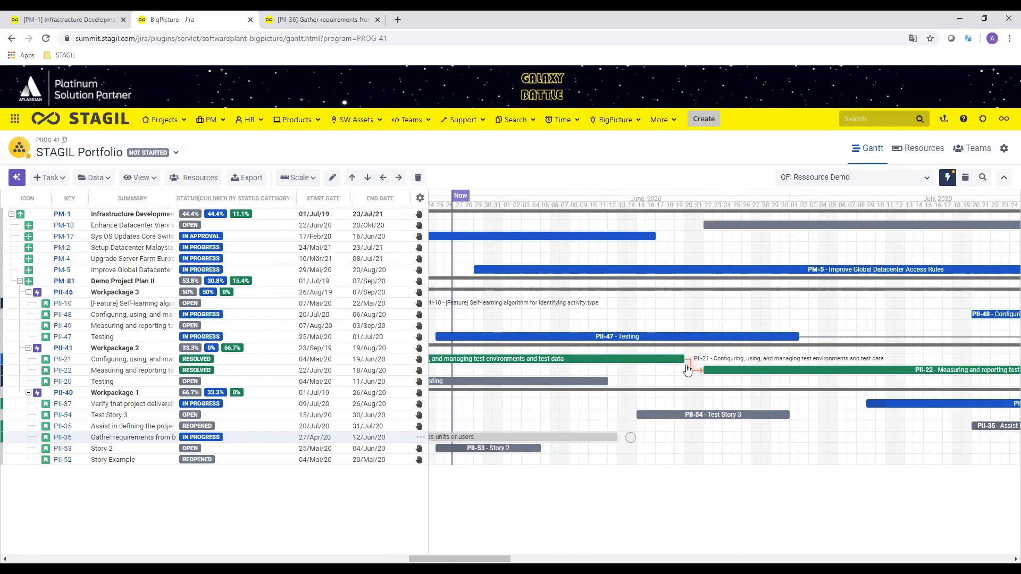
{"action": "mouse_move", "coordinate": [417, 404]}
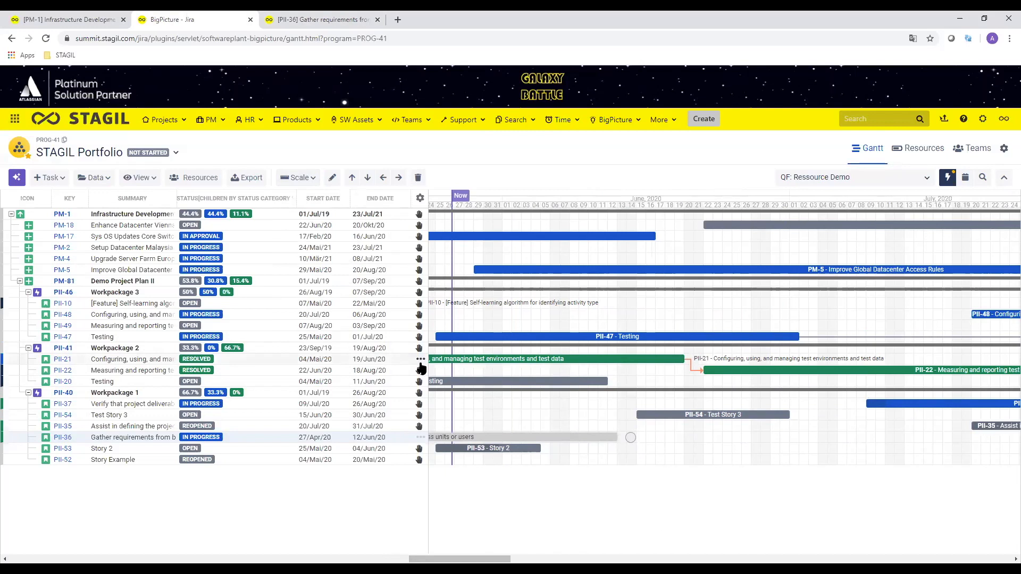
{"action": "mouse_move", "coordinate": [528, 382]}
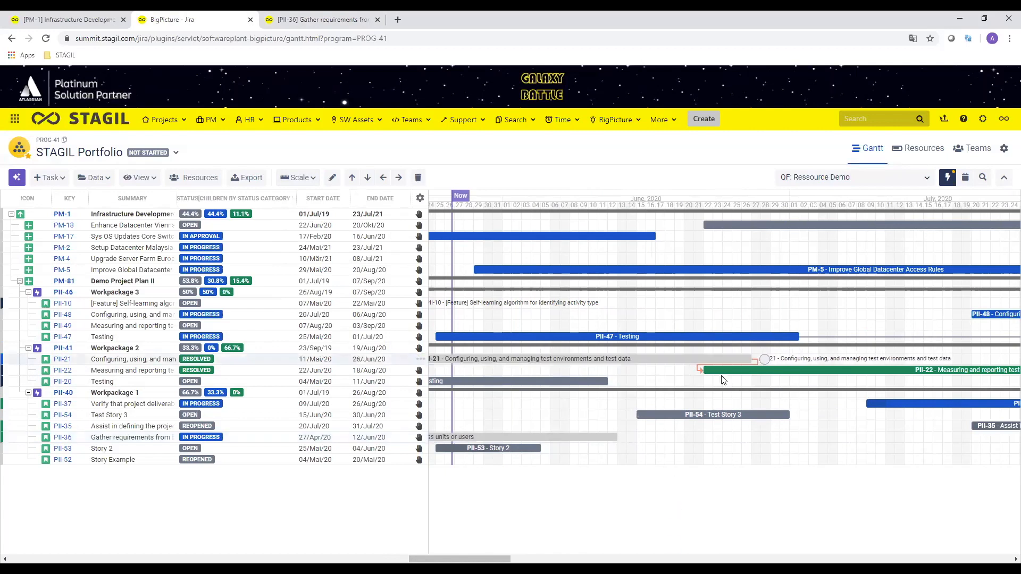
{"action": "mouse_move", "coordinate": [702, 364]}
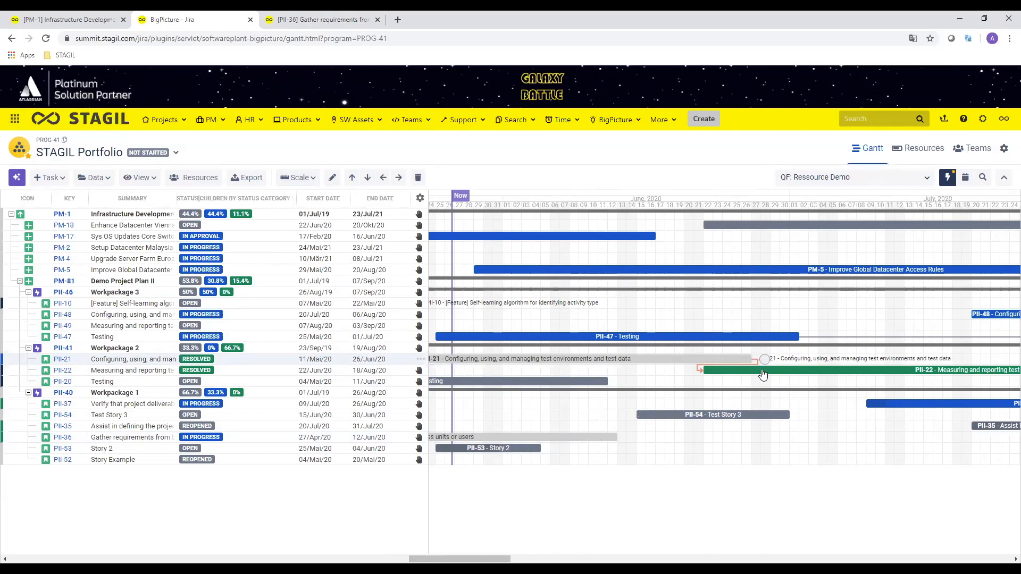
{"action": "mouse_move", "coordinate": [667, 365]}
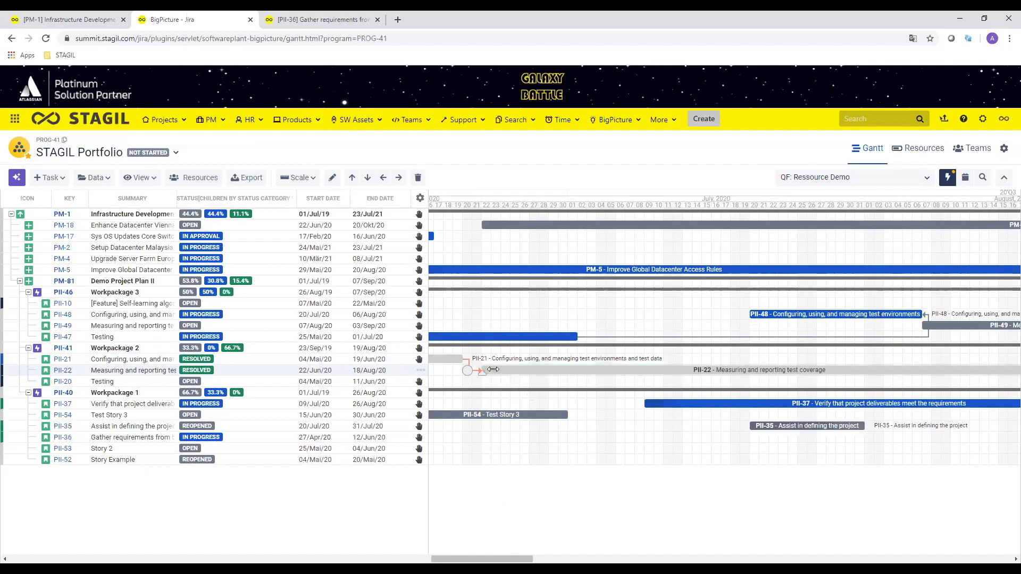
Step: Open the context menu on a story bar in the Gantt timeline
{"action": "right_click", "coordinate": [467, 360]}
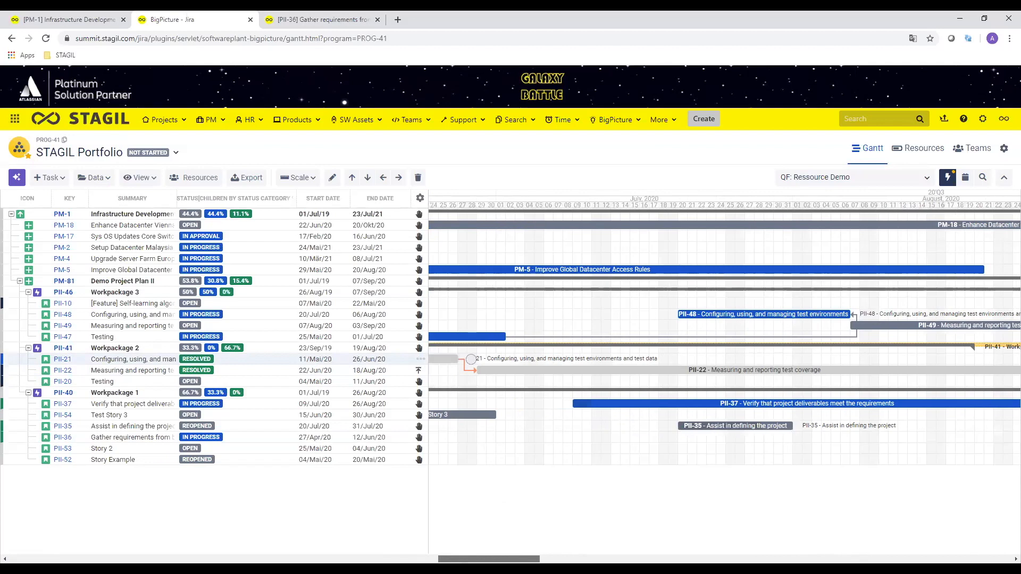
{"action": "mouse_move", "coordinate": [441, 363]}
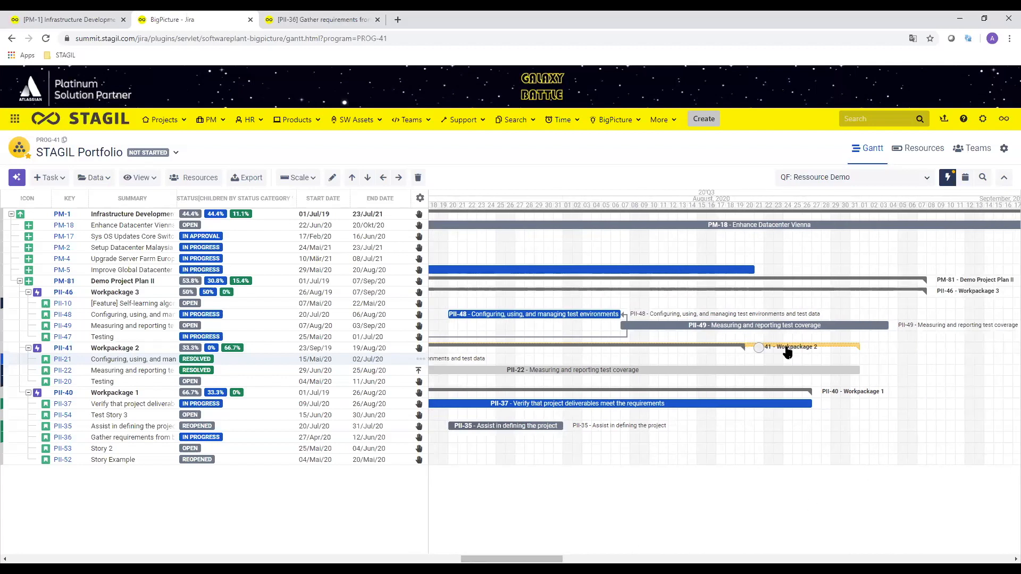
{"action": "mouse_move", "coordinate": [803, 350]}
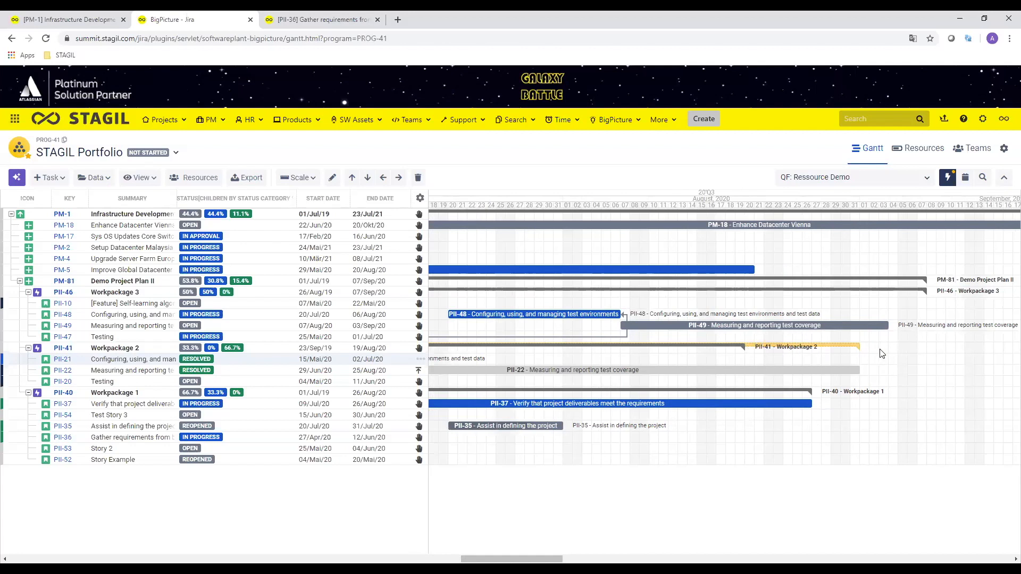
{"action": "mouse_move", "coordinate": [149, 359]}
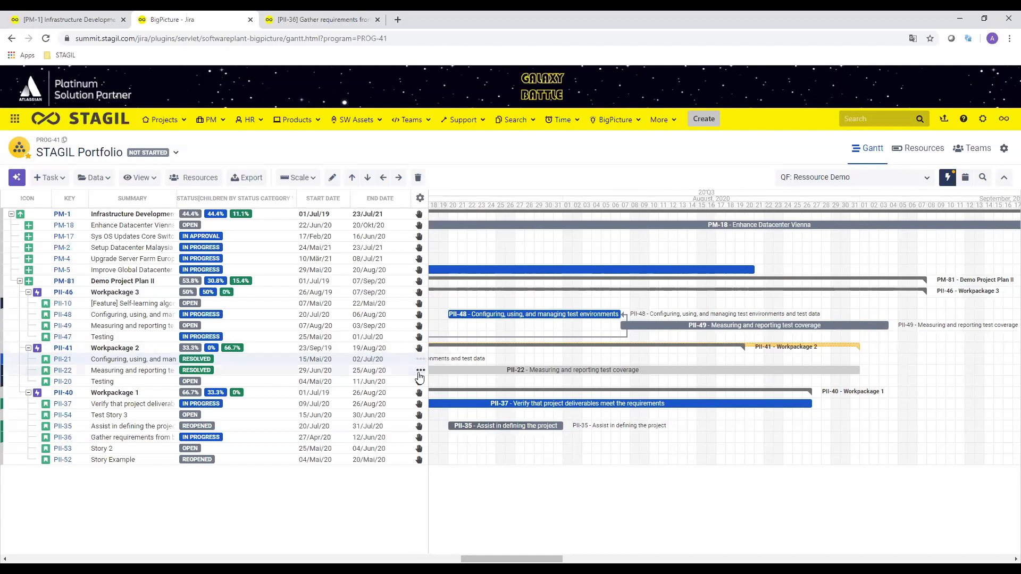
{"action": "mouse_move", "coordinate": [420, 359]}
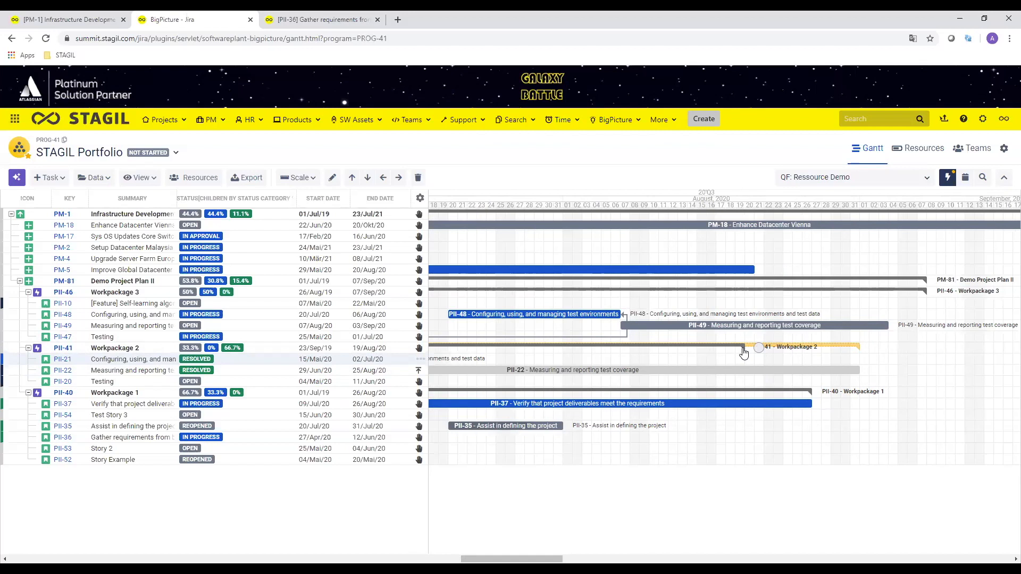
{"action": "mouse_move", "coordinate": [745, 352]}
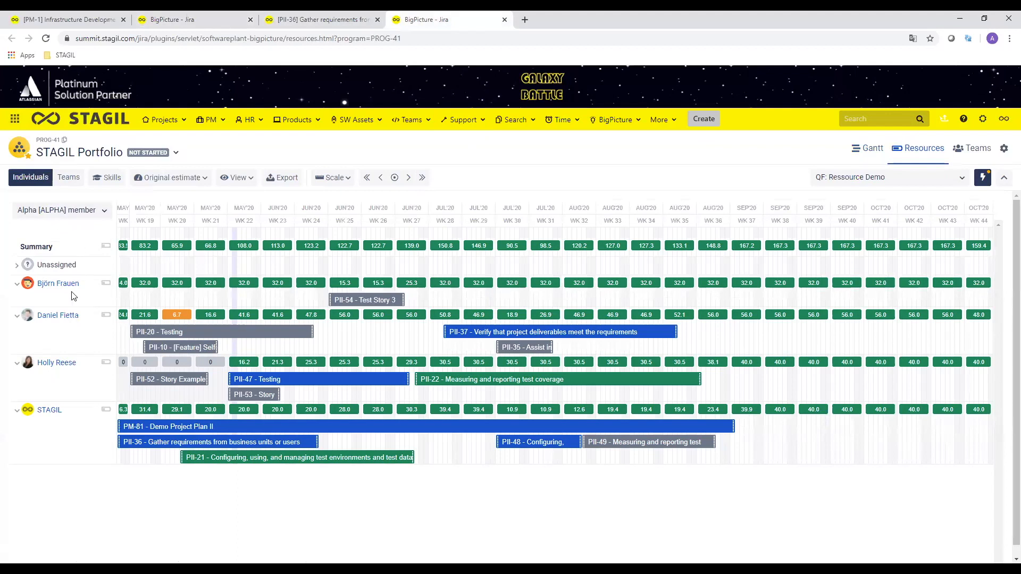
{"action": "mouse_move", "coordinate": [362, 510]}
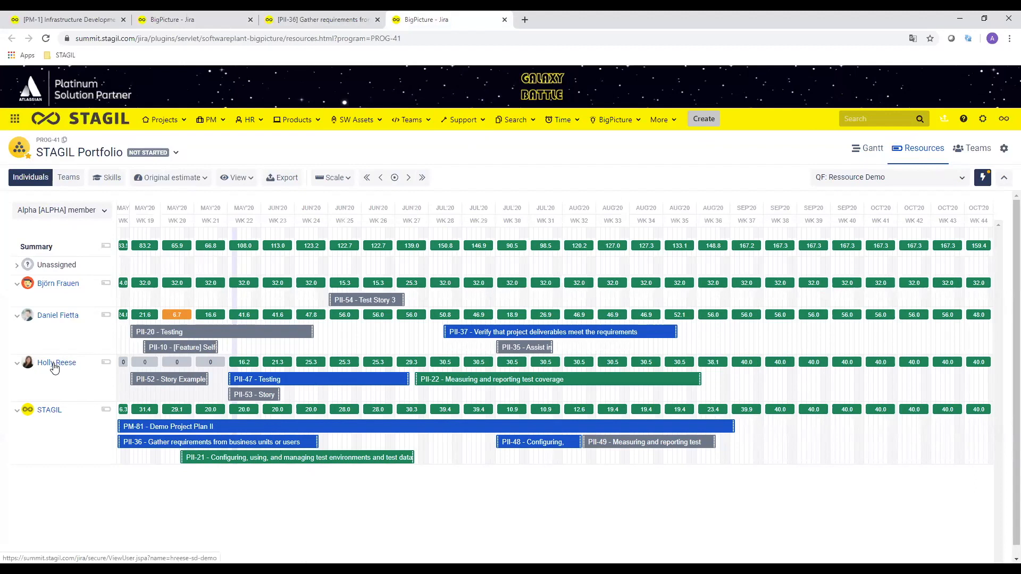
{"action": "mouse_move", "coordinate": [756, 366]}
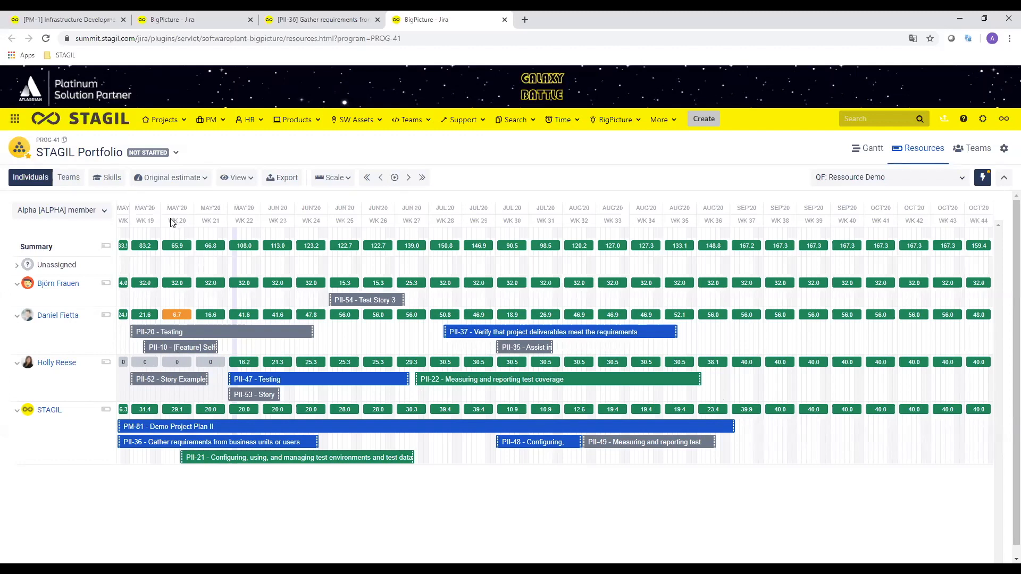
{"action": "mouse_move", "coordinate": [179, 210]}
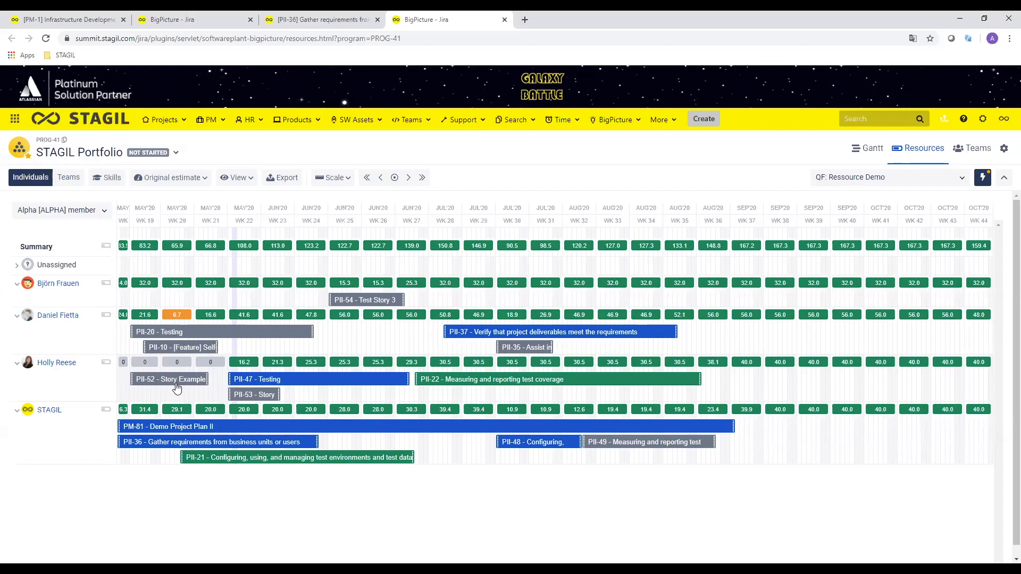
{"action": "mouse_move", "coordinate": [177, 370]}
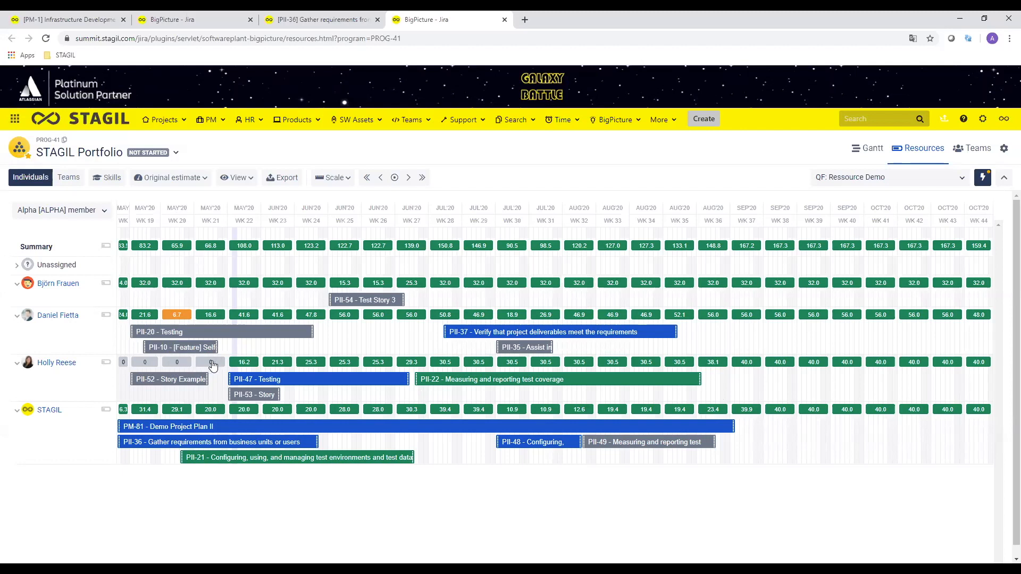
{"action": "mouse_move", "coordinate": [211, 368]}
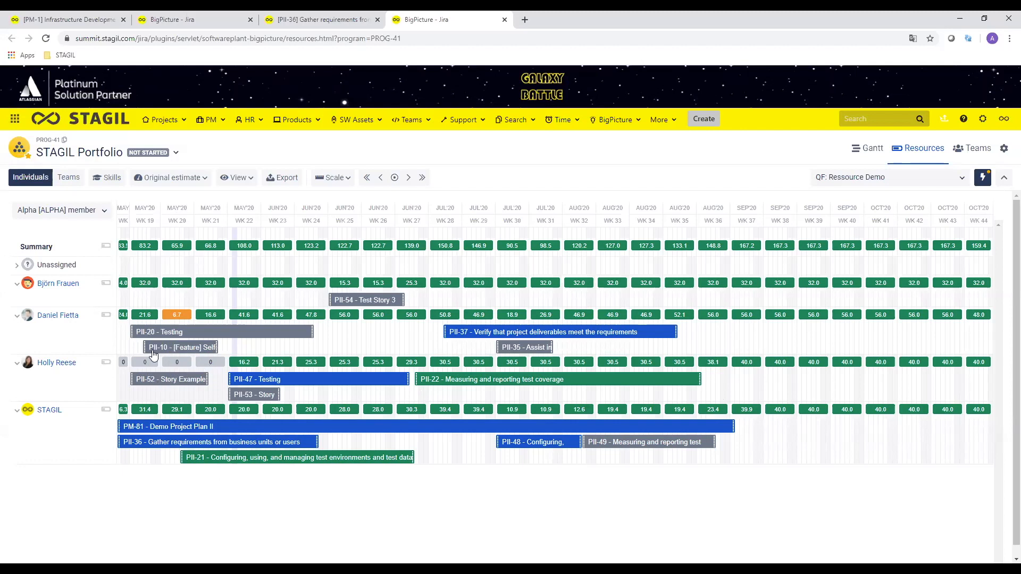
{"action": "mouse_move", "coordinate": [207, 368]}
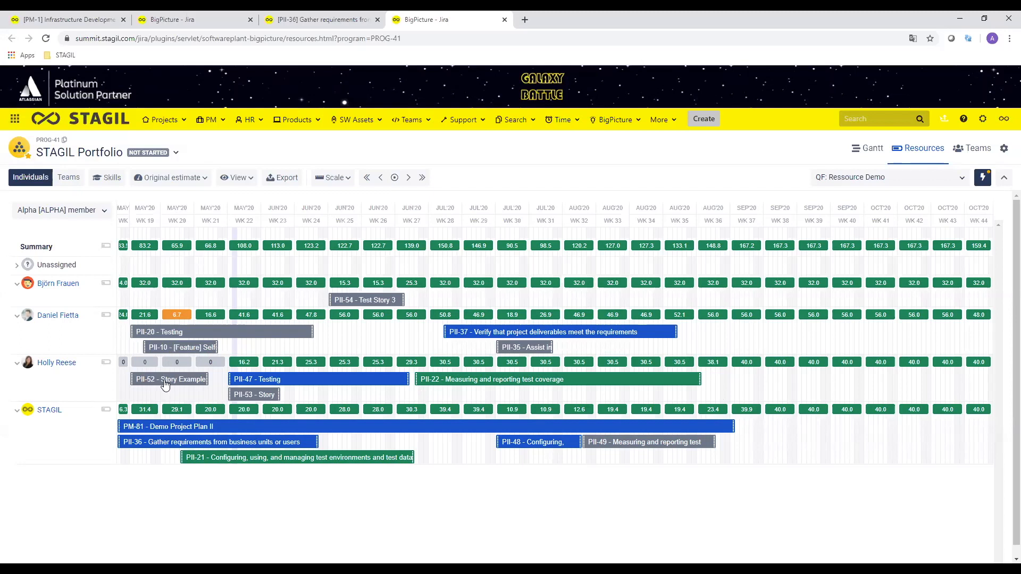
{"action": "mouse_move", "coordinate": [168, 387]}
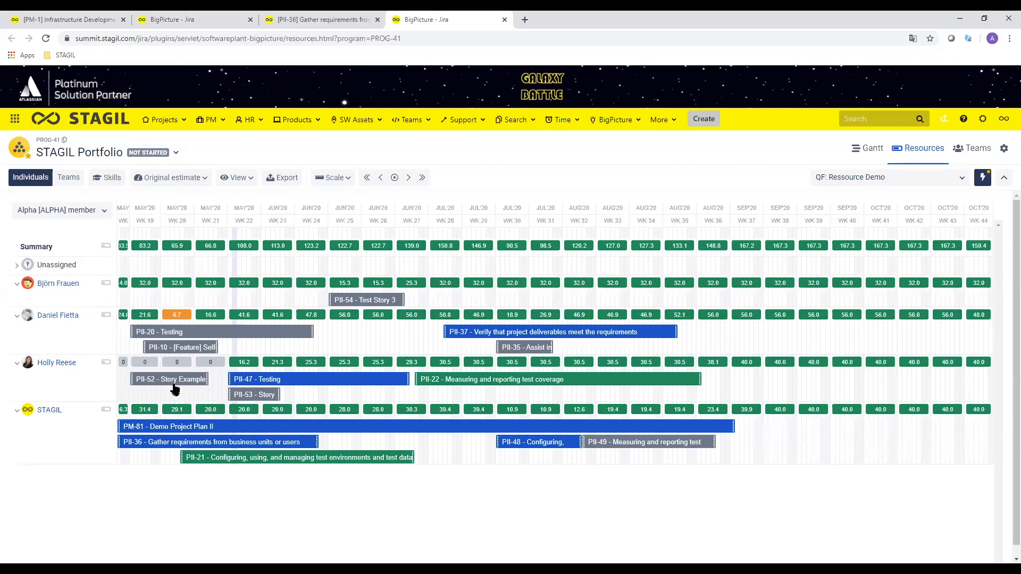
{"action": "mouse_move", "coordinate": [166, 392]}
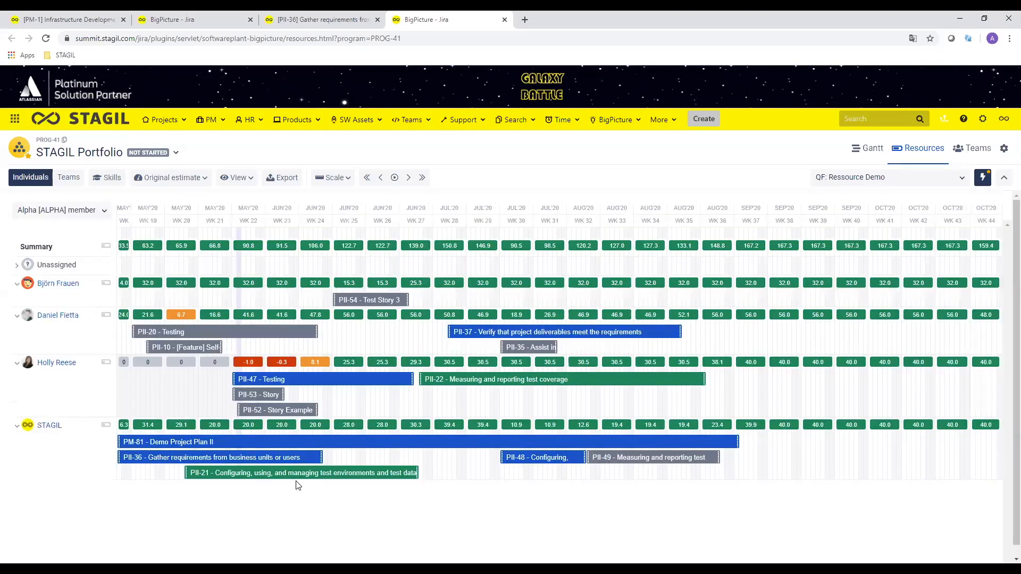
{"action": "mouse_move", "coordinate": [281, 370]}
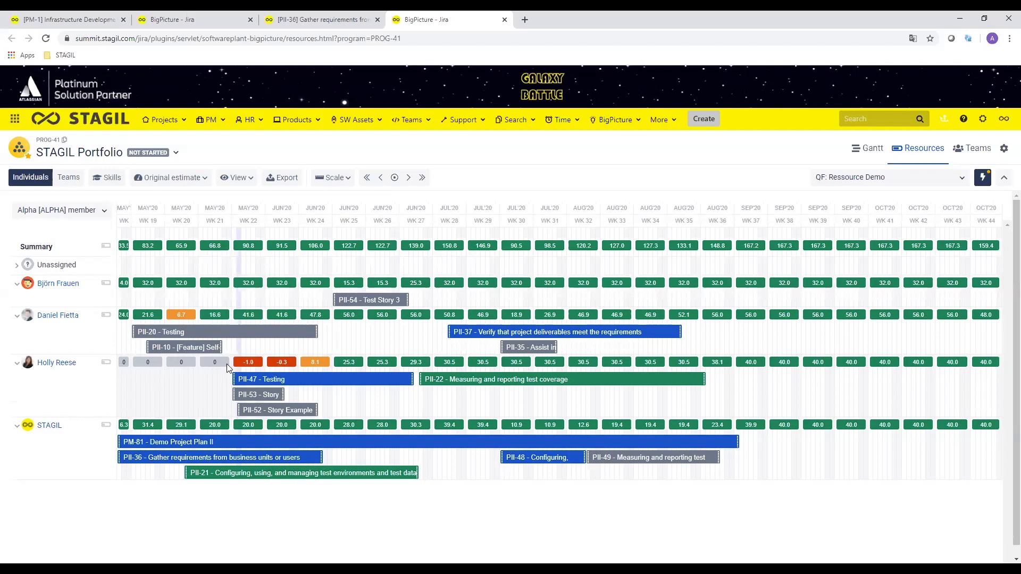
{"action": "mouse_move", "coordinate": [228, 402]}
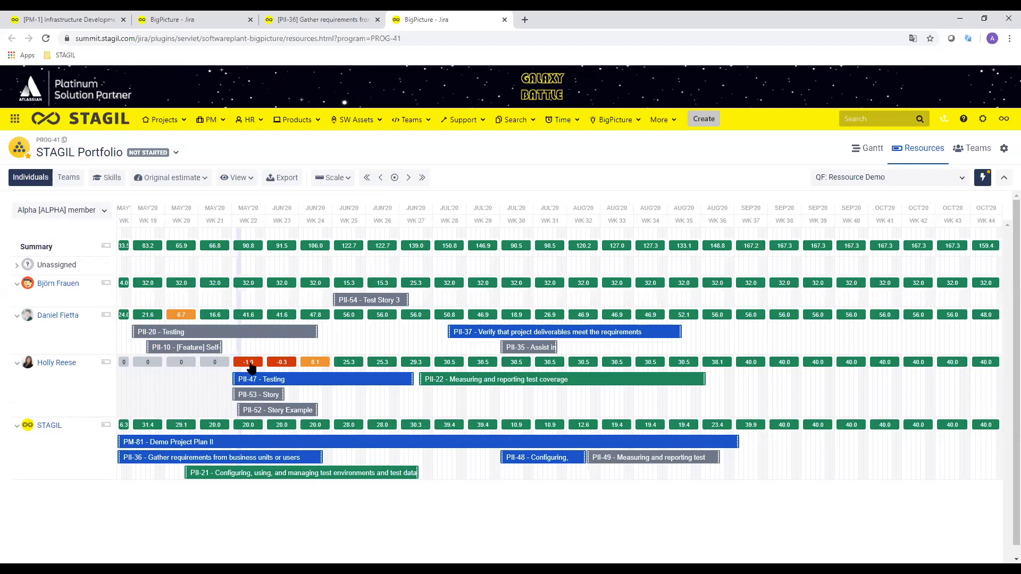
{"action": "mouse_move", "coordinate": [255, 412]}
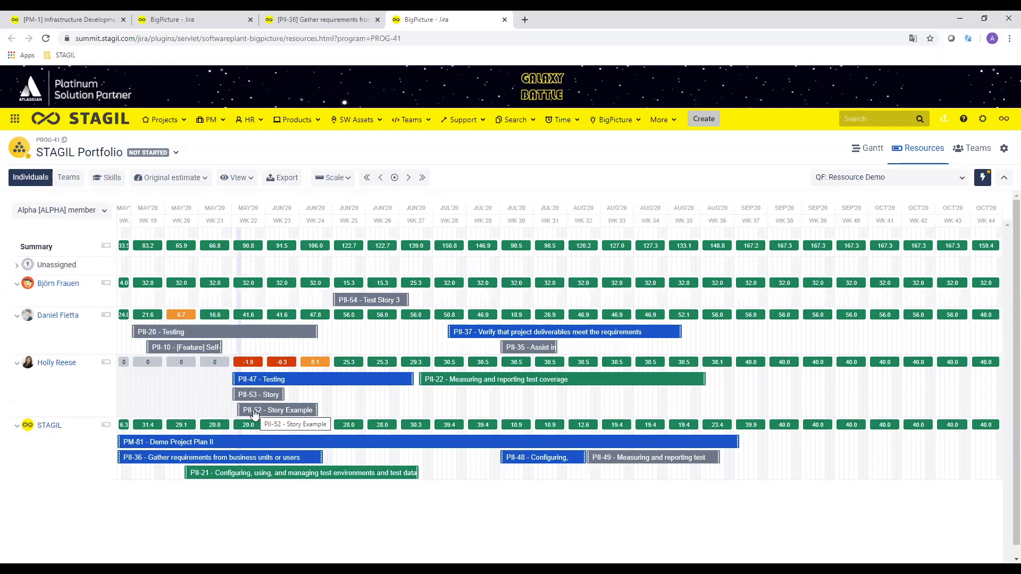
{"action": "mouse_move", "coordinate": [249, 391]}
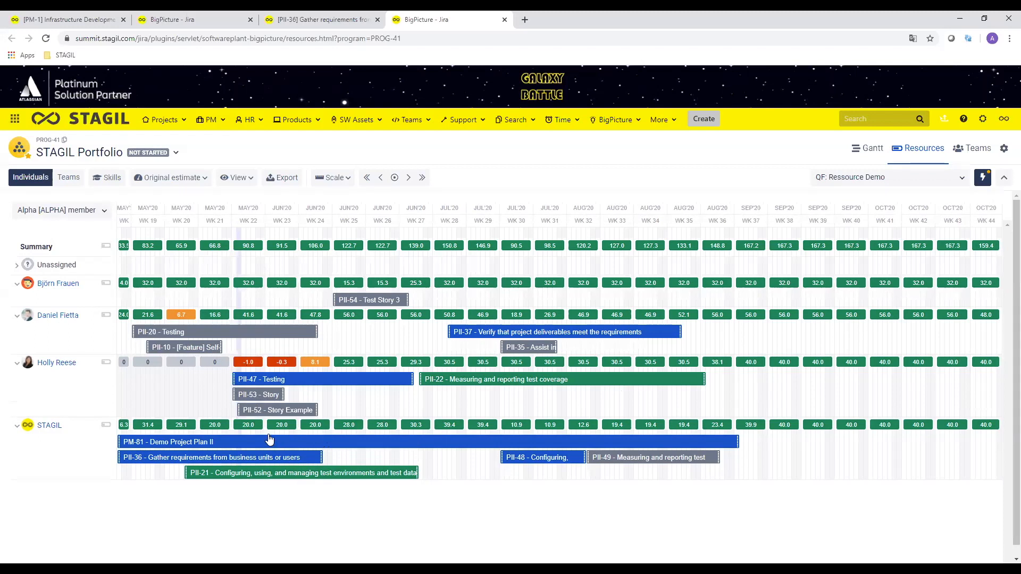
{"action": "mouse_move", "coordinate": [257, 394]}
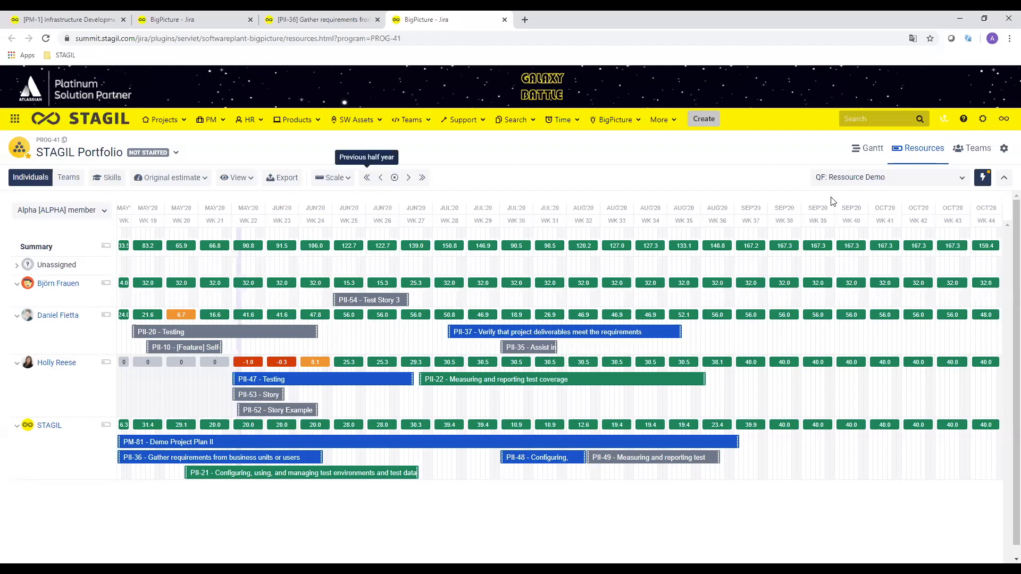
Step: Return to the BigPicture Gantt tab and scroll the timeline to June–July 2020
{"action": "left_click", "coordinate": [867, 148]}
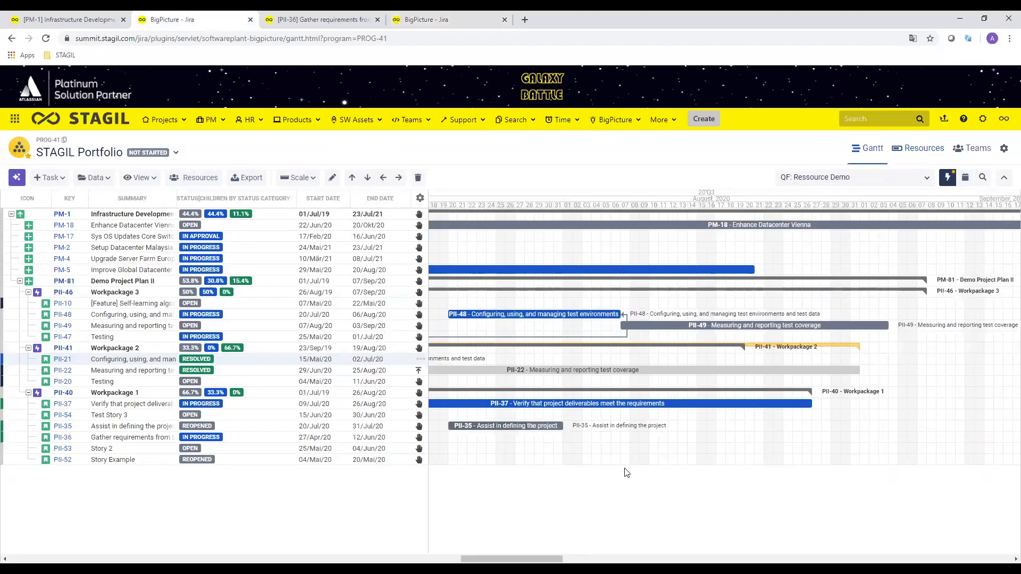
{"action": "scroll", "scroll_direction": "left", "scroll_amount": 3}
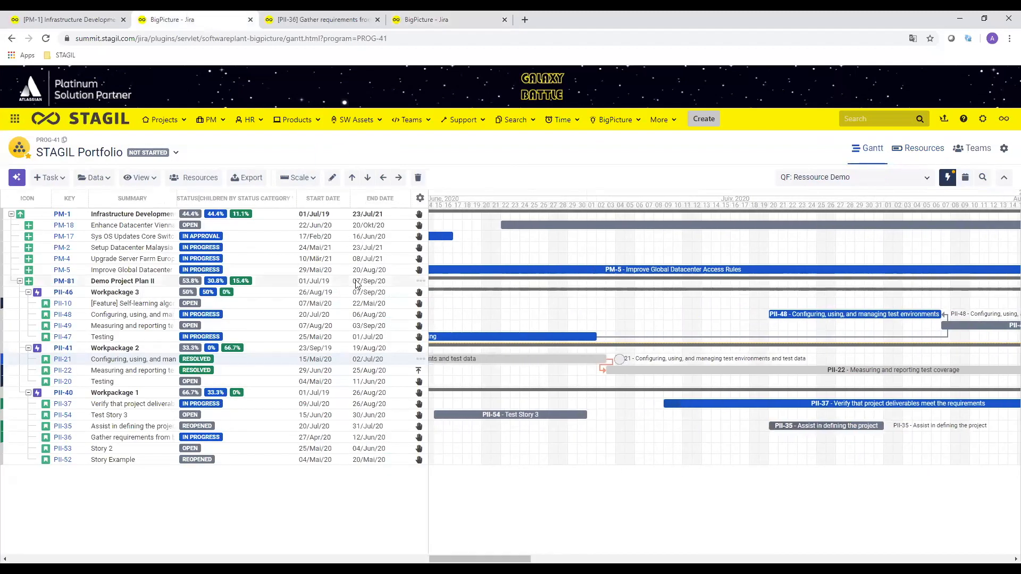
{"action": "left_click", "coordinate": [923, 148]}
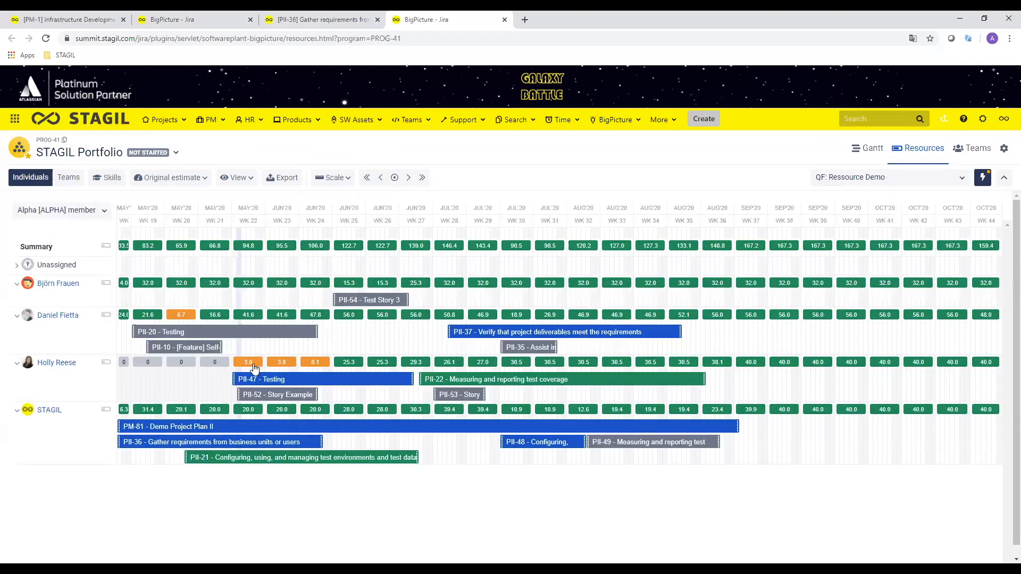
{"action": "mouse_move", "coordinate": [267, 370]}
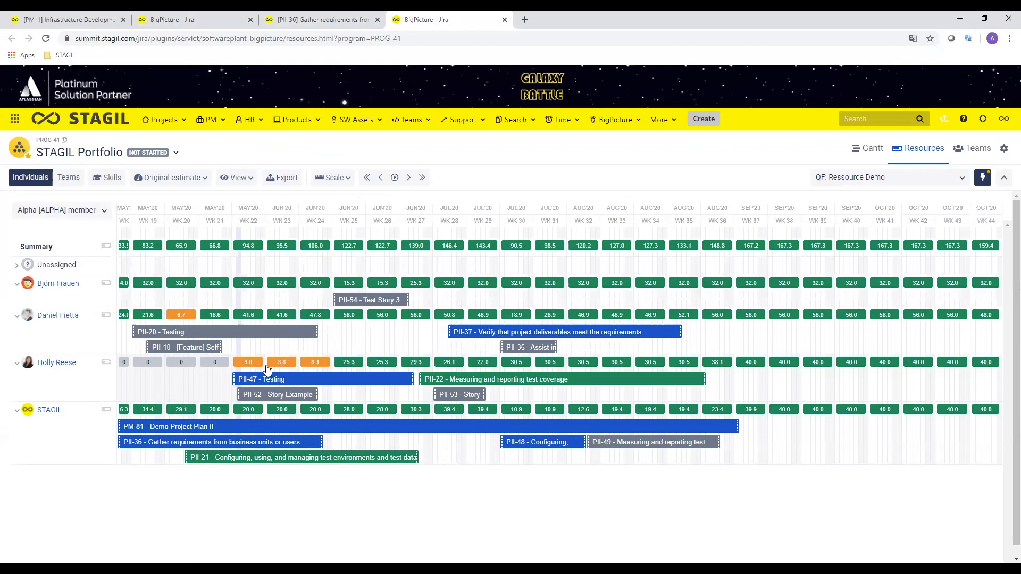
{"action": "mouse_move", "coordinate": [342, 389]}
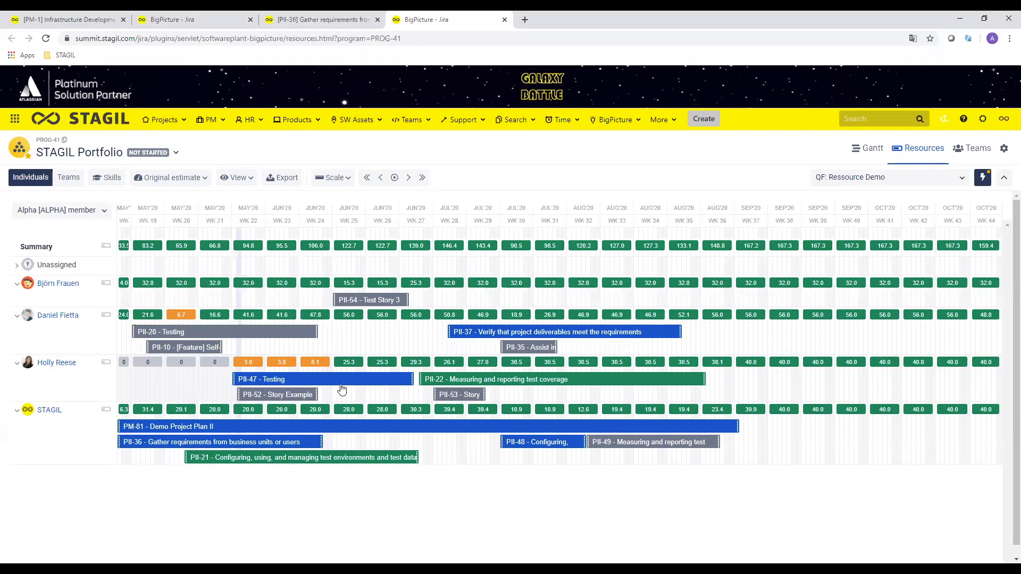
{"action": "mouse_move", "coordinate": [331, 383]}
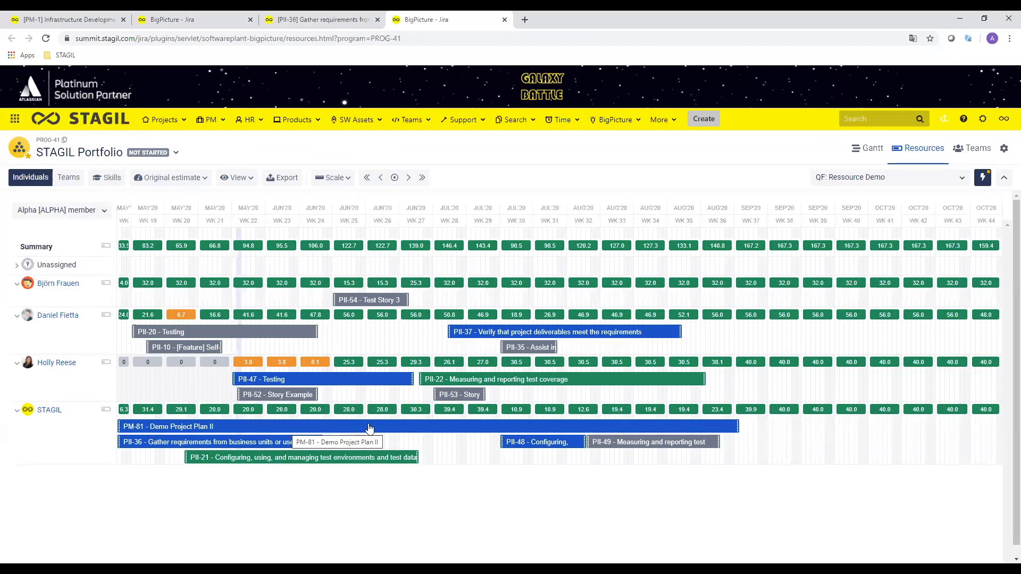
{"action": "mouse_move", "coordinate": [358, 430]}
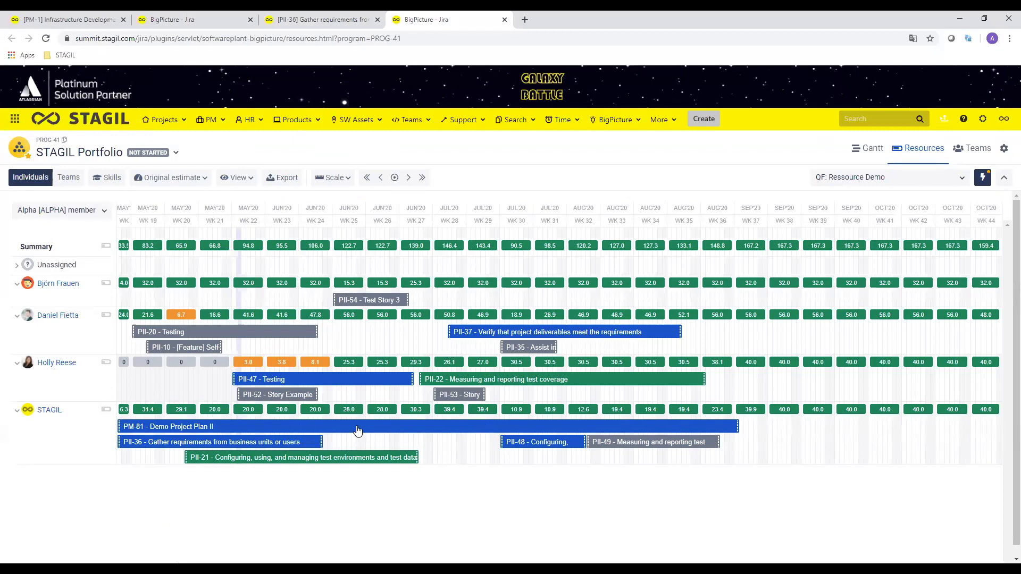
{"action": "mouse_move", "coordinate": [314, 392]}
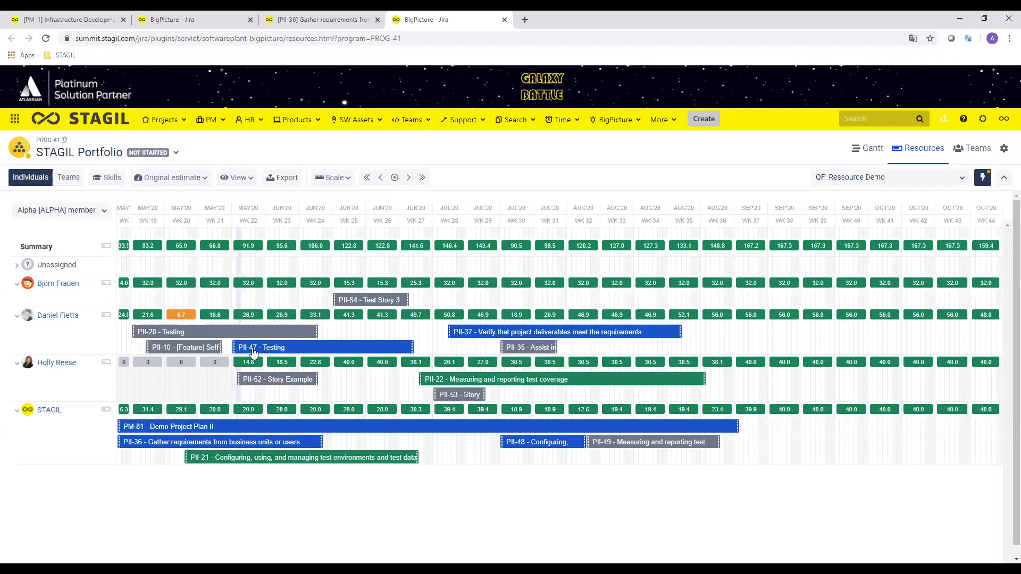
{"action": "mouse_move", "coordinate": [249, 355]}
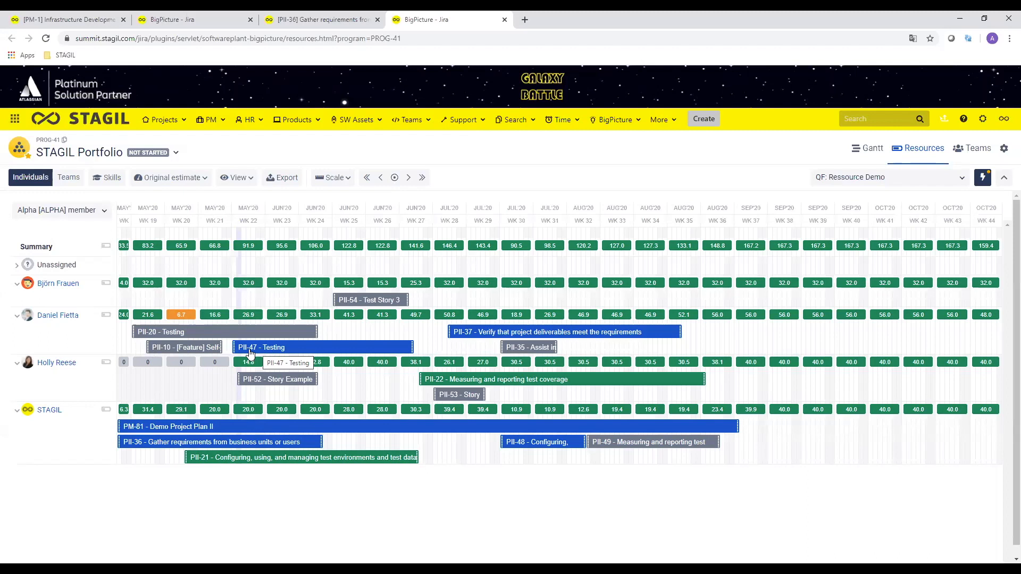
{"action": "mouse_move", "coordinate": [304, 427]}
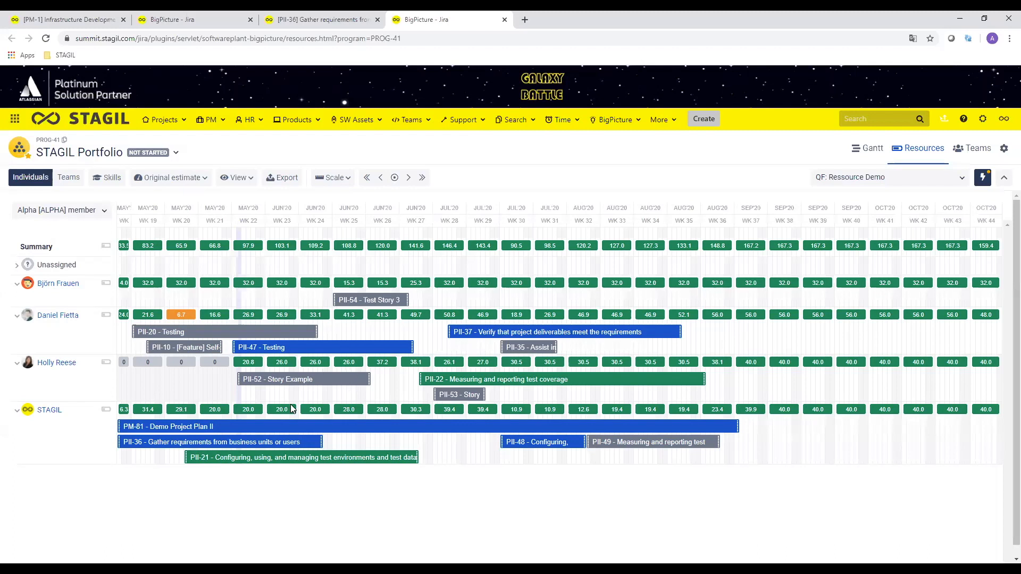
{"action": "mouse_move", "coordinate": [269, 381]}
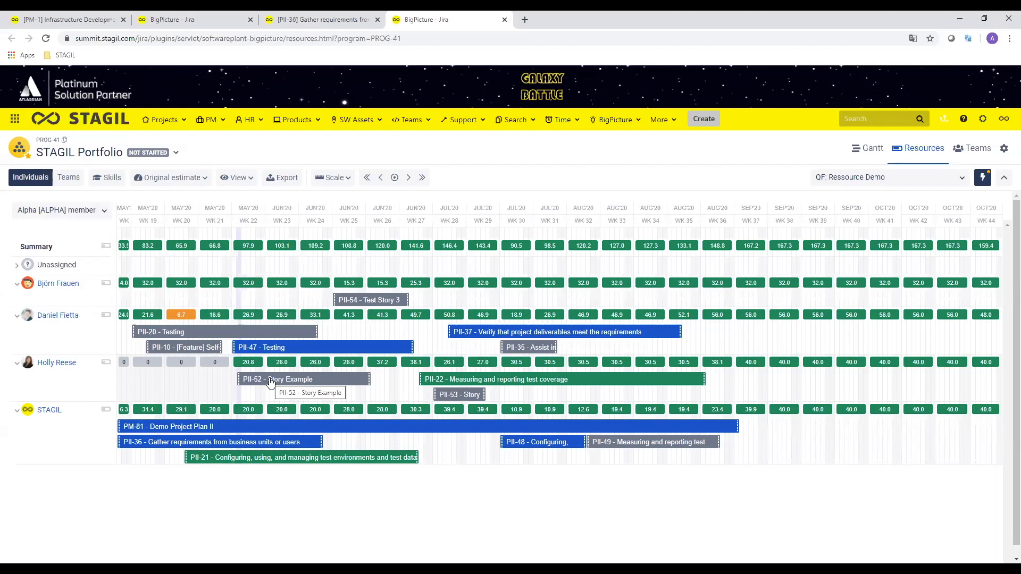
{"action": "mouse_move", "coordinate": [252, 385]}
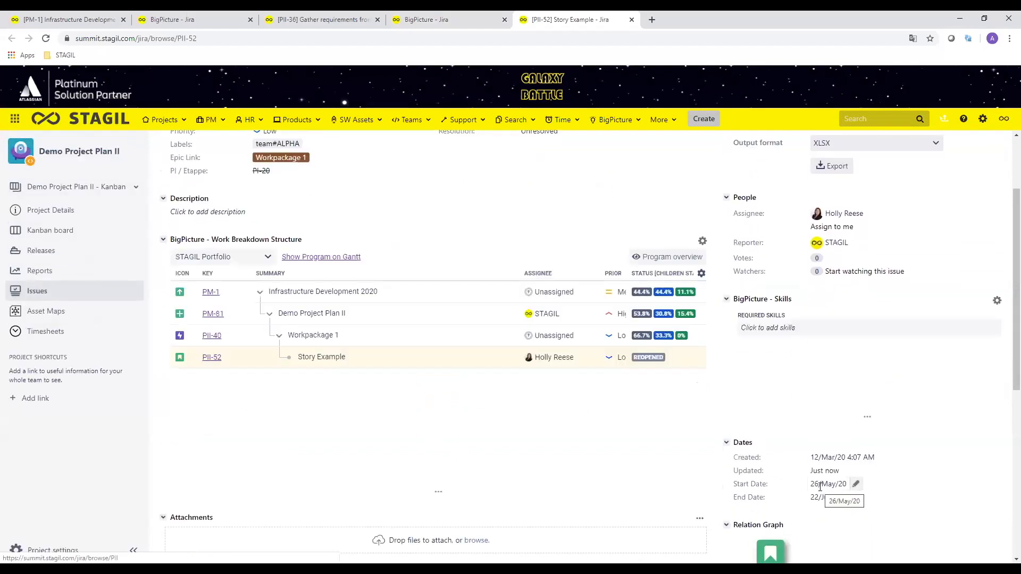
Step: Check the story's Start Date picker, glance at the PM-1 tab, then return to BigPicture Resources
{"action": "left_click", "coordinate": [827, 484]}
{"action": "type", "text": "Jun"}
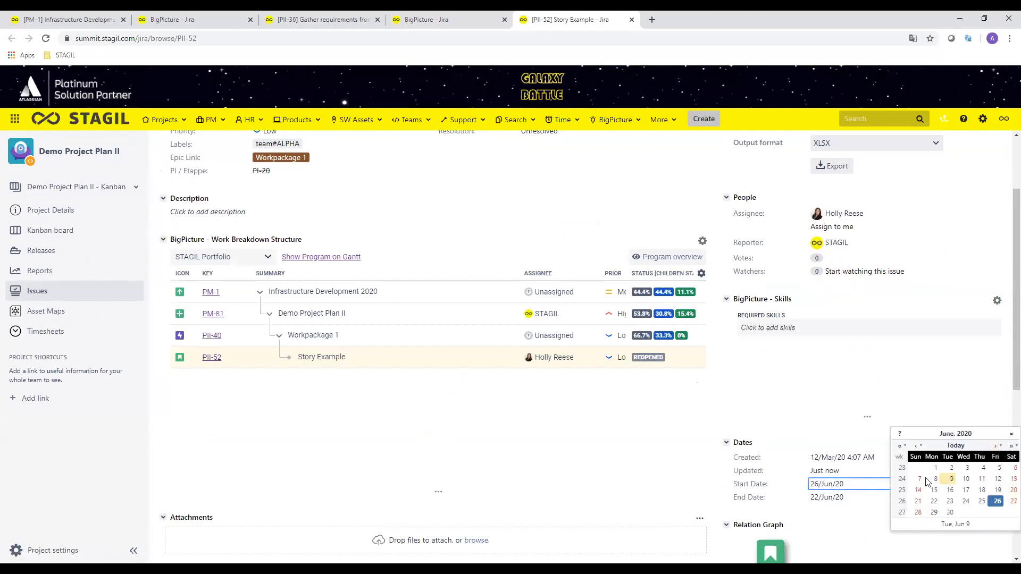
{"action": "left_click", "coordinate": [935, 467]}
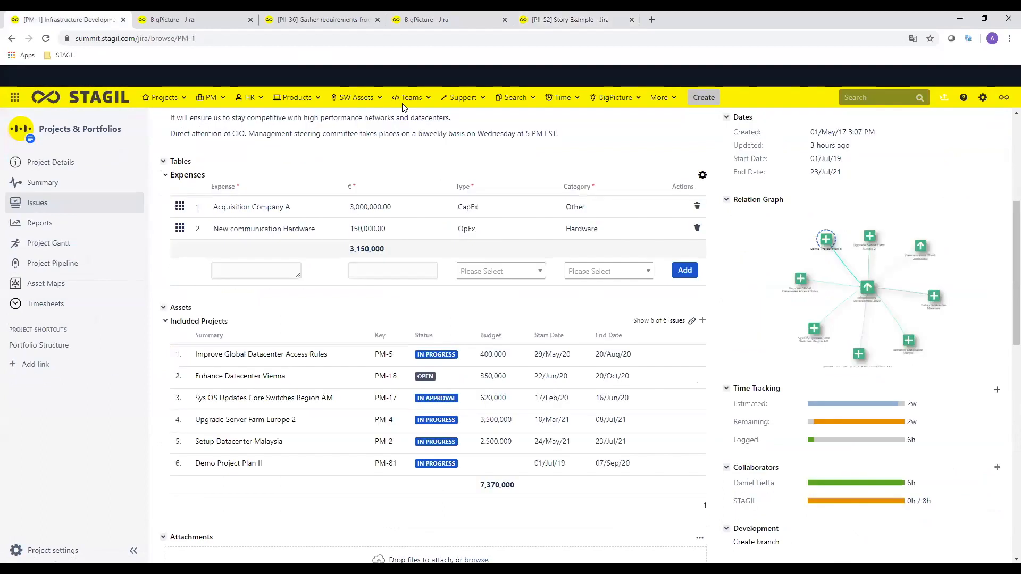
{"action": "left_click", "coordinate": [449, 19]}
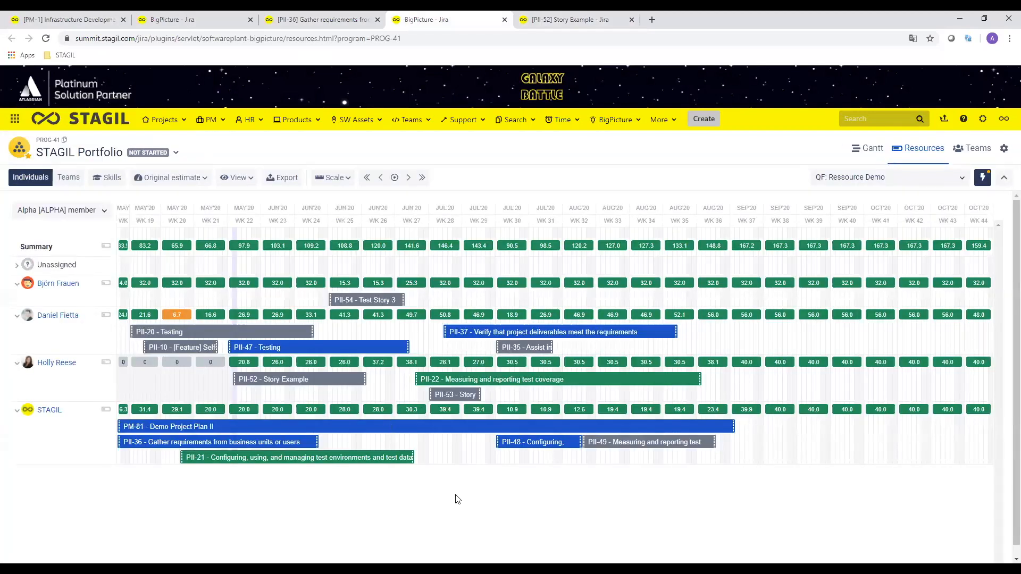
{"action": "mouse_move", "coordinate": [456, 508]}
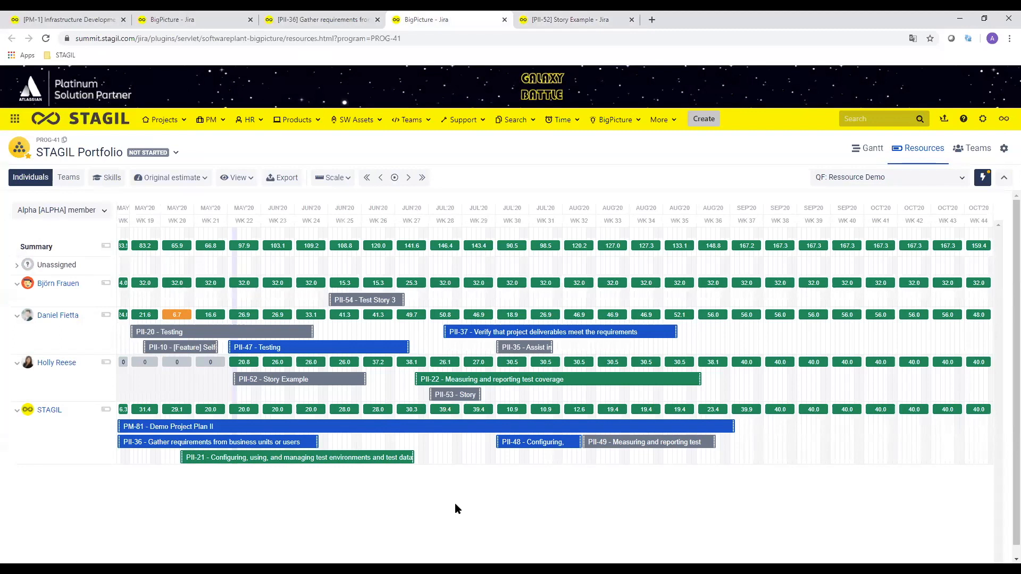
{"action": "mouse_move", "coordinate": [500, 380]}
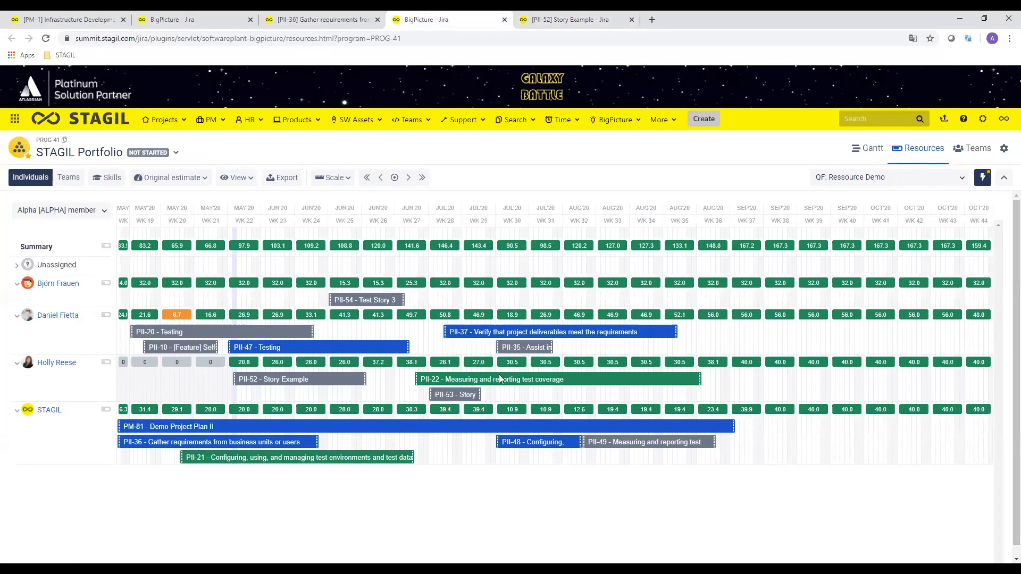
{"action": "mouse_move", "coordinate": [507, 368]}
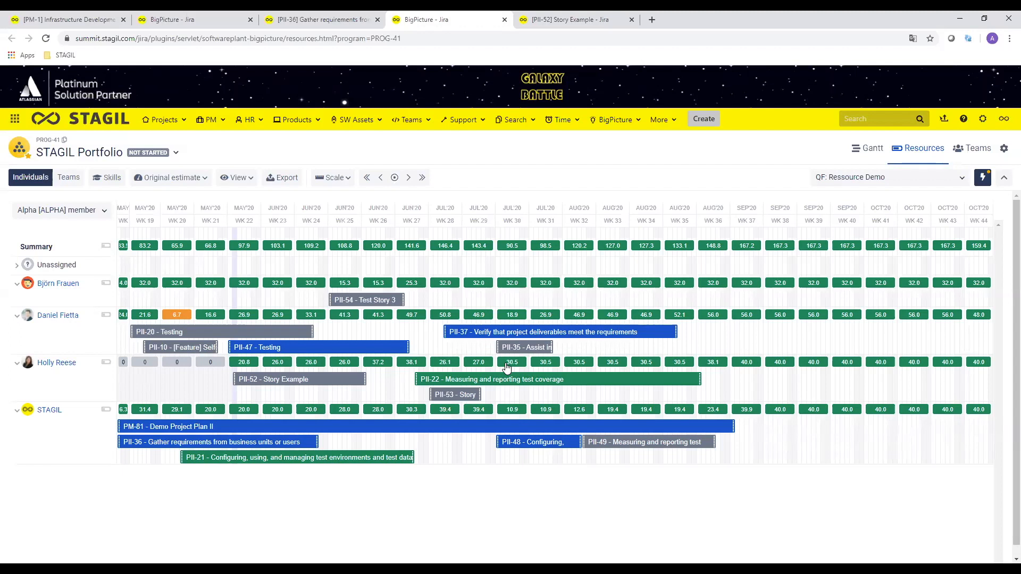
{"action": "mouse_move", "coordinate": [562, 160]}
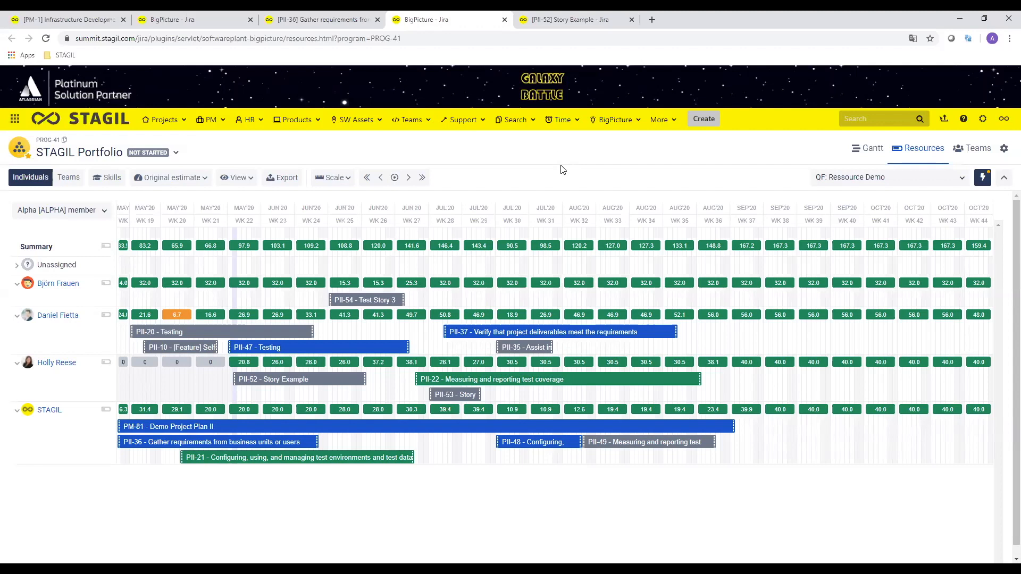
{"action": "mouse_move", "coordinate": [575, 159]}
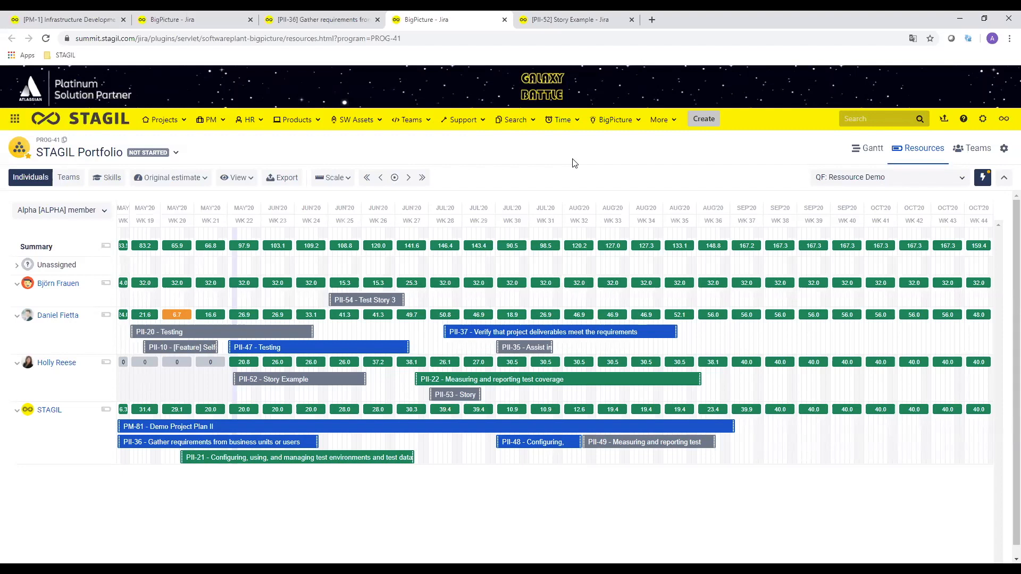
{"action": "mouse_move", "coordinate": [754, 187]}
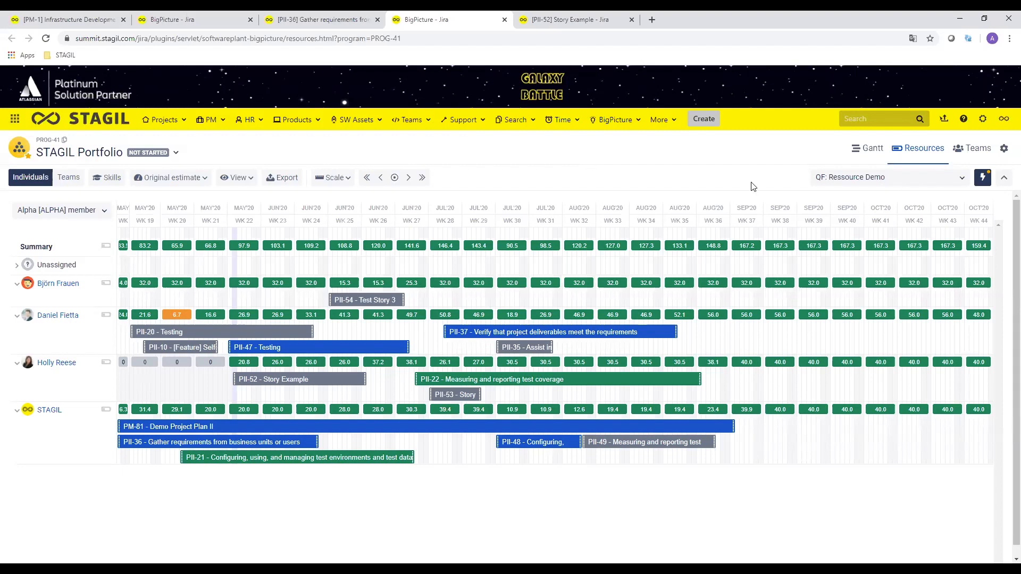
Step: Open STAGIL Portfolio configuration Tasks > Task structure to review the active hierarchy builders
{"action": "left_click", "coordinate": [1004, 151]}
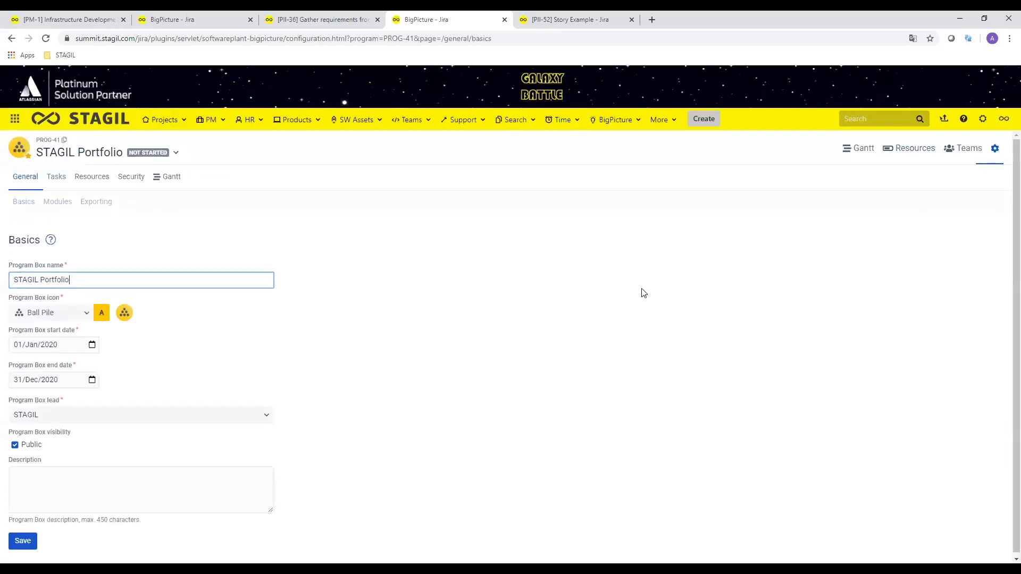
{"action": "double_click", "coordinate": [25, 282]}
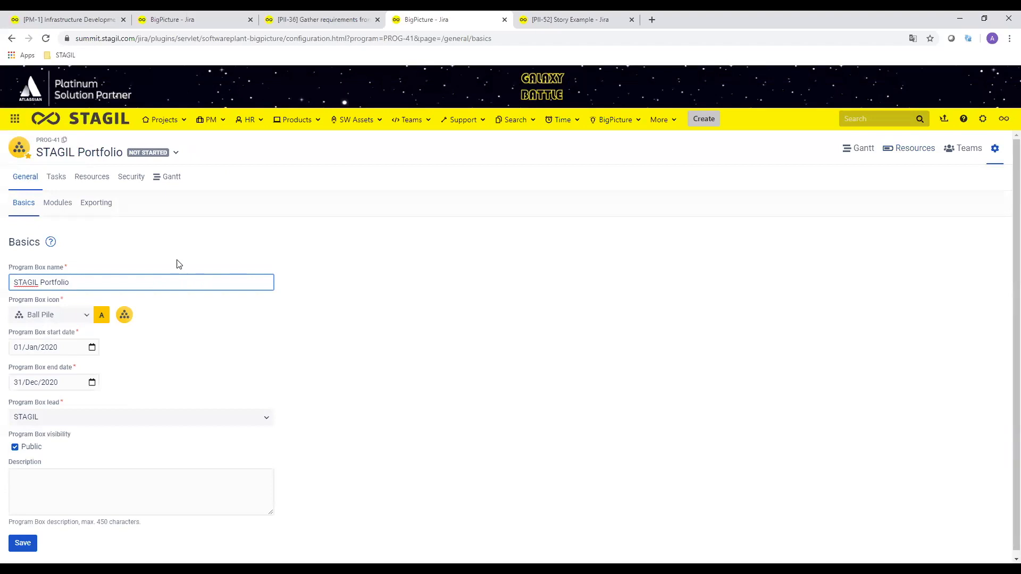
{"action": "mouse_move", "coordinate": [57, 203]}
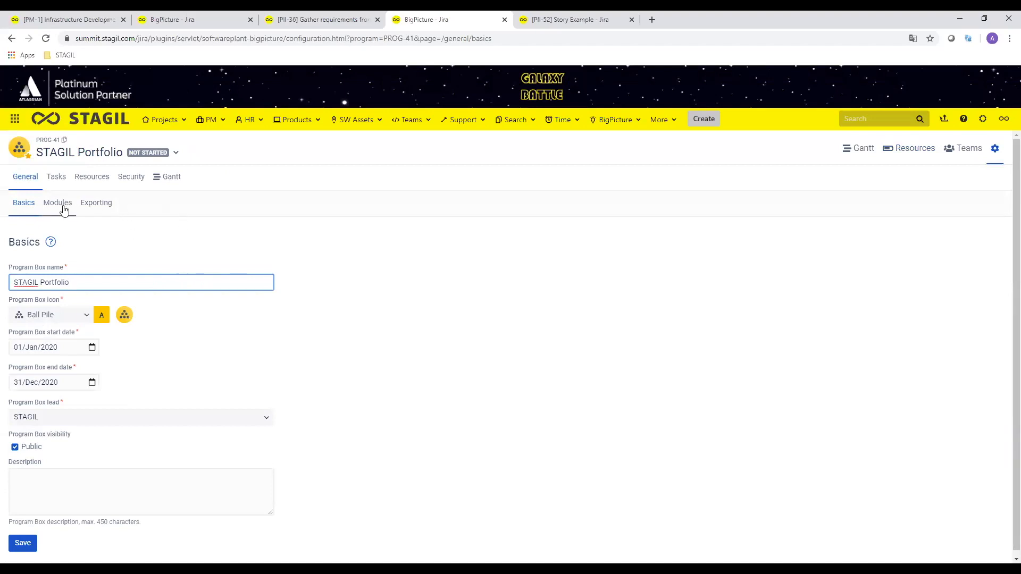
{"action": "left_click", "coordinate": [56, 177]}
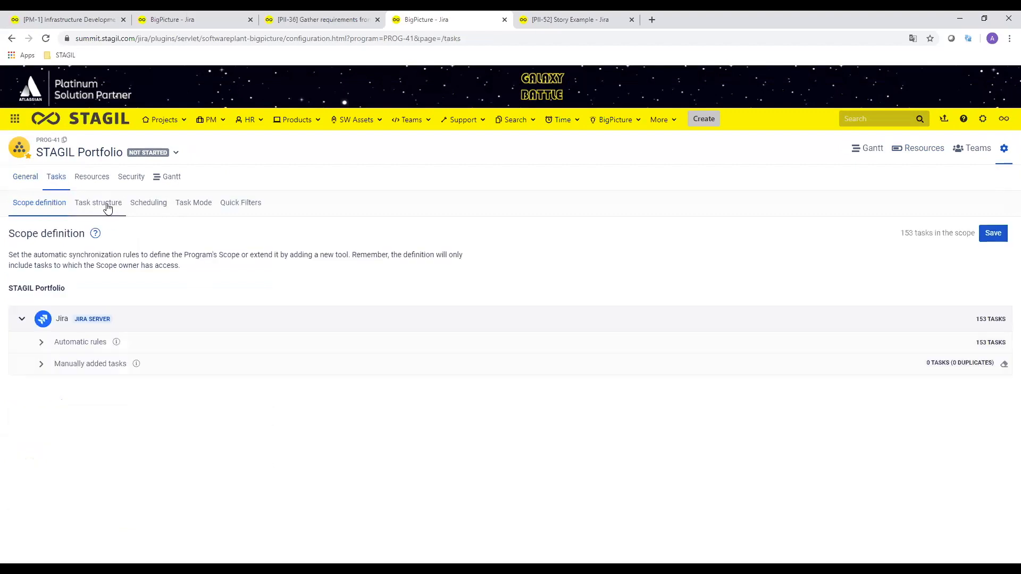
{"action": "left_click", "coordinate": [98, 203]}
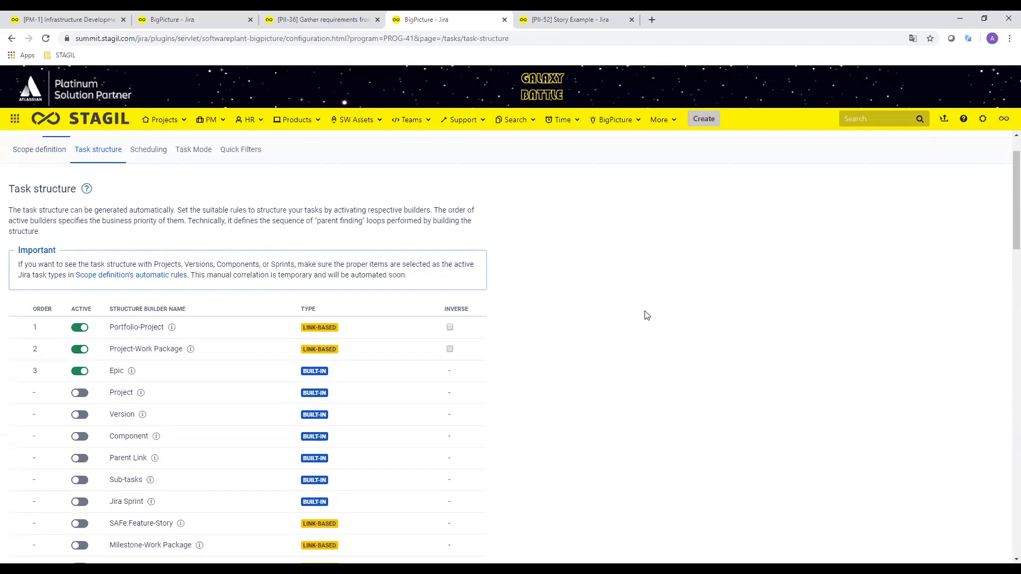
{"action": "mouse_move", "coordinate": [612, 331]}
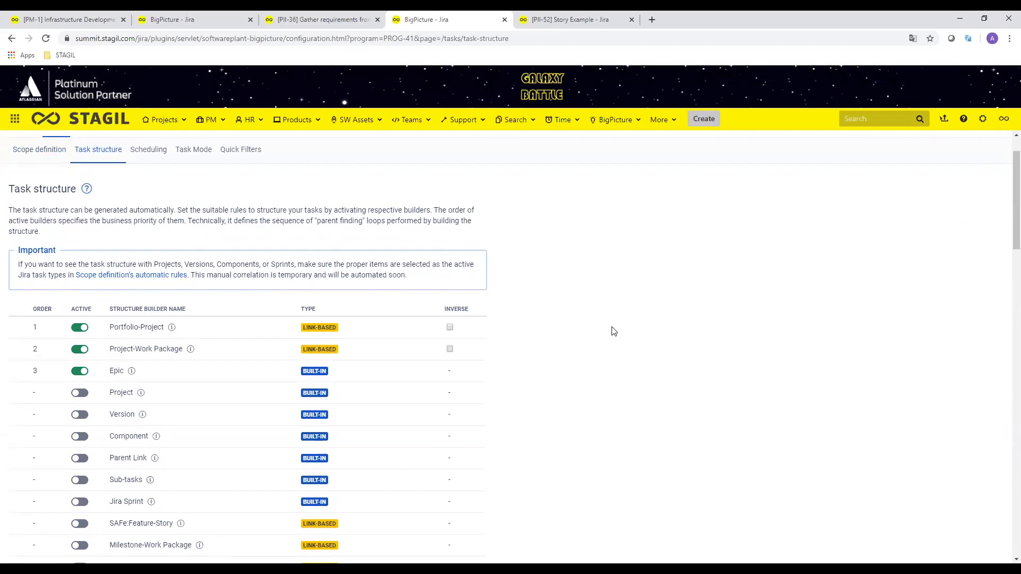
{"action": "mouse_move", "coordinate": [566, 351]}
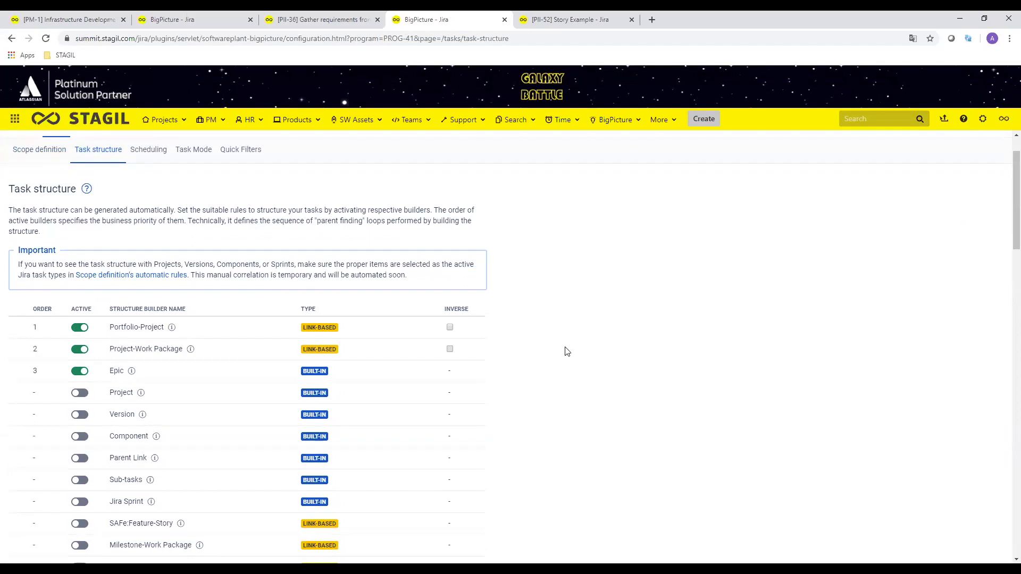
{"action": "mouse_move", "coordinate": [537, 310]}
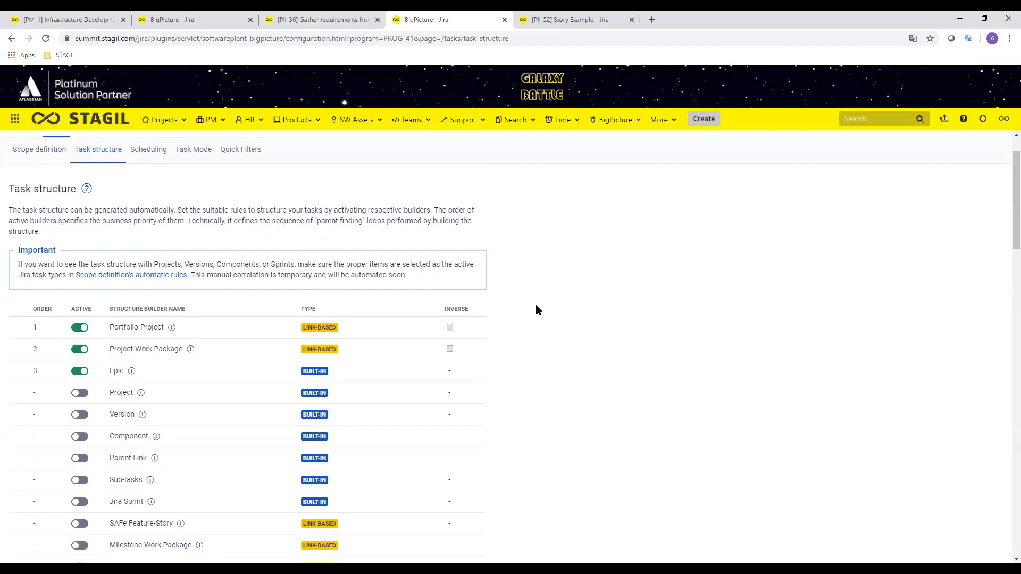
{"action": "scroll", "scroll_direction": "down", "scroll_amount": 3}
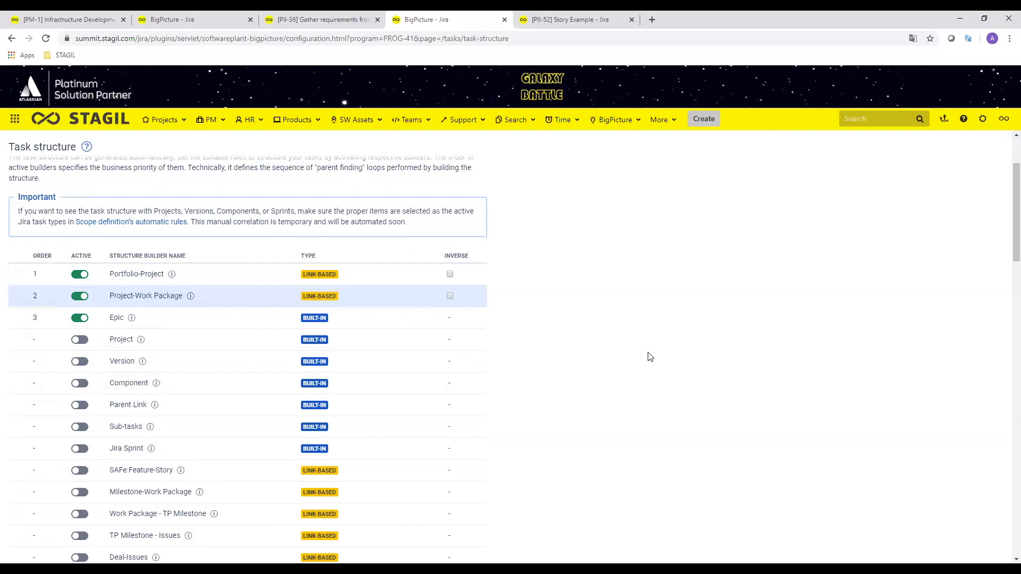
{"action": "mouse_move", "coordinate": [131, 318]}
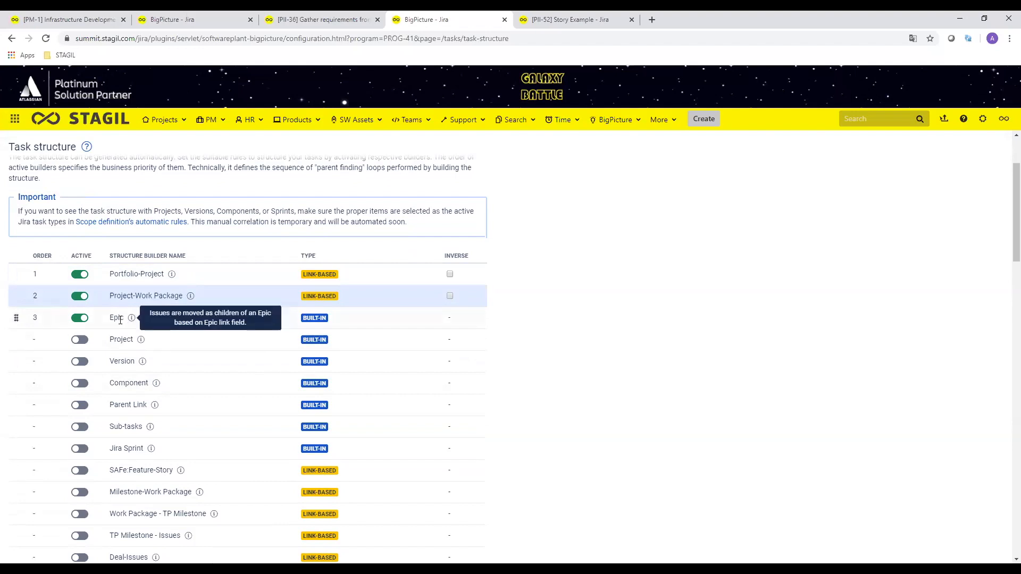
{"action": "mouse_move", "coordinate": [156, 340]}
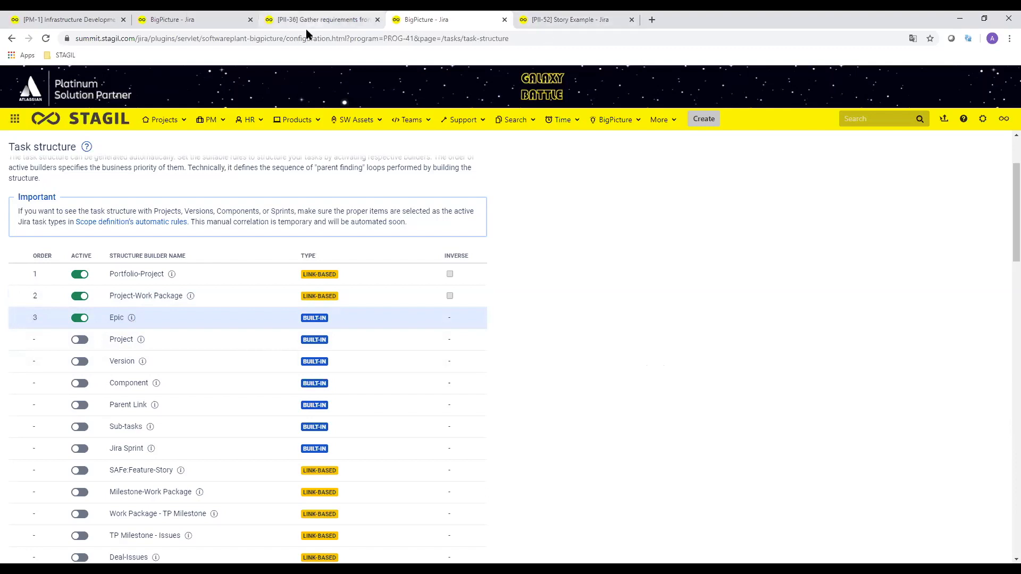
Step: Go to the [PM-1] Infrastructure Development 2020 portfolio issue tab
{"action": "left_click", "coordinate": [62, 20]}
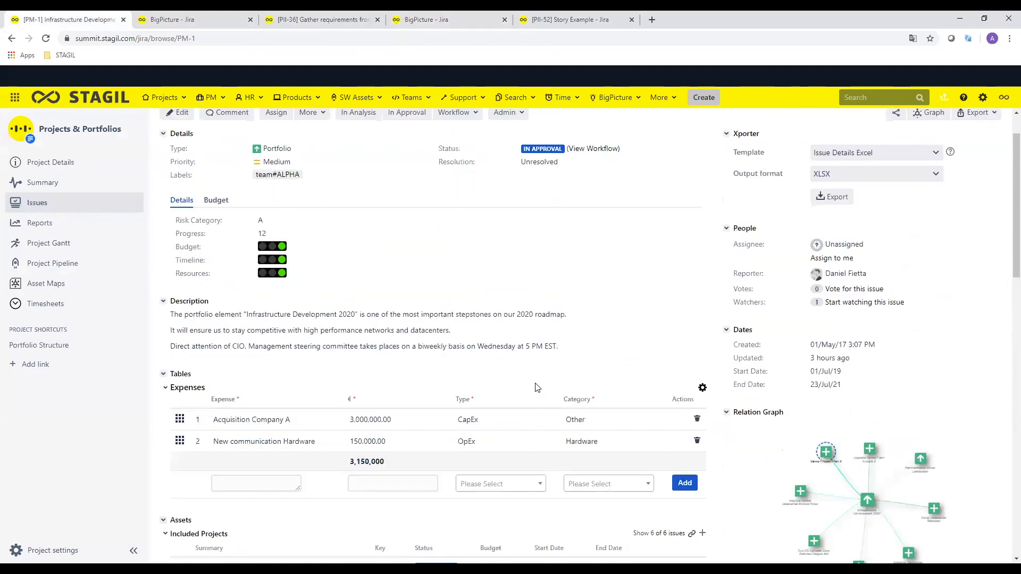
{"action": "mouse_move", "coordinate": [658, 253]}
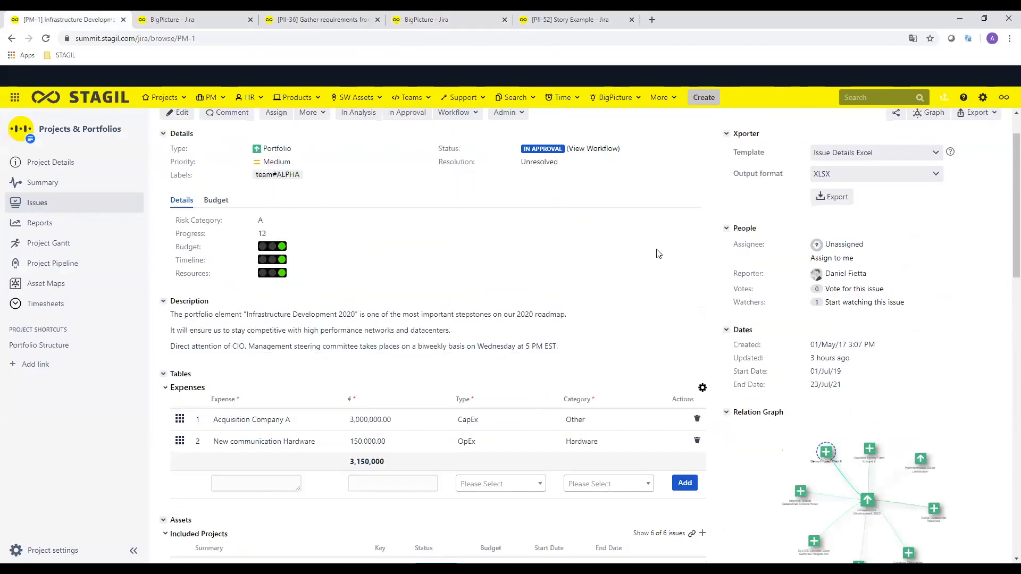